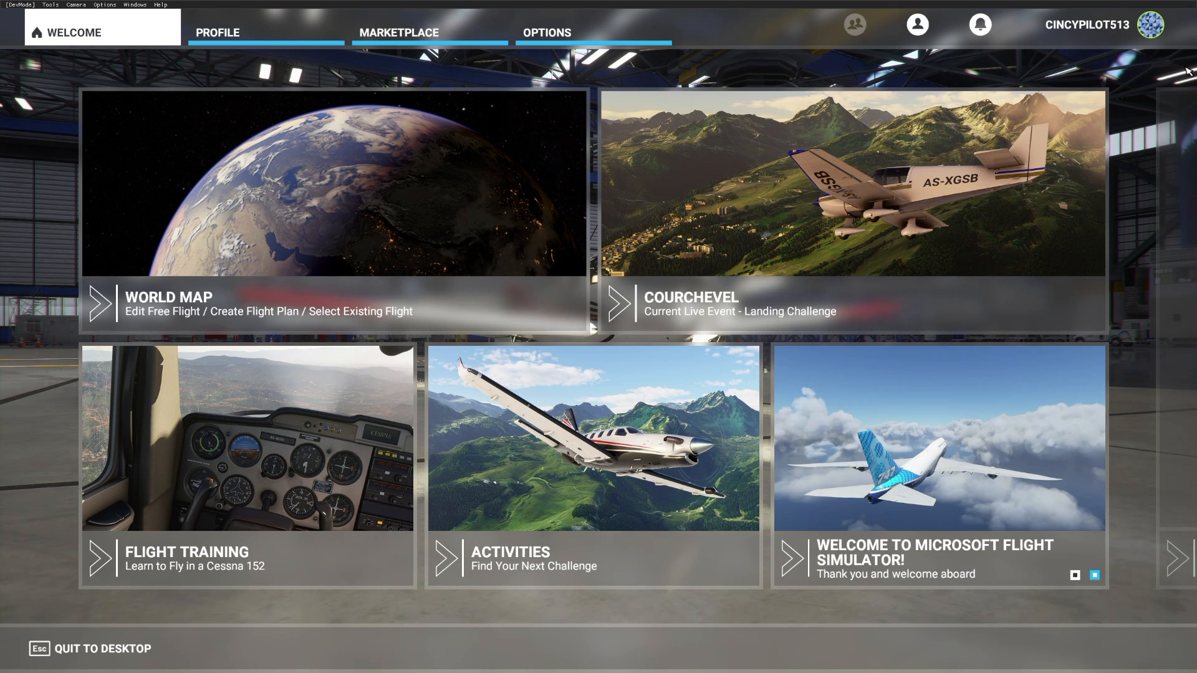
# Step: Reach the Controls settings from the Welcome screen via Options, listing device profiles
pyautogui.click(546, 32)
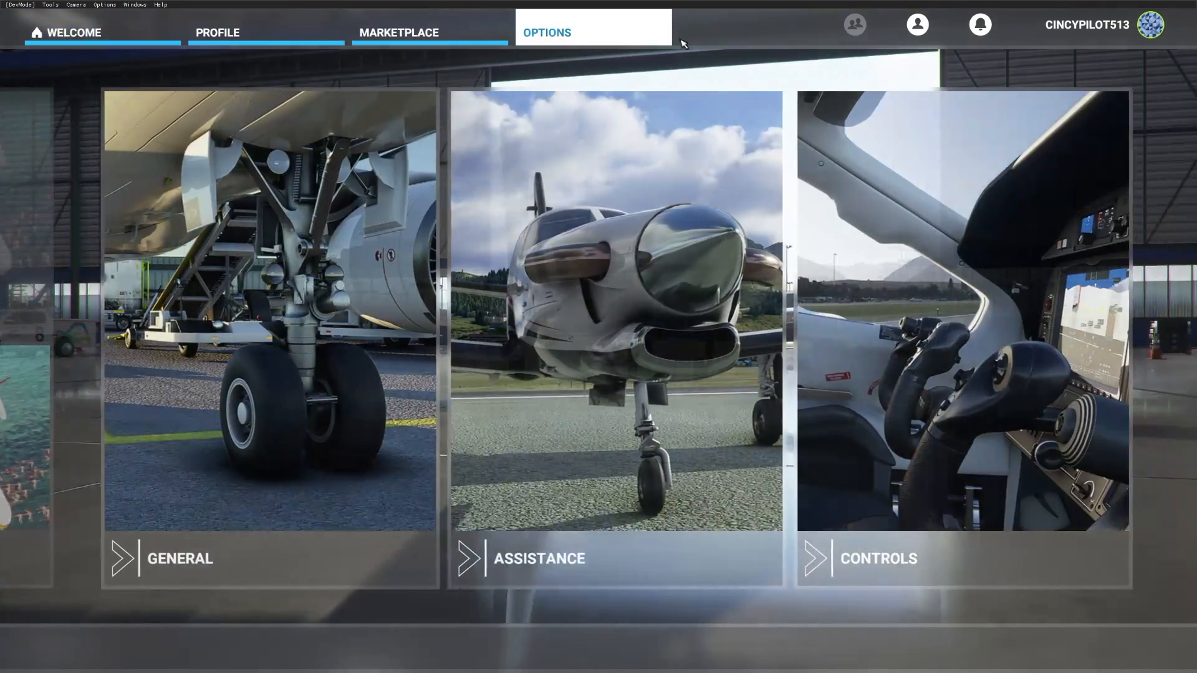
pyautogui.click(877, 559)
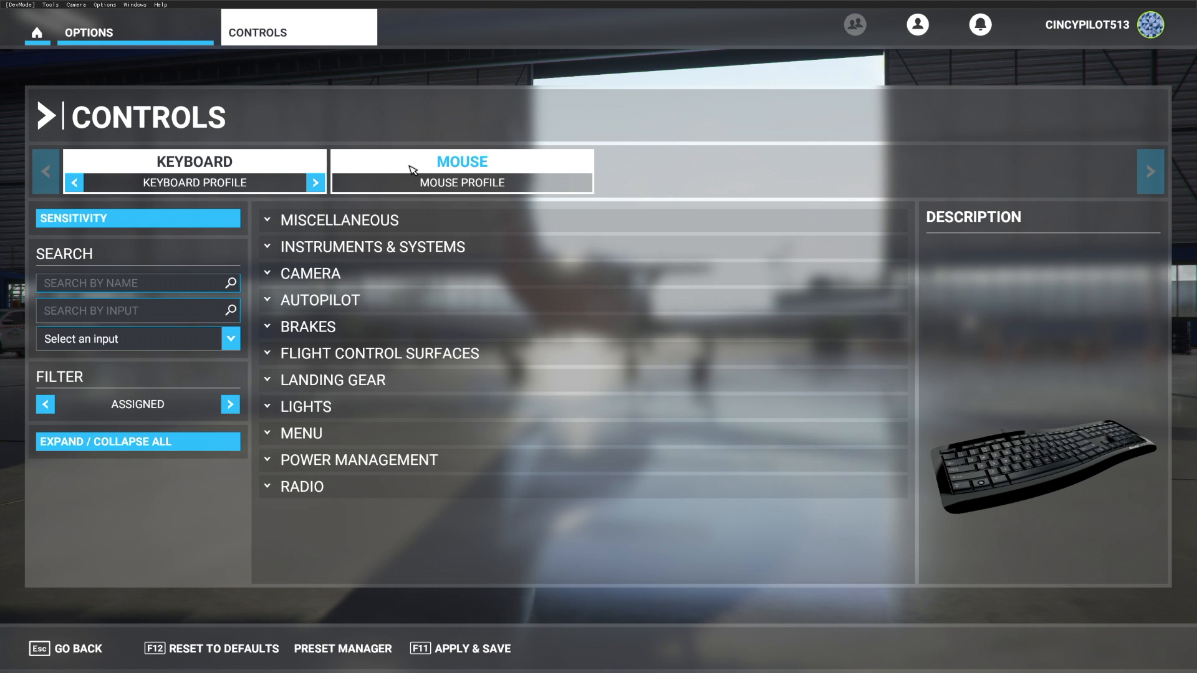
pyautogui.click(194, 161)
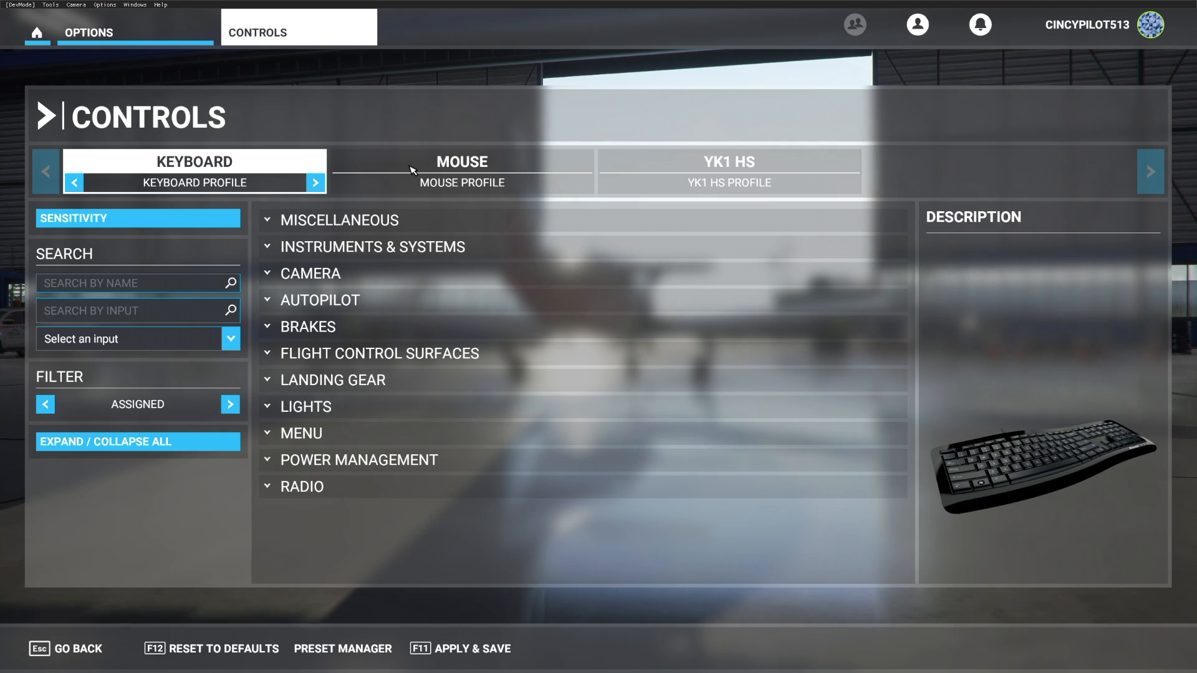
pyautogui.moveTo(703, 155)
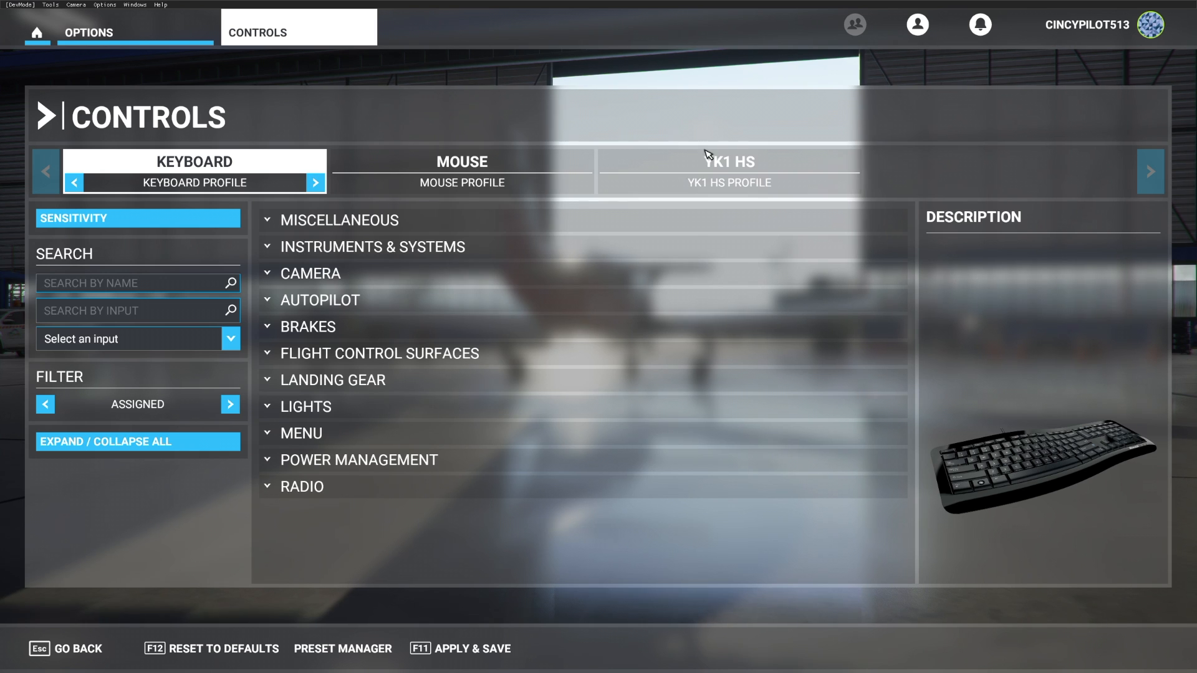
# Step: Switch to the YK1 HS yoke's own control profile, still without bindings
pyautogui.click(727, 161)
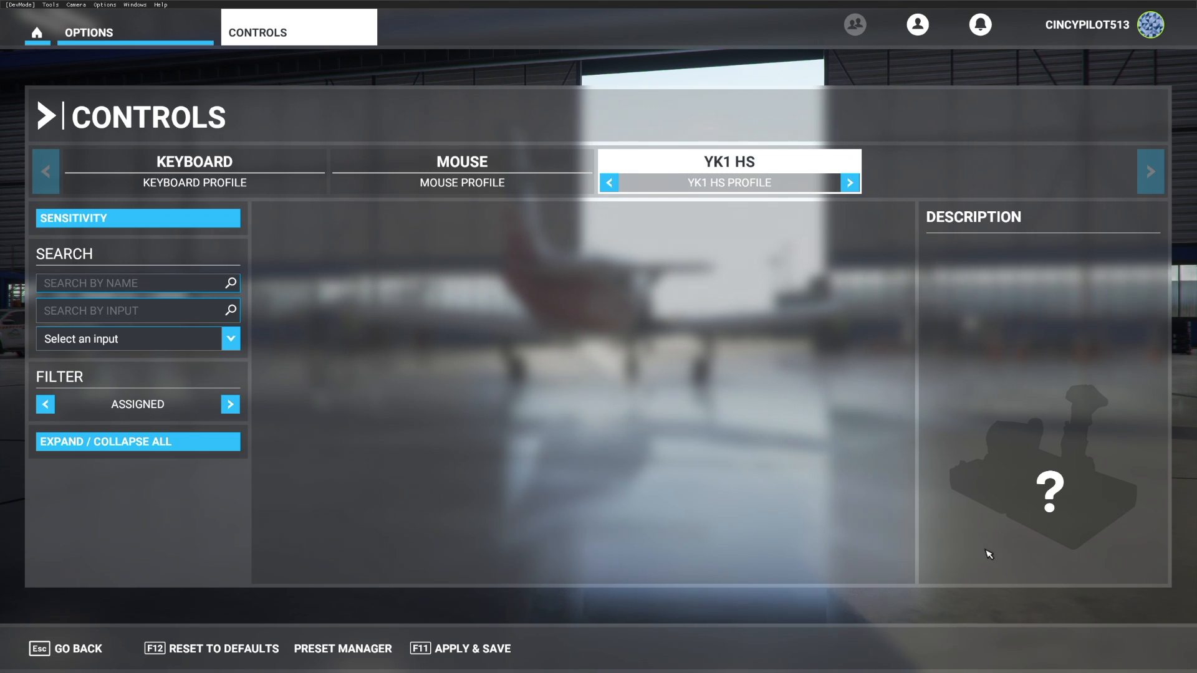
pyautogui.moveTo(806, 381)
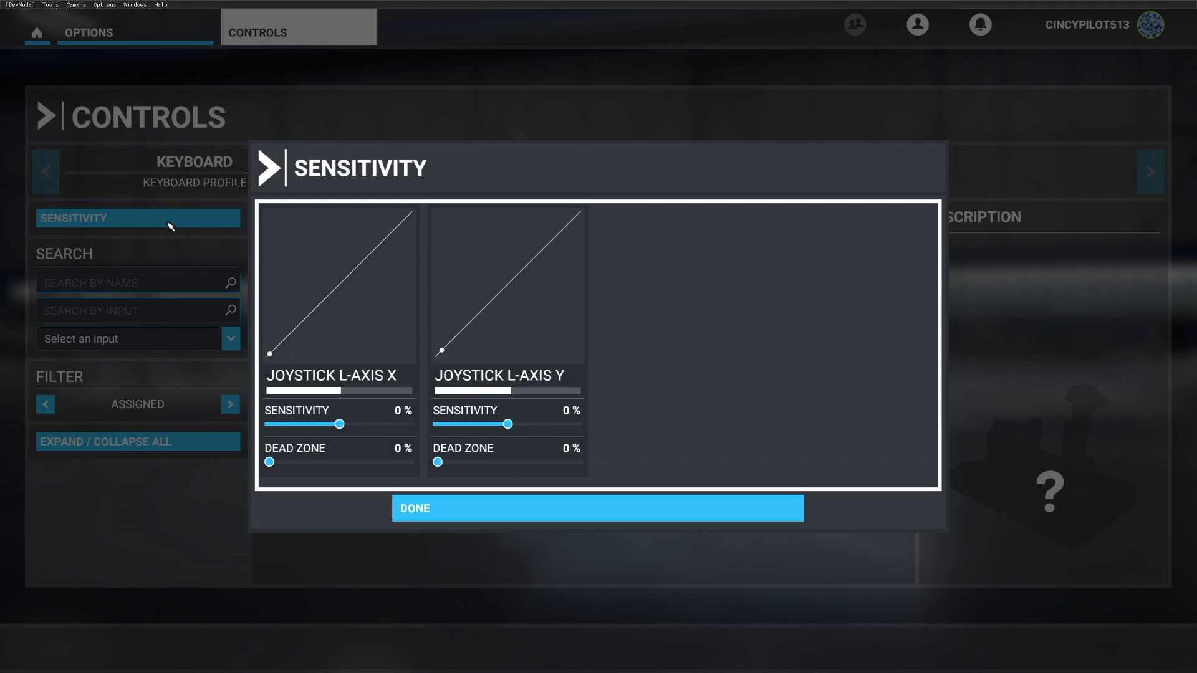
pyautogui.moveTo(459, 345)
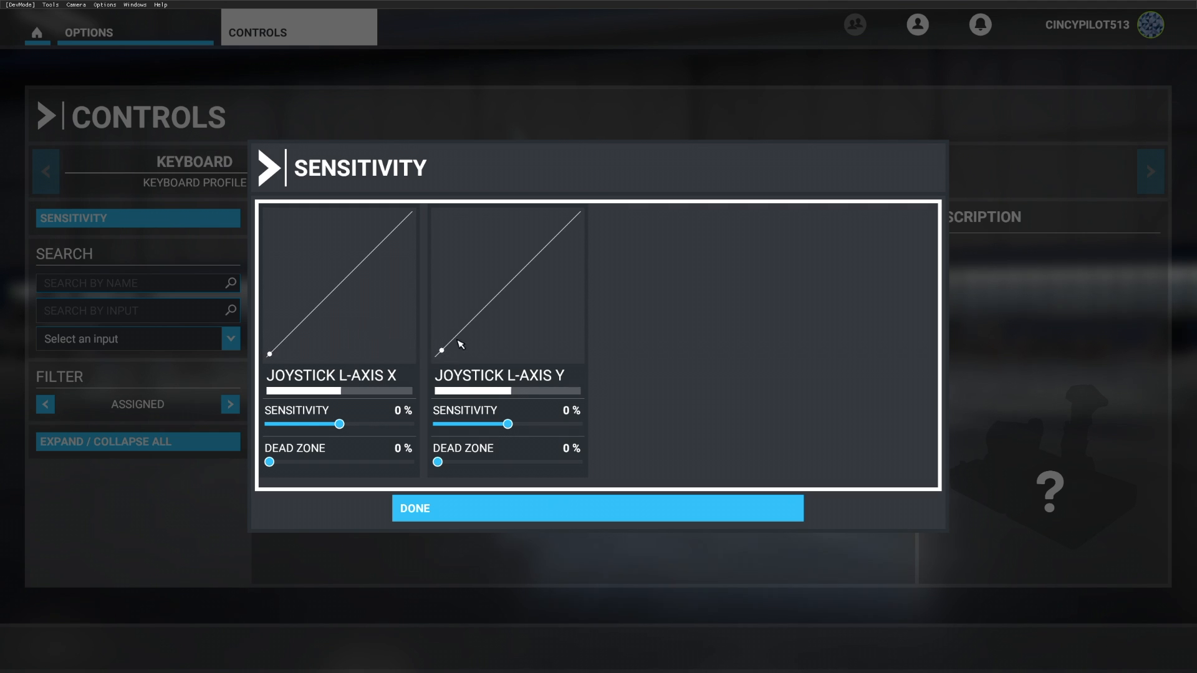
pyautogui.moveTo(442, 377)
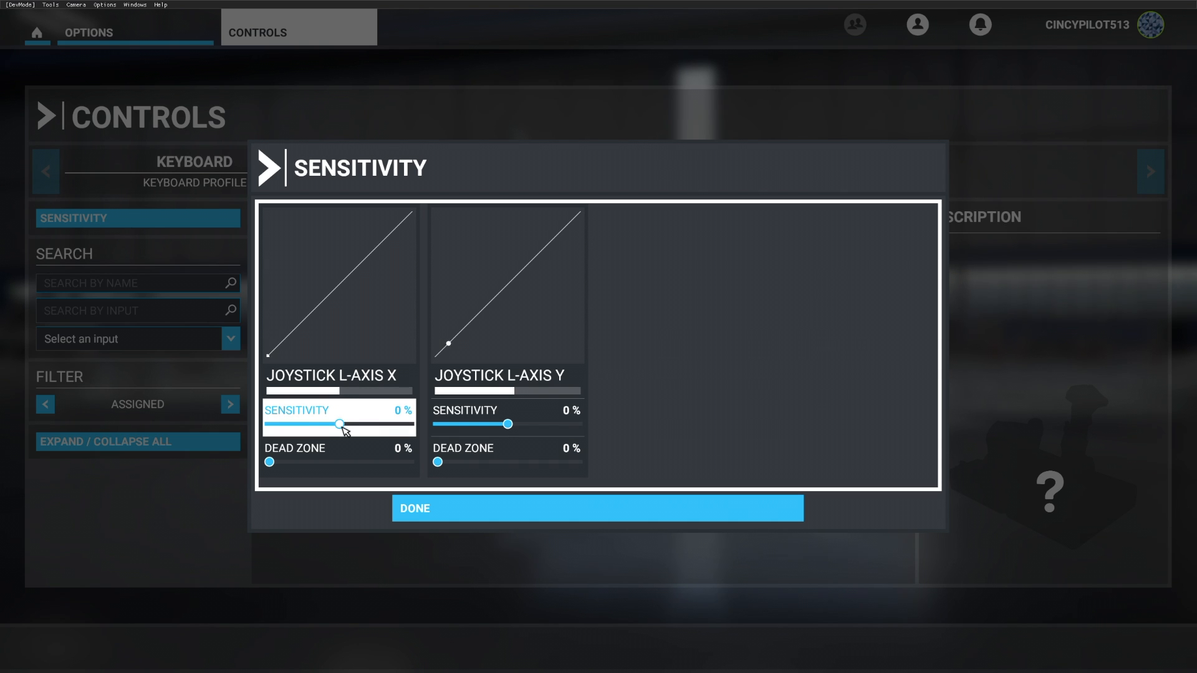
# Step: Set the Joystick L-Axis X sensitivity to 34% and close the sensitivity settings
pyautogui.moveTo(339, 424); pyautogui.dragTo(362, 424)
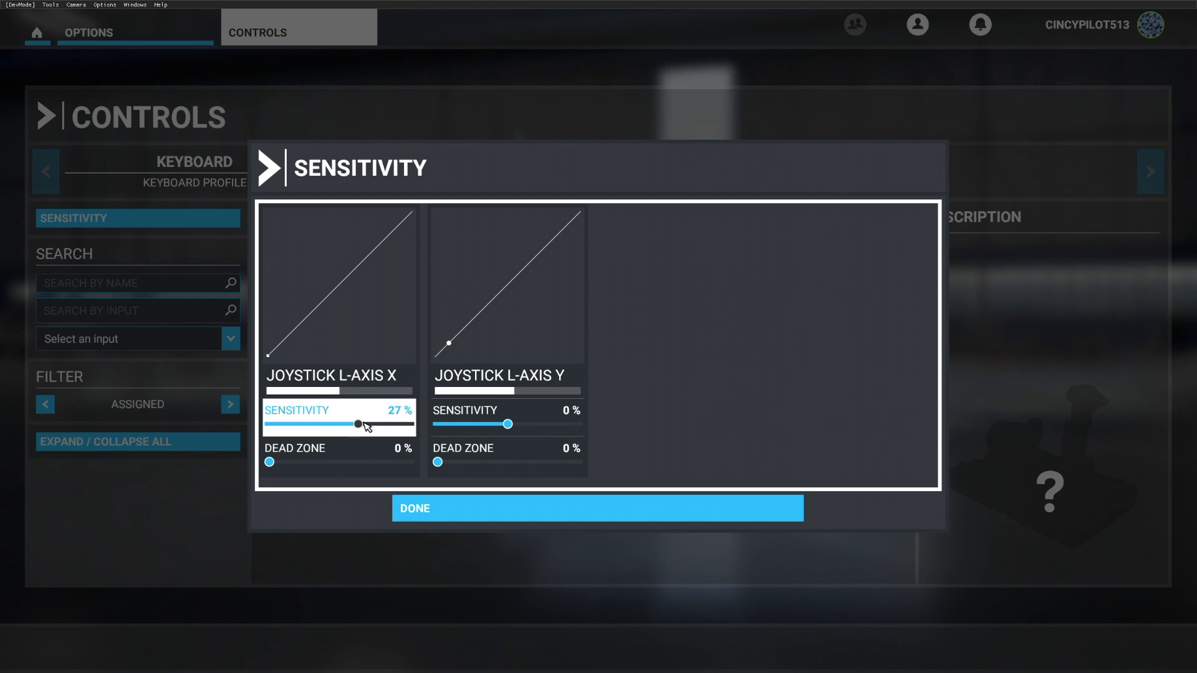
pyautogui.moveTo(360, 424); pyautogui.dragTo(363, 424)
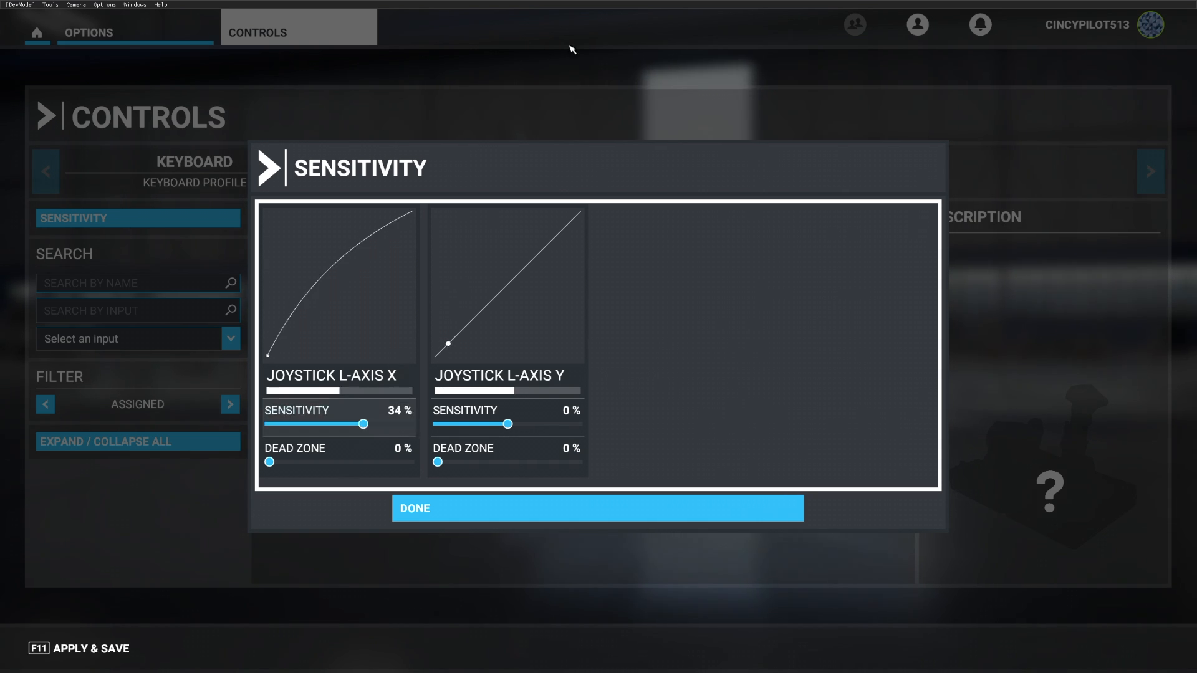
pyautogui.moveTo(542, 129)
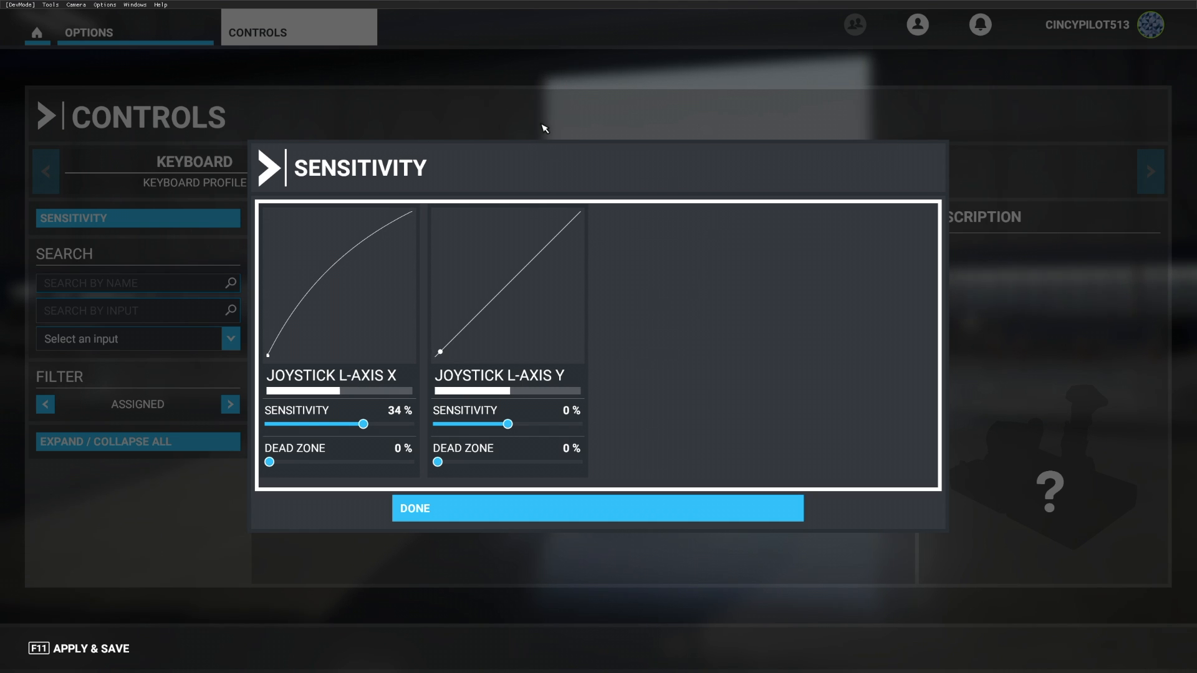
pyautogui.moveTo(478, 150)
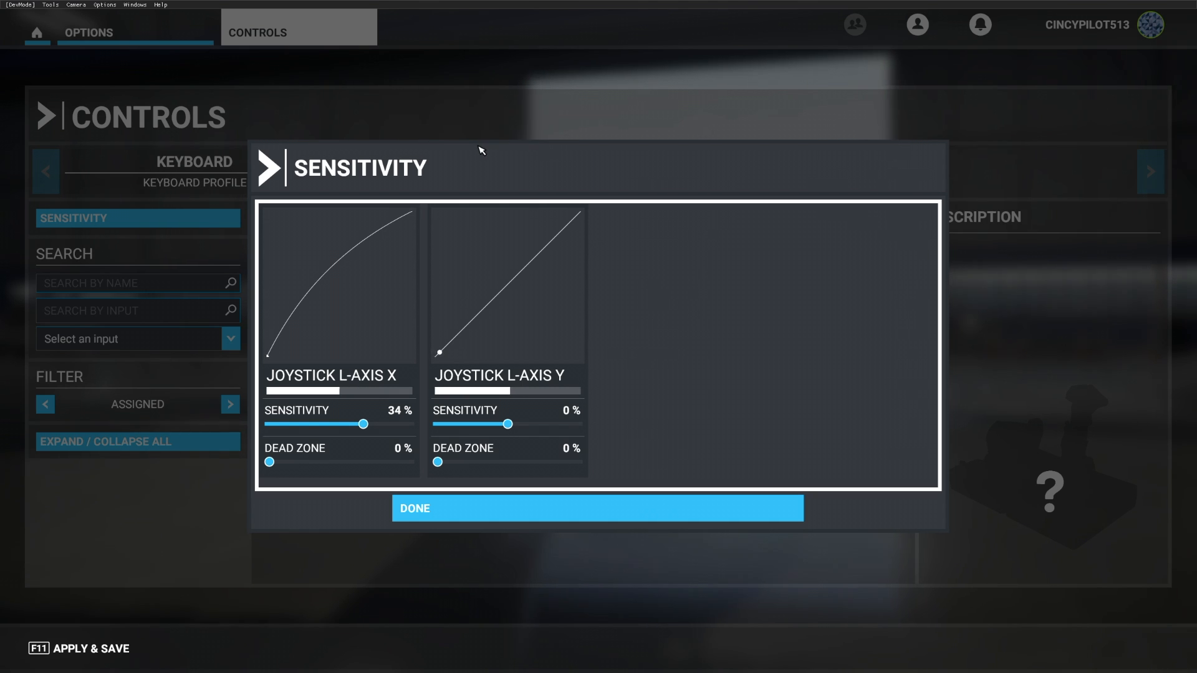
pyautogui.moveTo(339, 379)
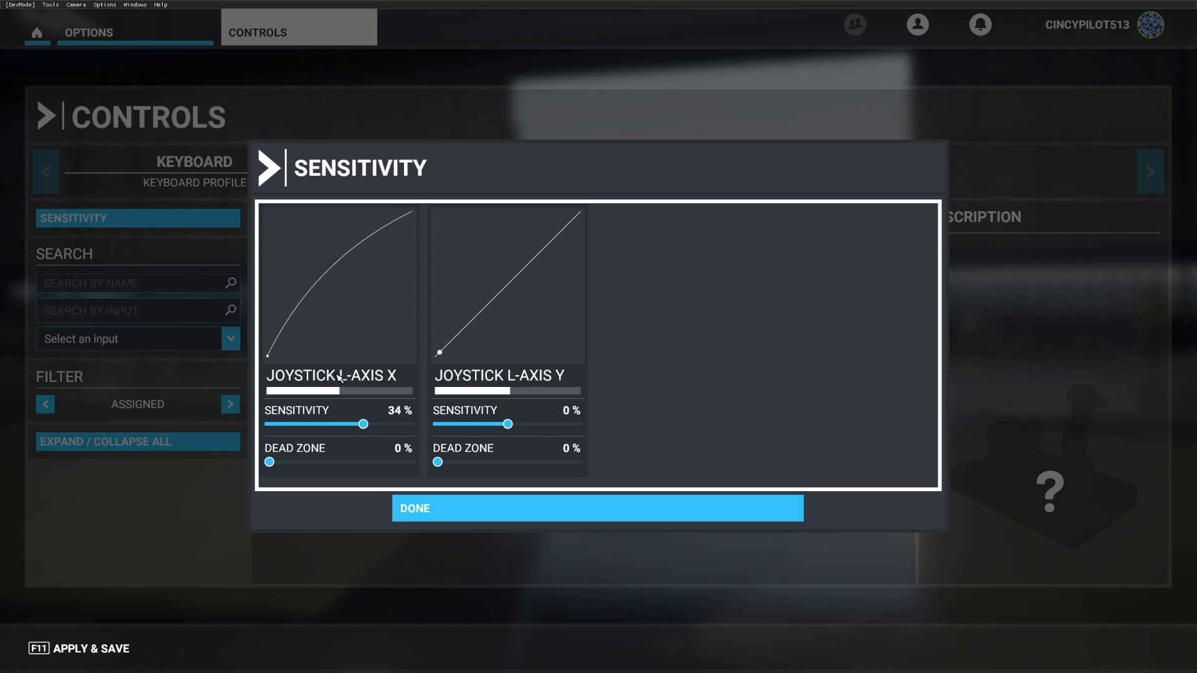
pyautogui.moveTo(412, 508)
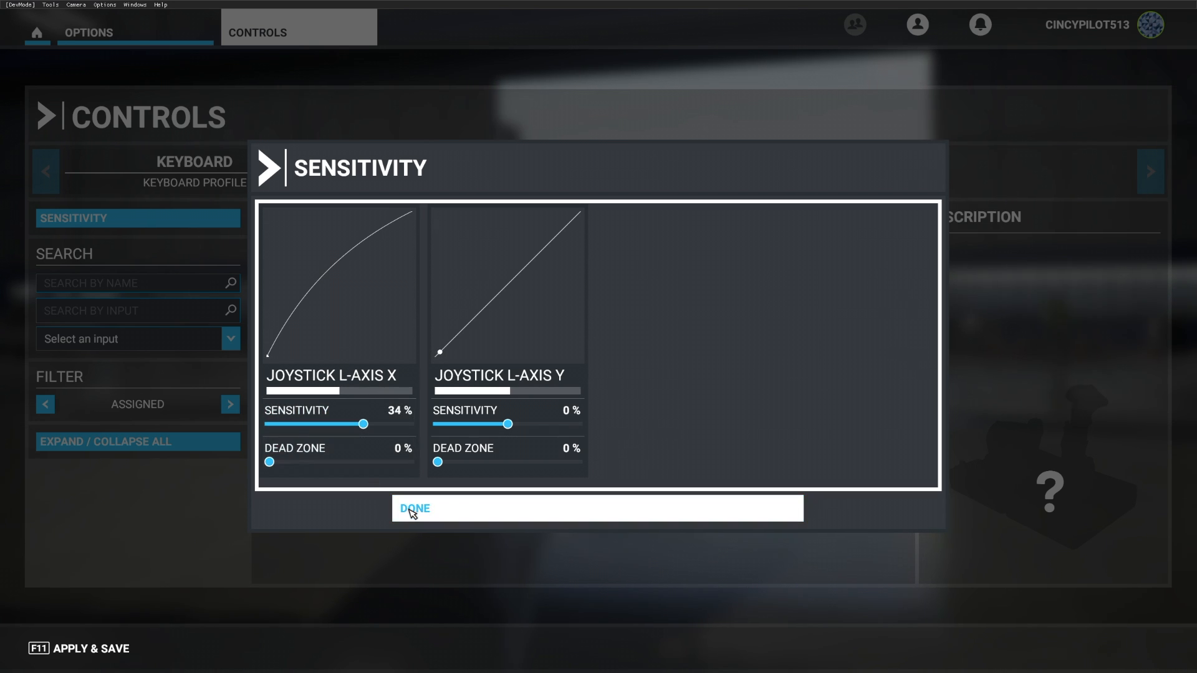
pyautogui.click(414, 509)
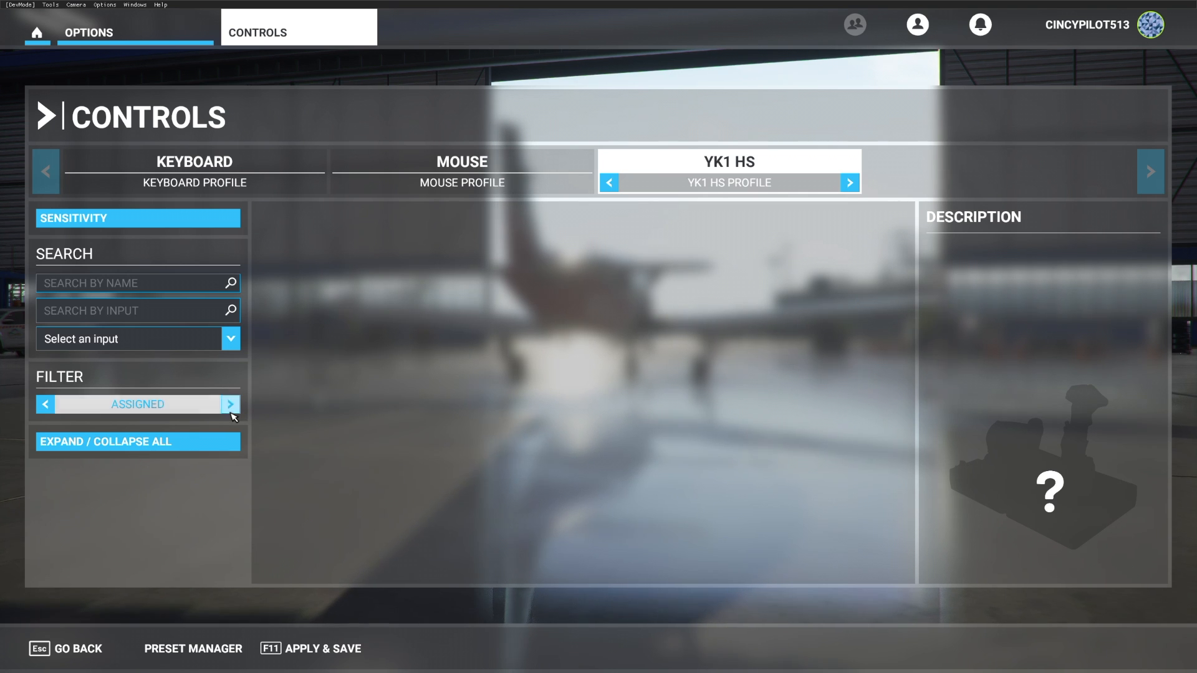
# Step: Show all actions and bind the Ailerons Axis to Joystick L-Axis X under Primary Control Surfaces
pyautogui.click(230, 404)
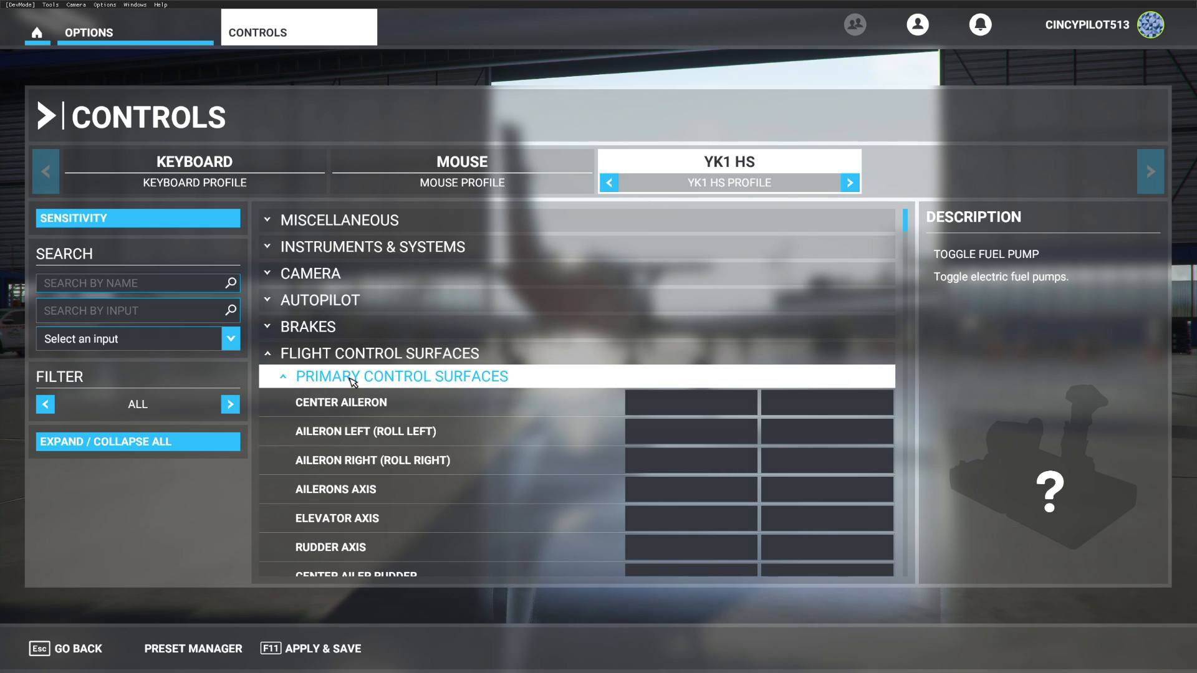
pyautogui.click(689, 489)
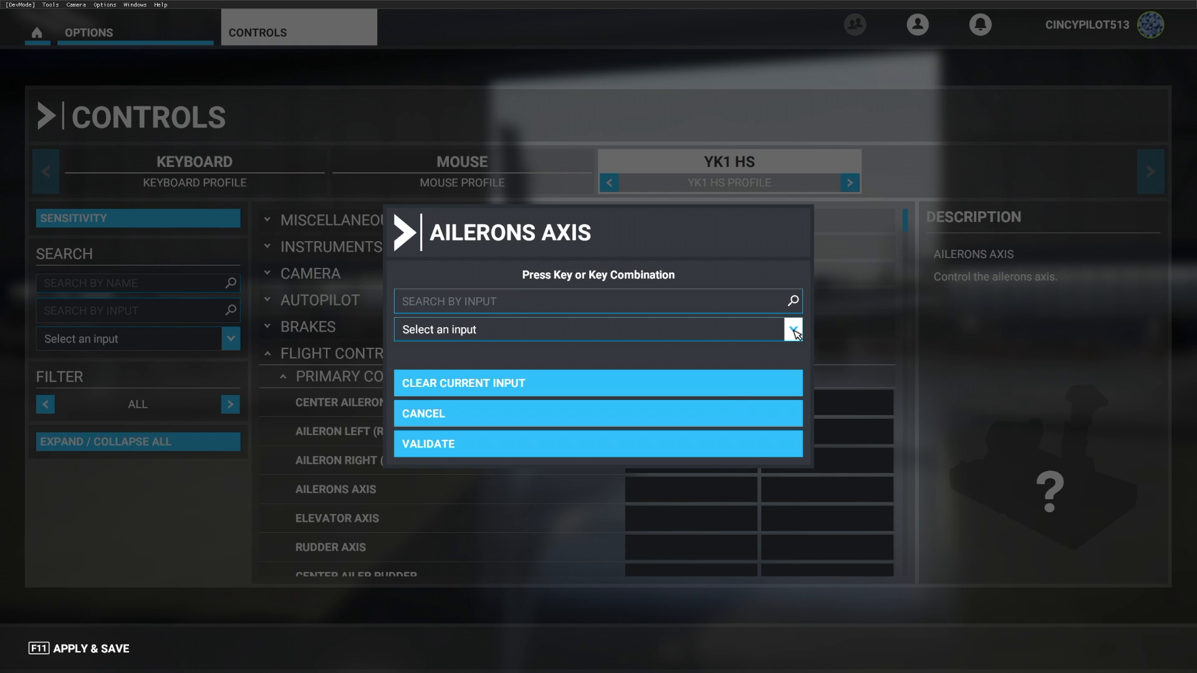
pyautogui.click(792, 329)
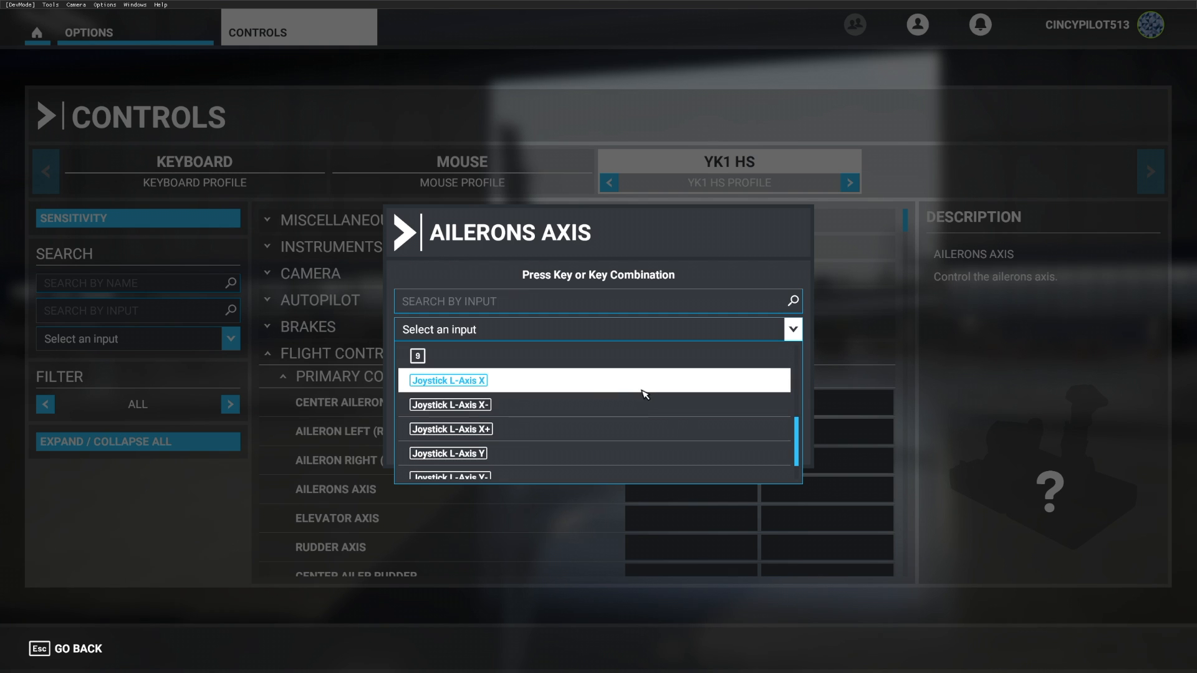
pyautogui.click(448, 380)
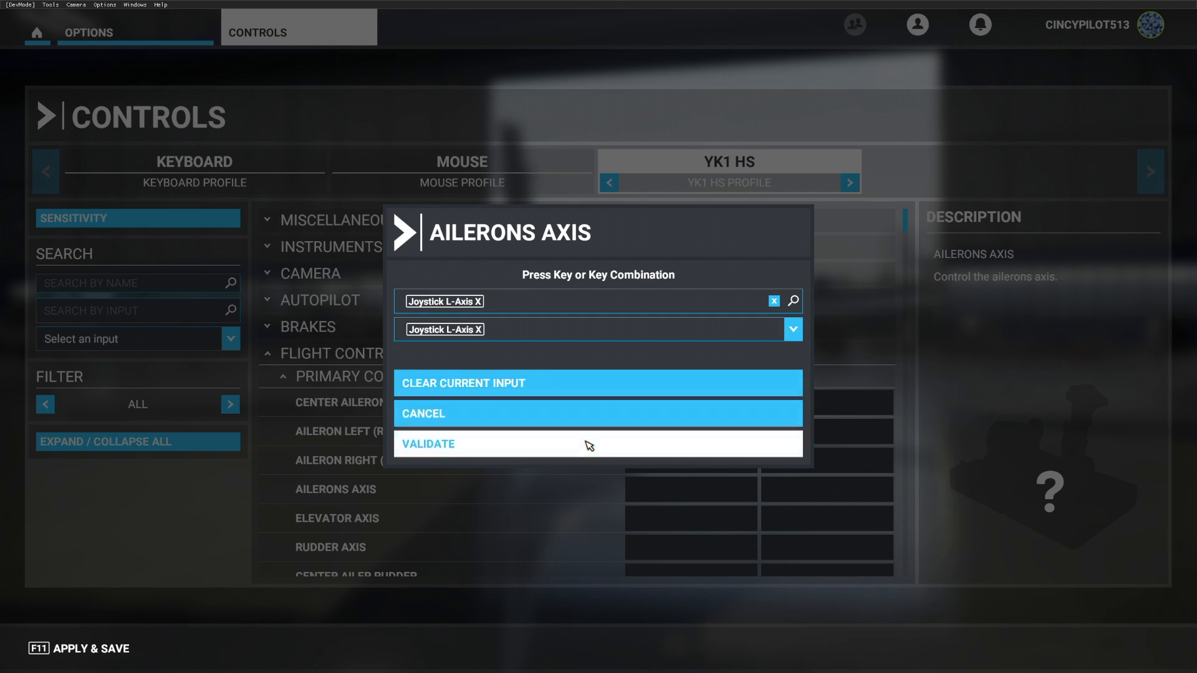
pyautogui.click(428, 444)
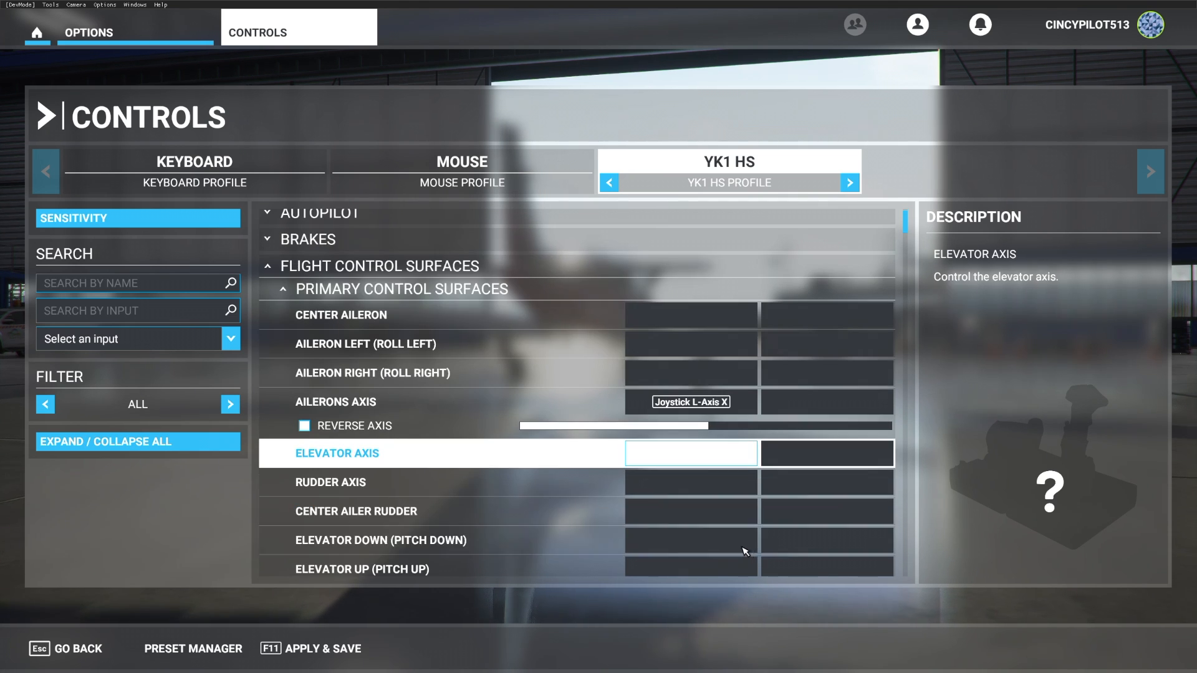
# Step: Bind the Elevator Axis to Joystick L-Axis Y and validate it
pyautogui.click(690, 453)
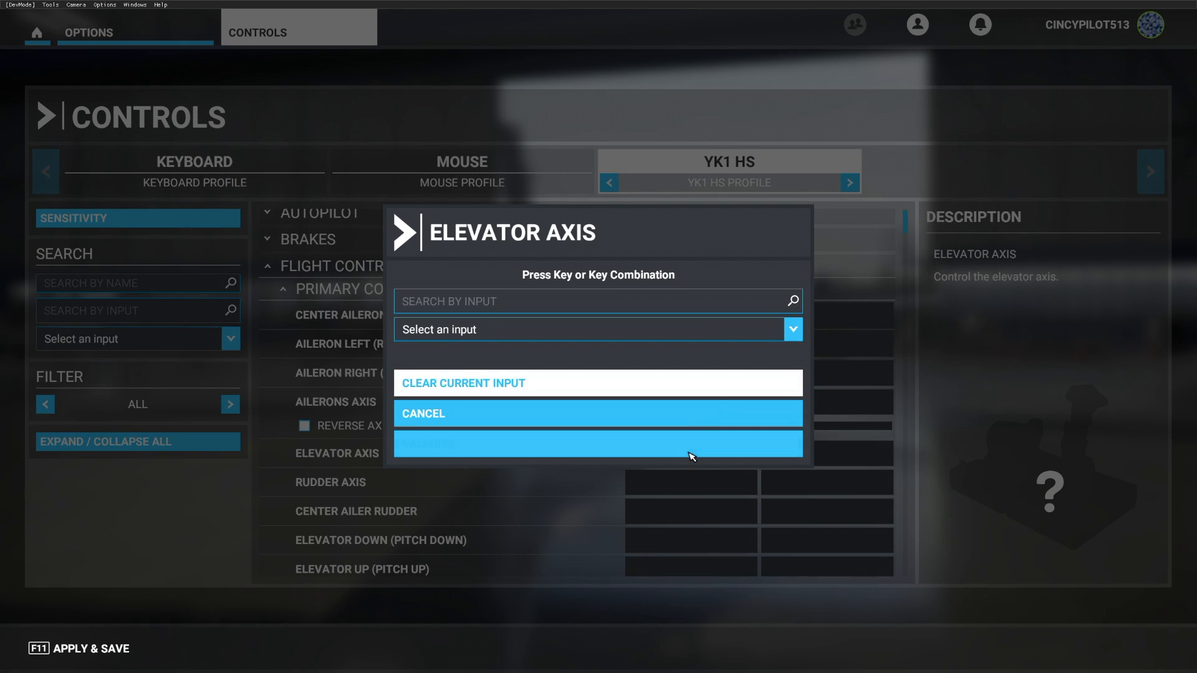
pyautogui.click(793, 330)
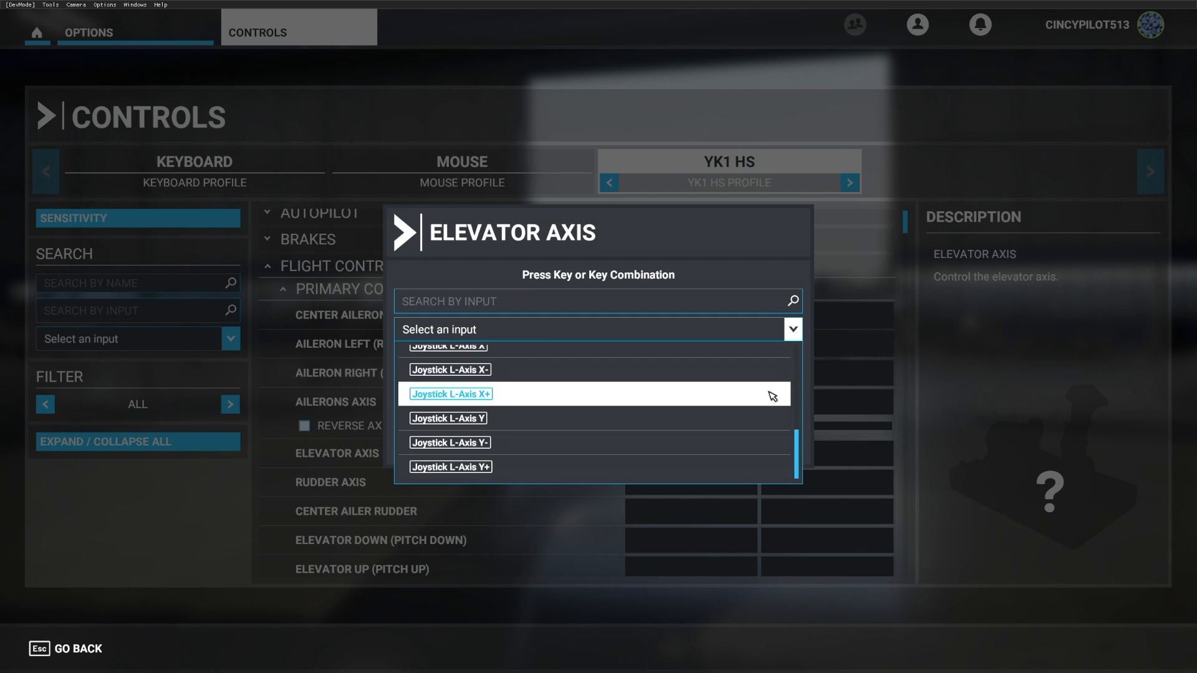
pyautogui.click(448, 418)
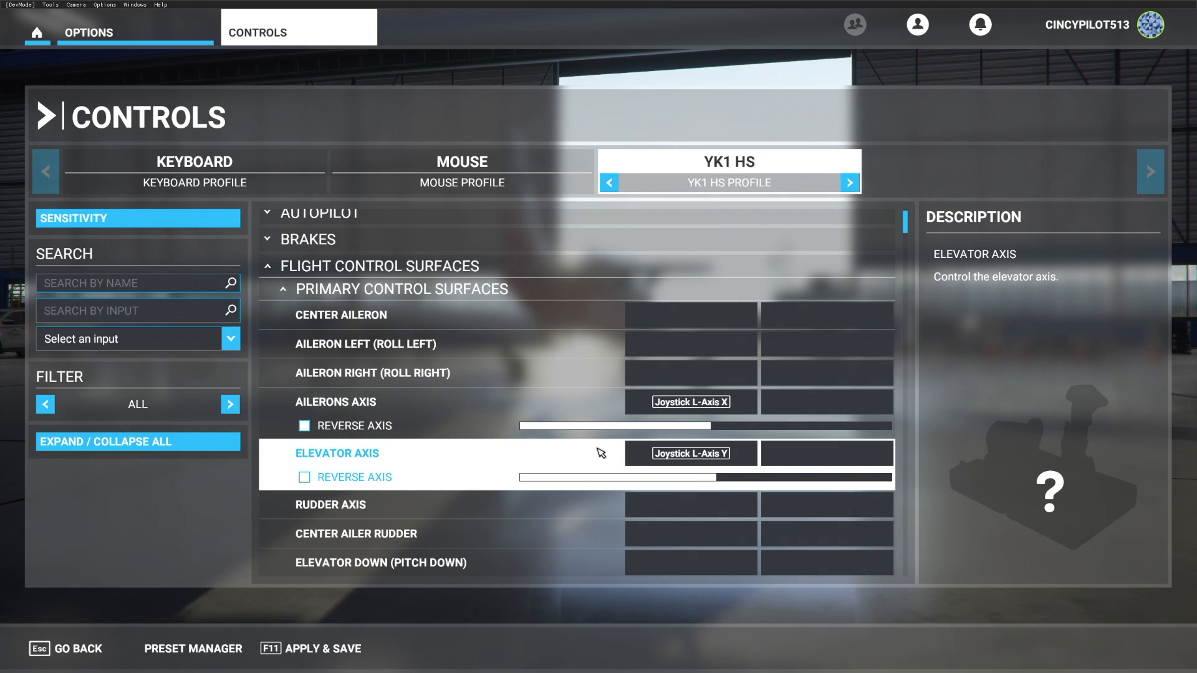
pyautogui.click(373, 373)
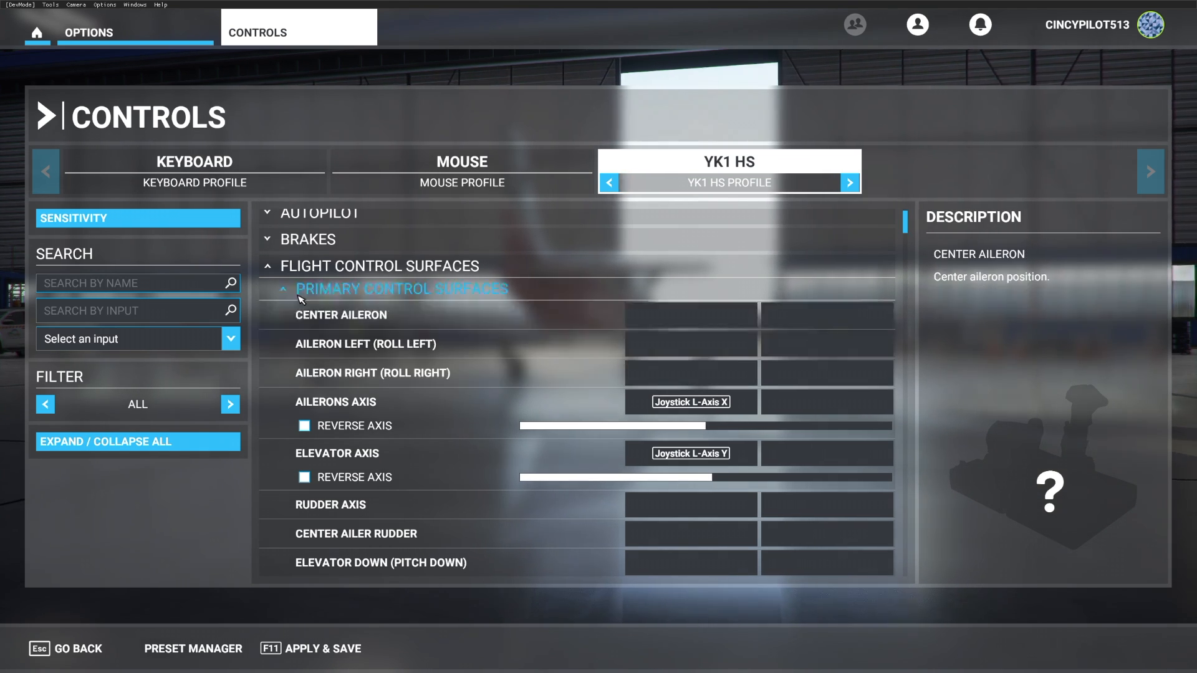
# Step: Collapse the control surface groups and bind elevator trim nose down to yoke button 3
pyautogui.click(400, 288)
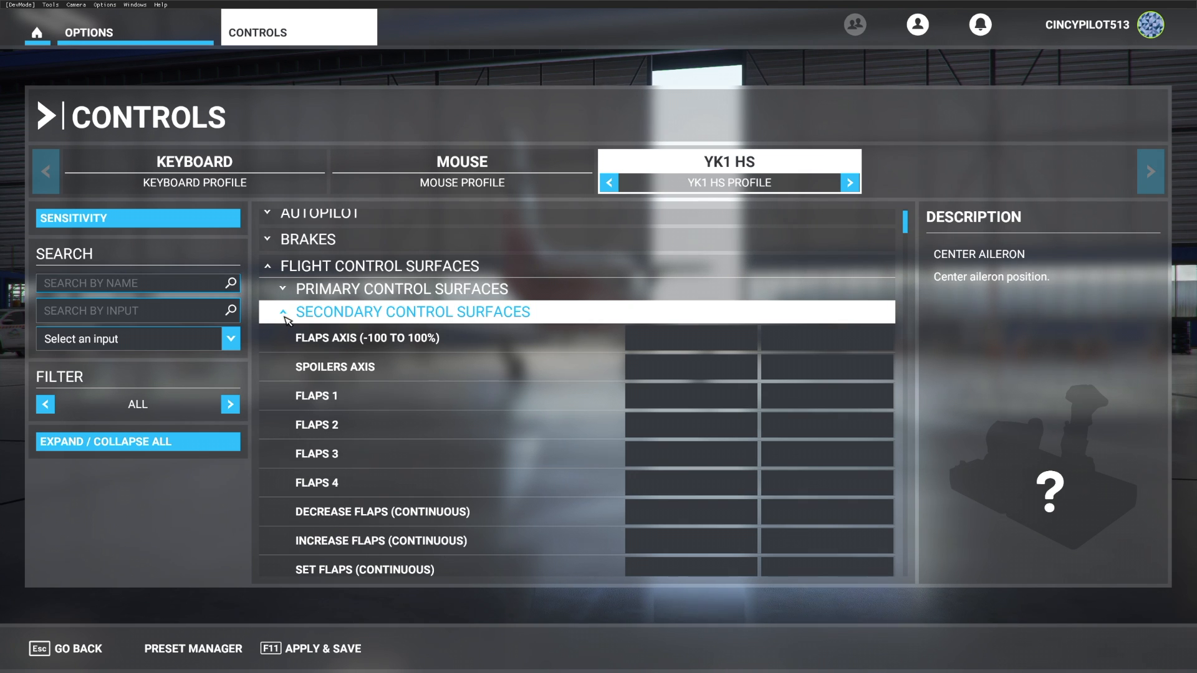
pyautogui.click(283, 312)
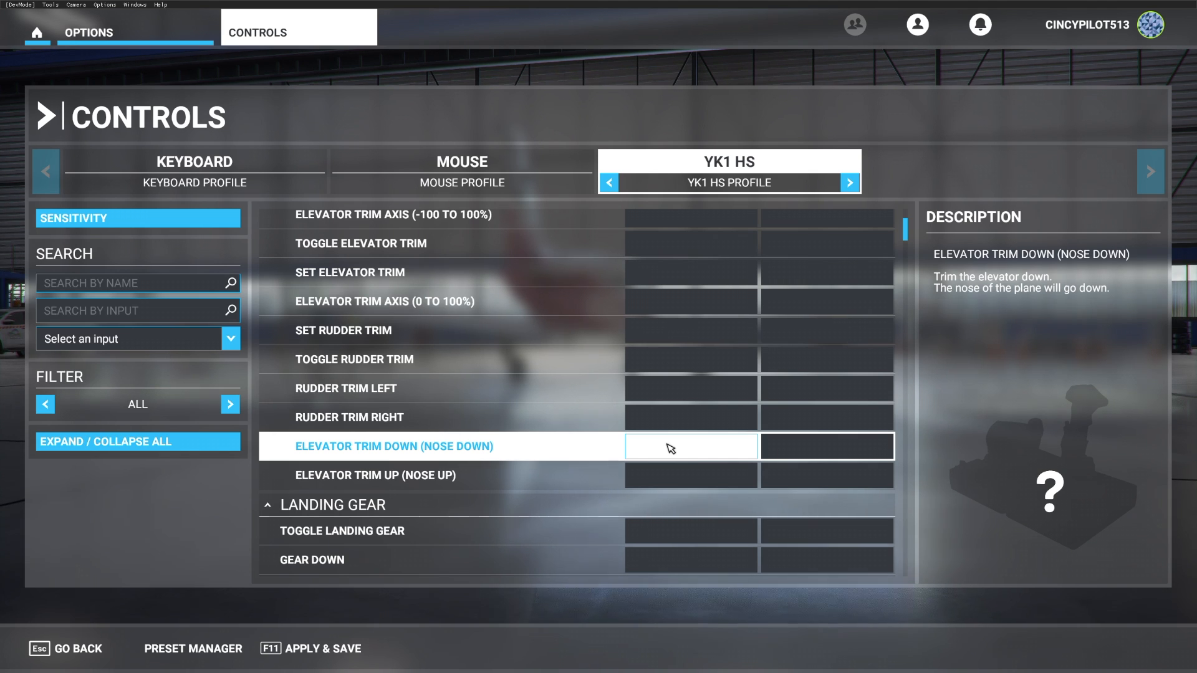
pyautogui.click(349, 417)
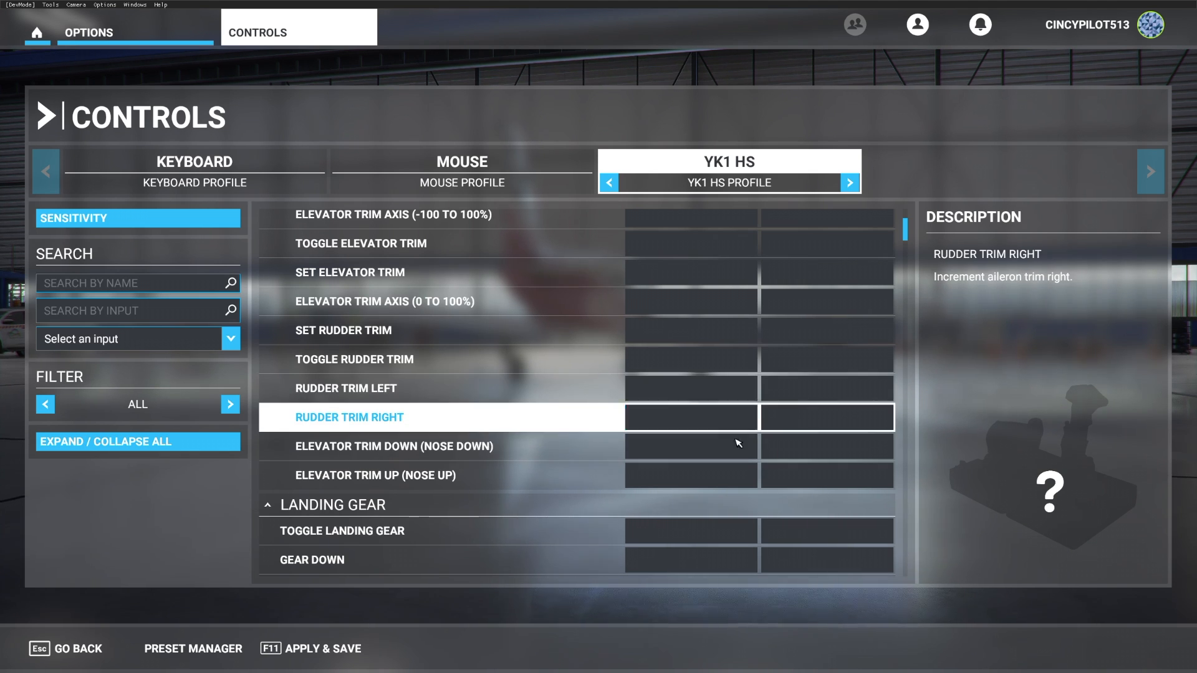
pyautogui.click(689, 446)
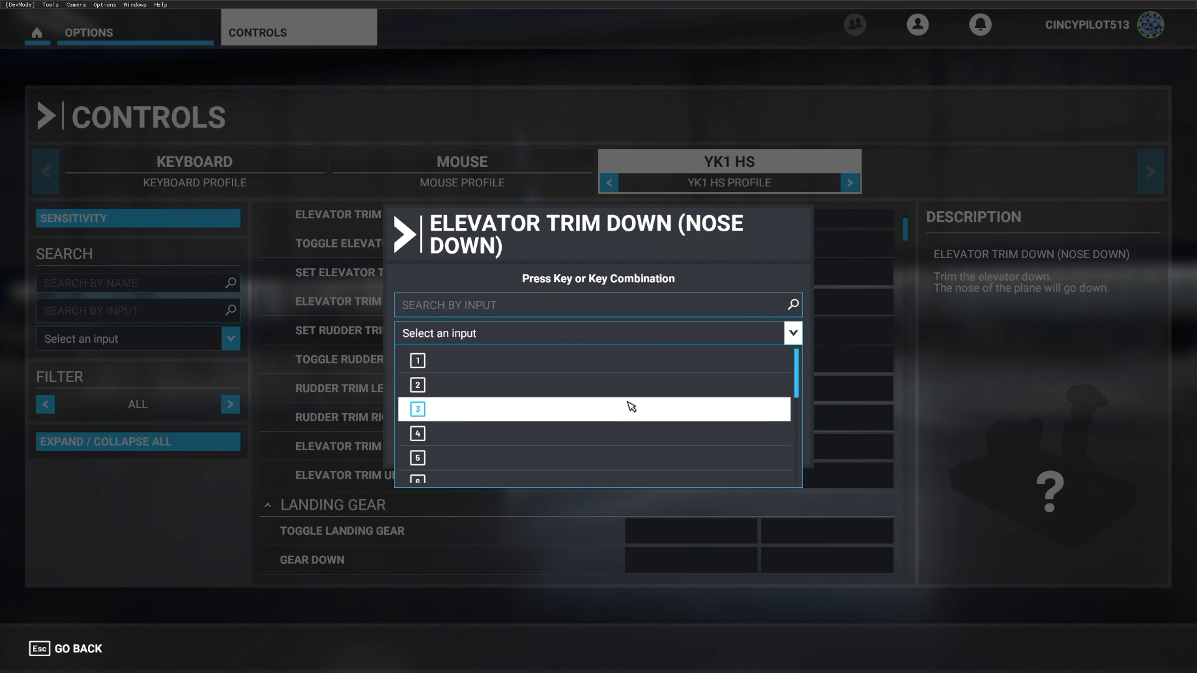
pyautogui.click(417, 409)
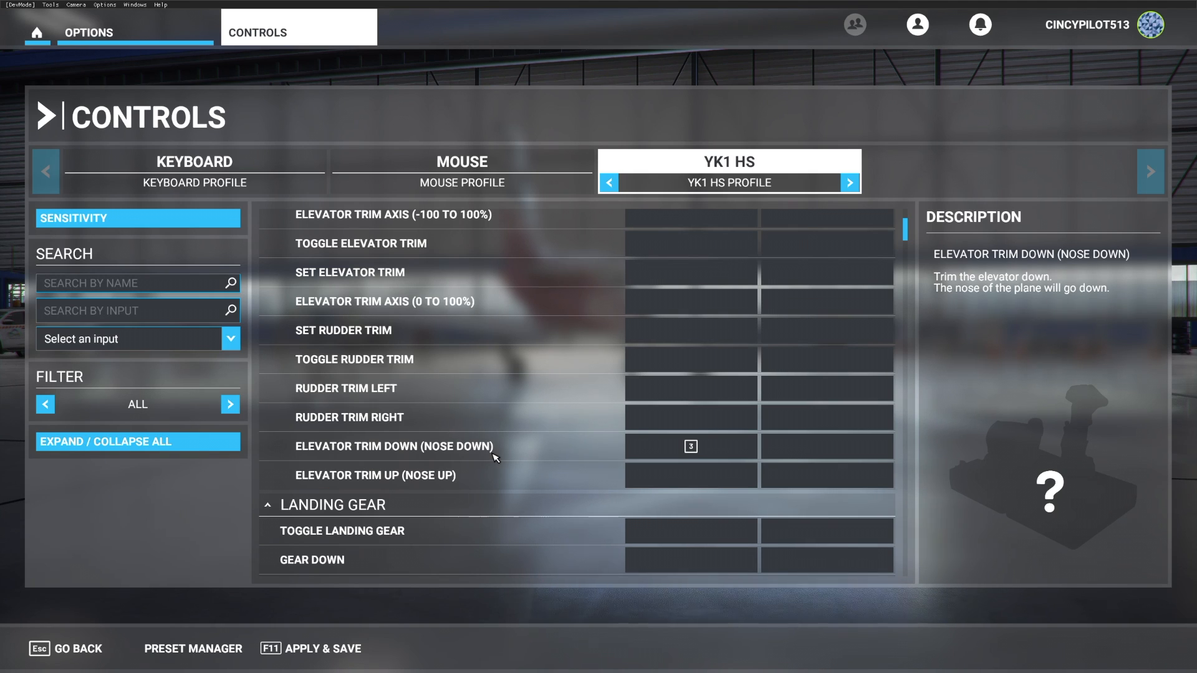
# Step: Bind elevator trim nose up to yoke button 4 and move on toward Landing Gear
pyautogui.click(375, 476)
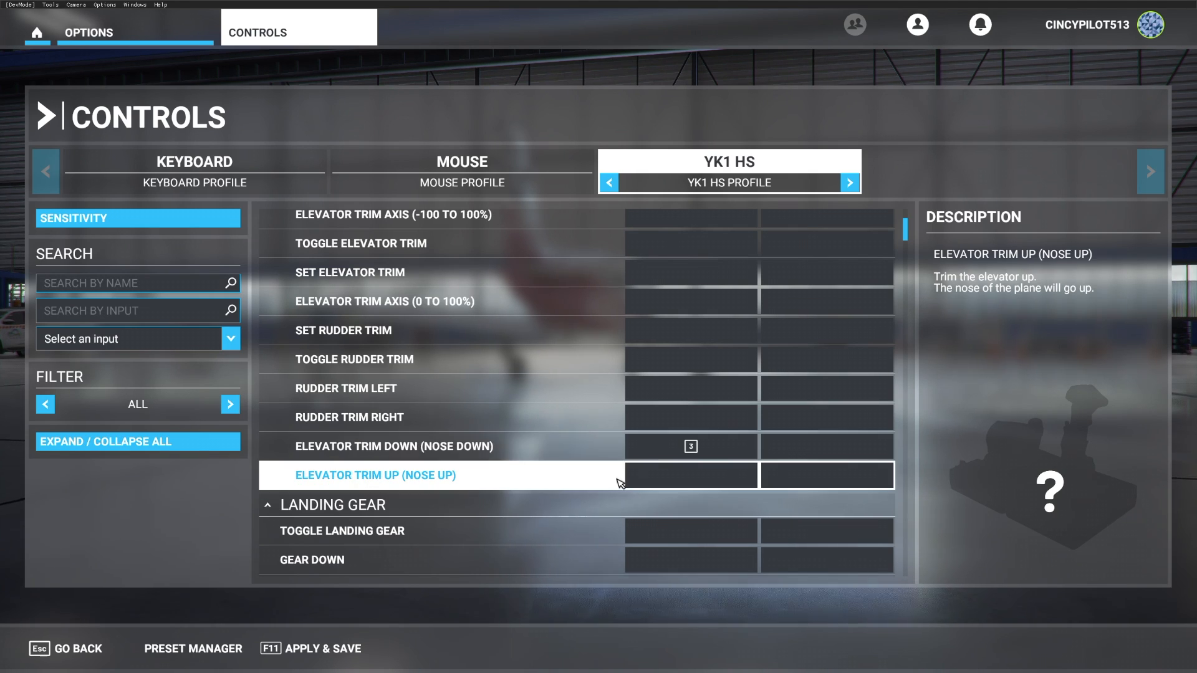
pyautogui.click(689, 476)
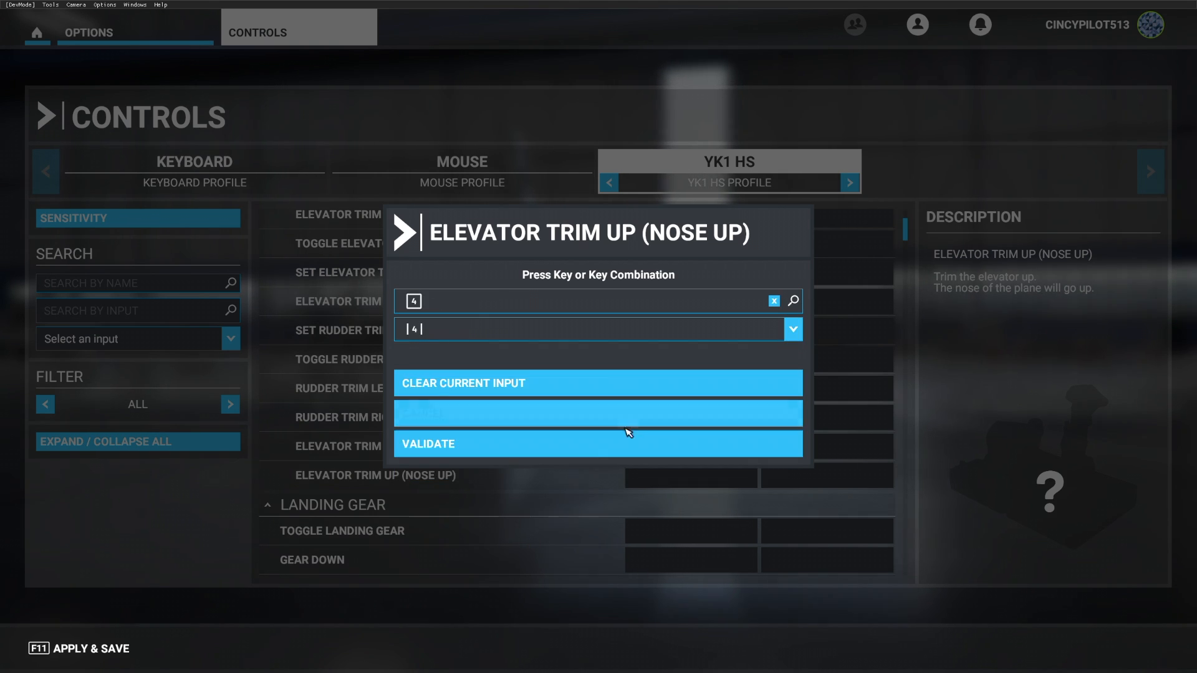
pyautogui.click(598, 444)
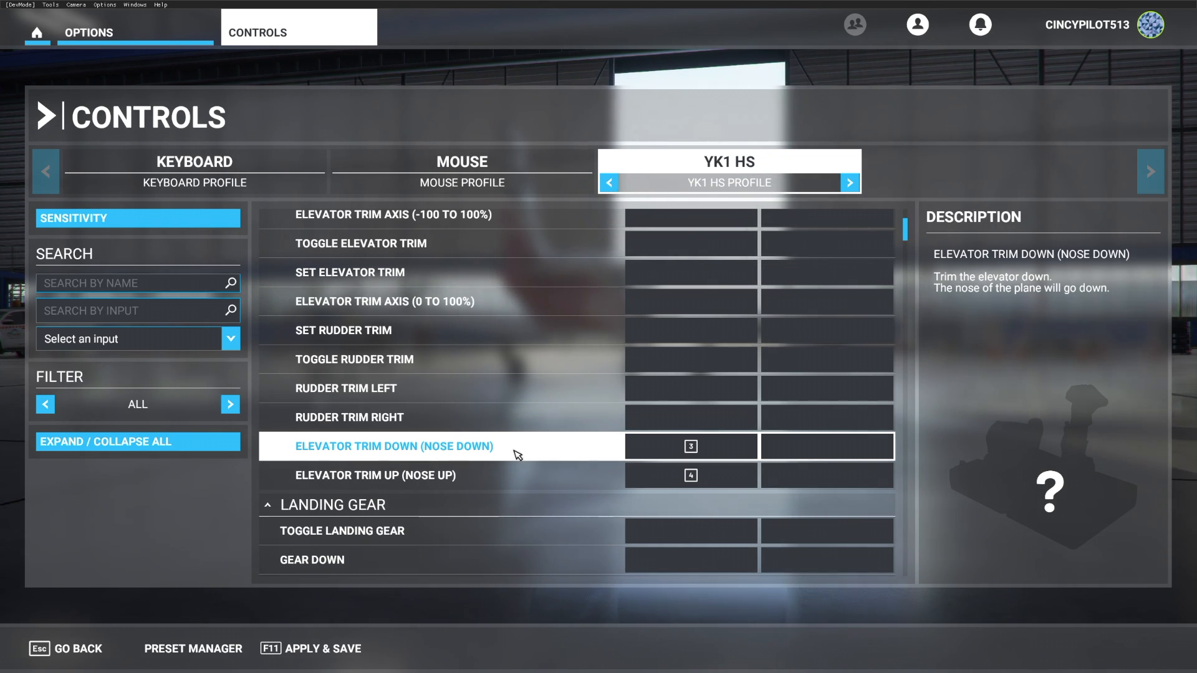
pyautogui.scroll(-3)
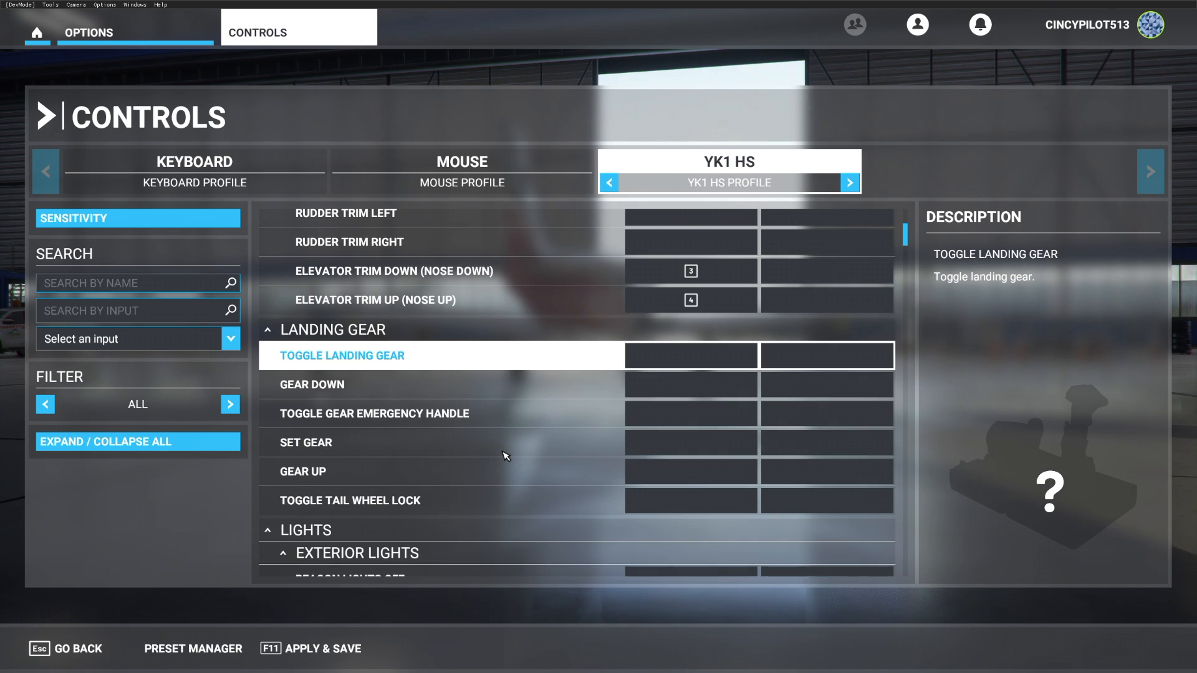
# Step: Bind Toggle Landing Gear to yoke button 2 and validate it
pyautogui.click(689, 355)
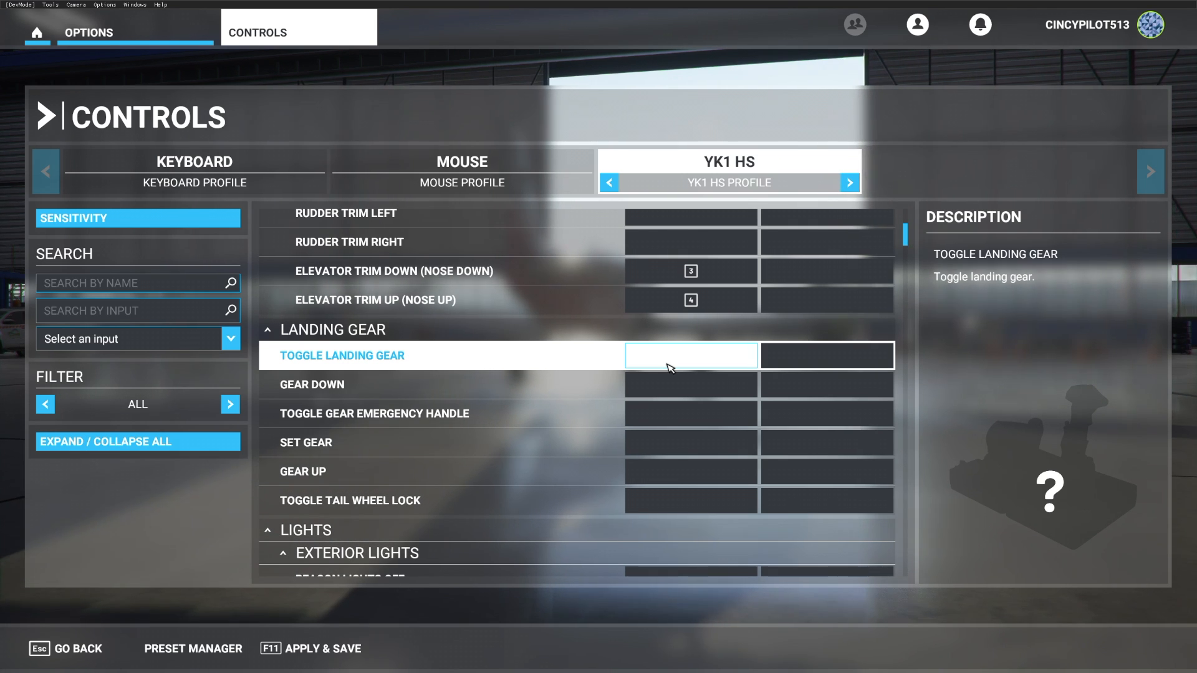
pyautogui.click(690, 355)
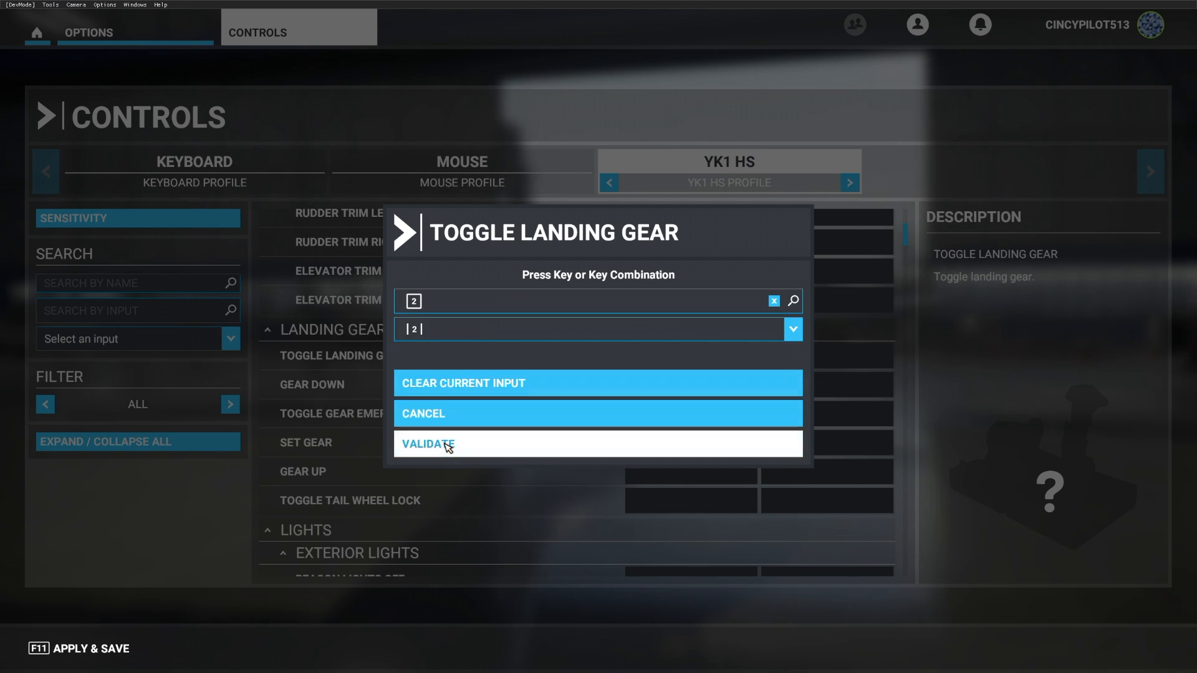
pyautogui.click(428, 444)
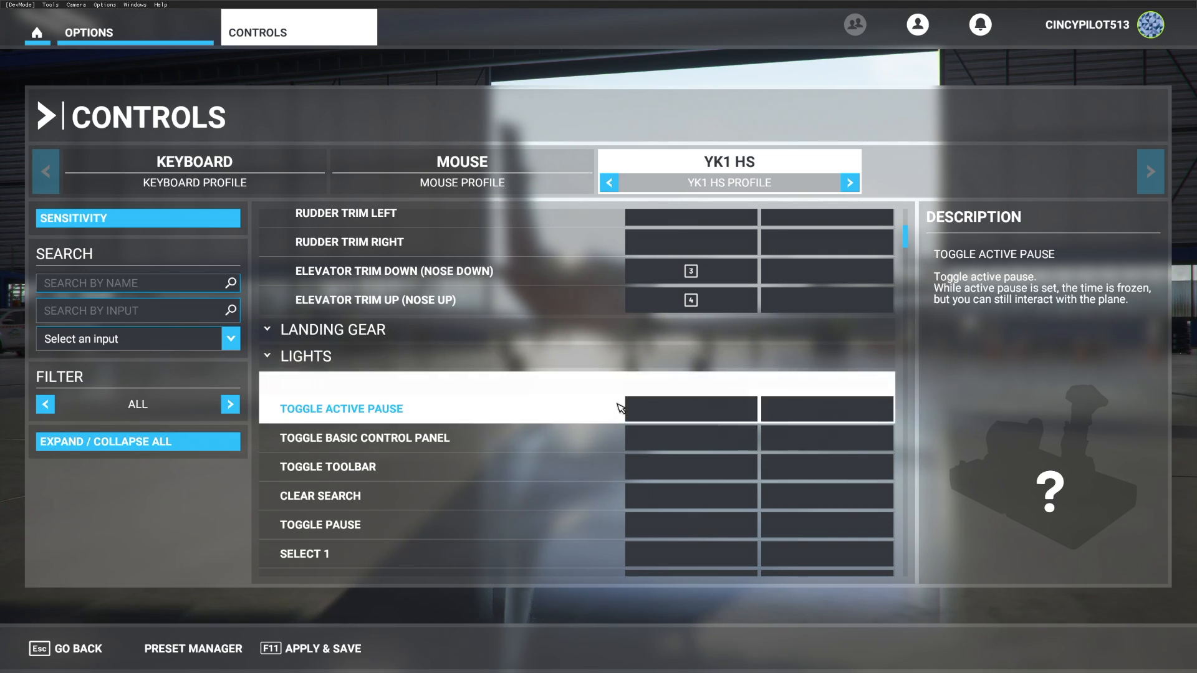
# Step: Bind Toggle Active Pause under Menu to yoke button 1, then collapse the Menu group
pyautogui.click(690, 409)
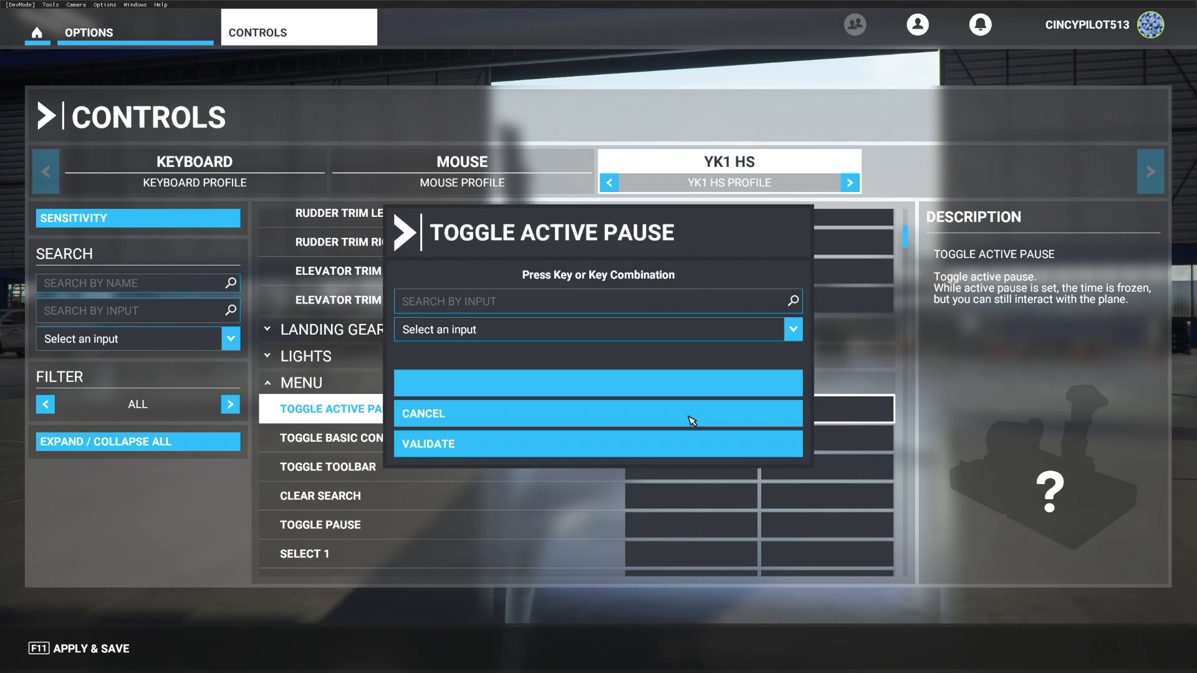
pyautogui.click(792, 329)
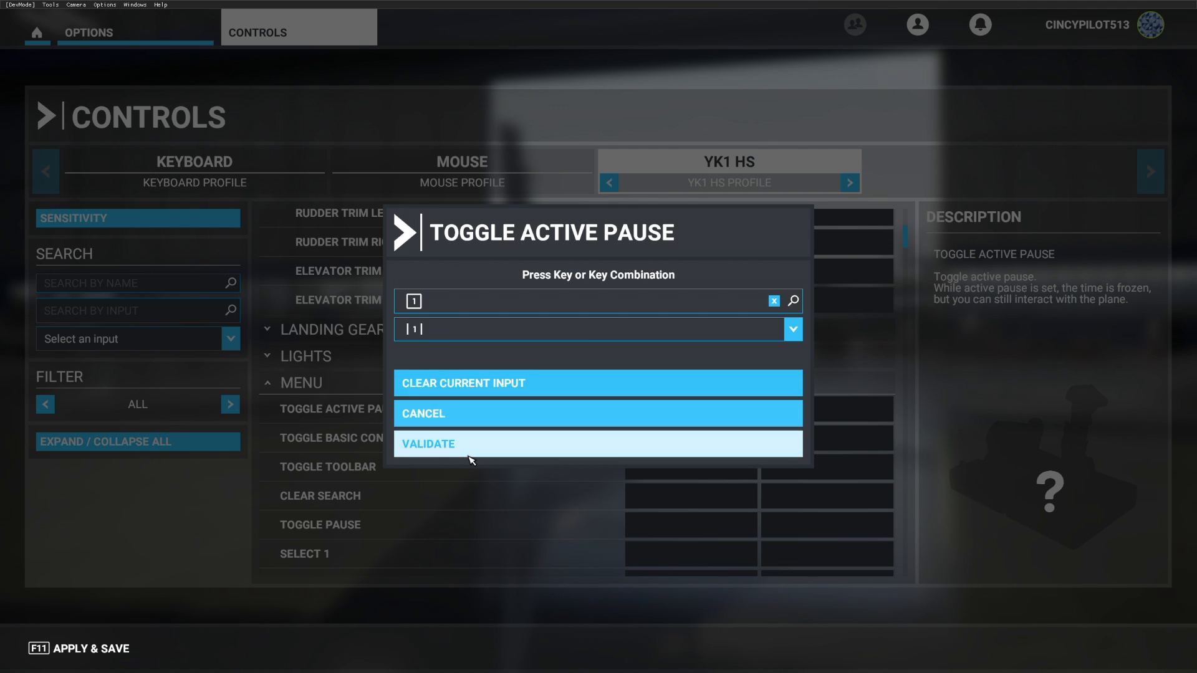
pyautogui.click(597, 444)
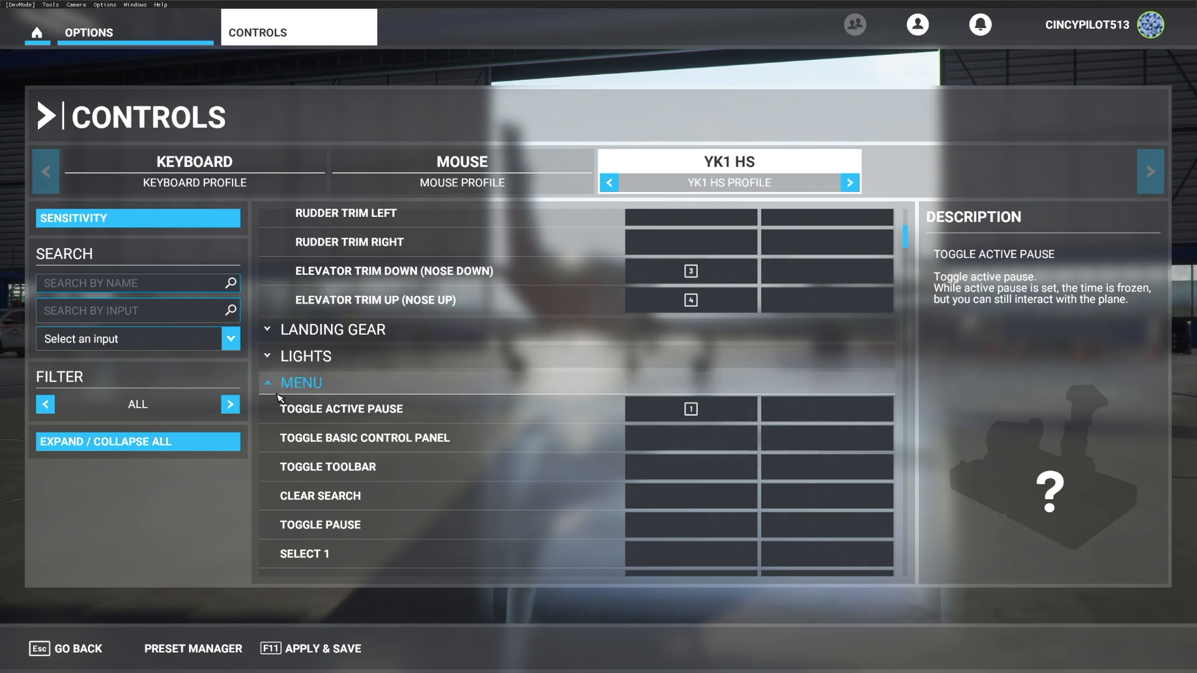
pyautogui.click(268, 383)
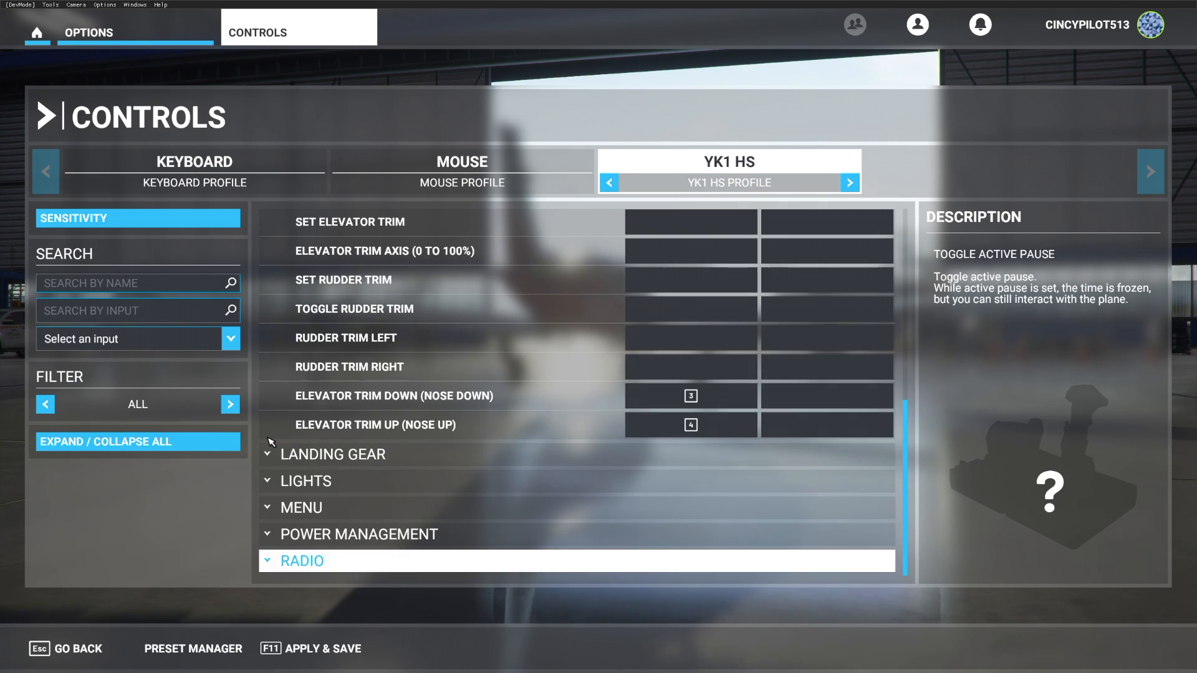
# Step: Collapse other categories and expand Camera's Slew Mode commands down to Slew Translate Up
pyautogui.click(384, 251)
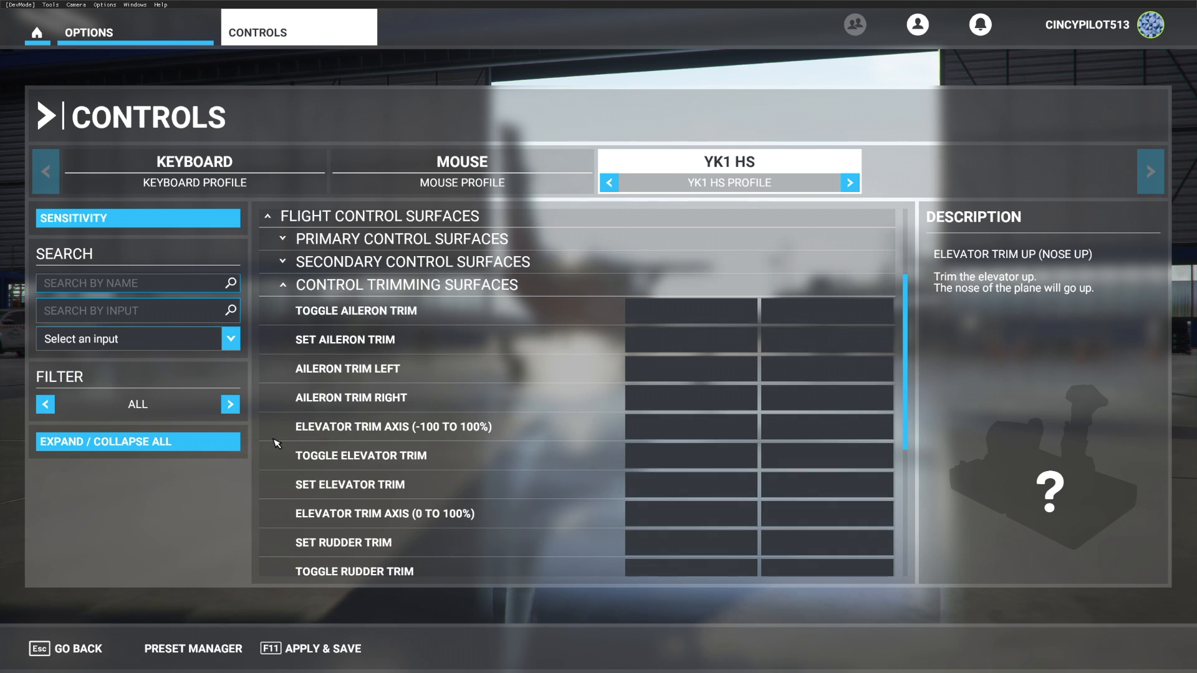
pyautogui.scroll(3)
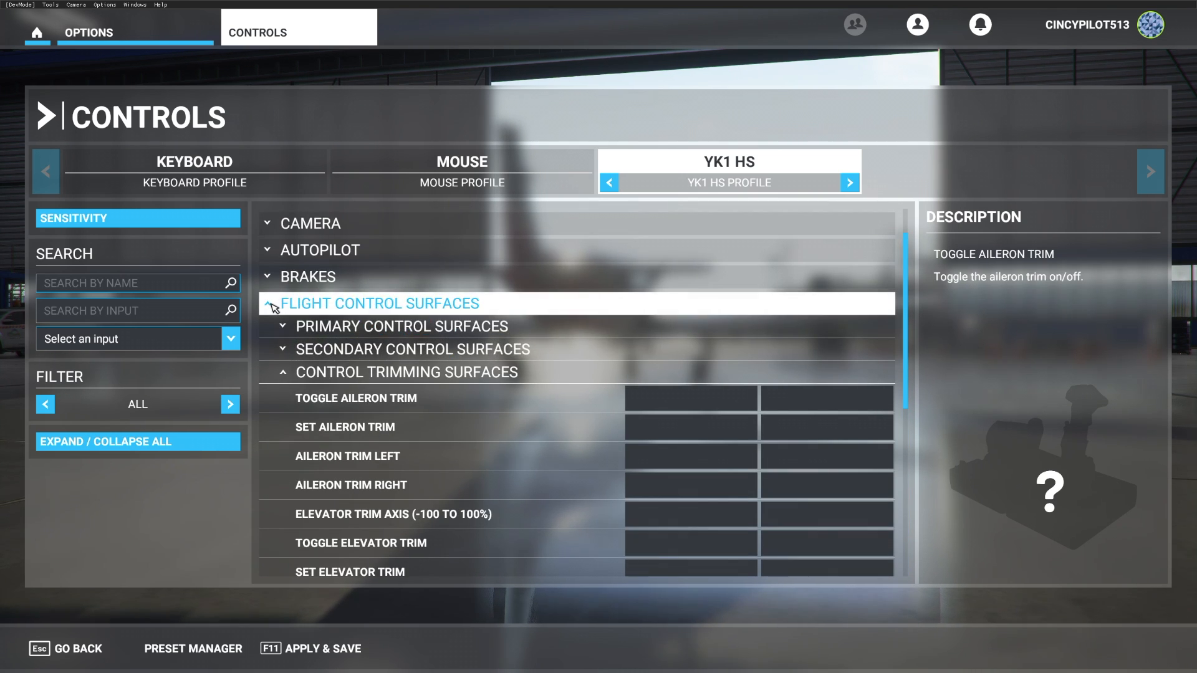
pyautogui.scroll(-3)
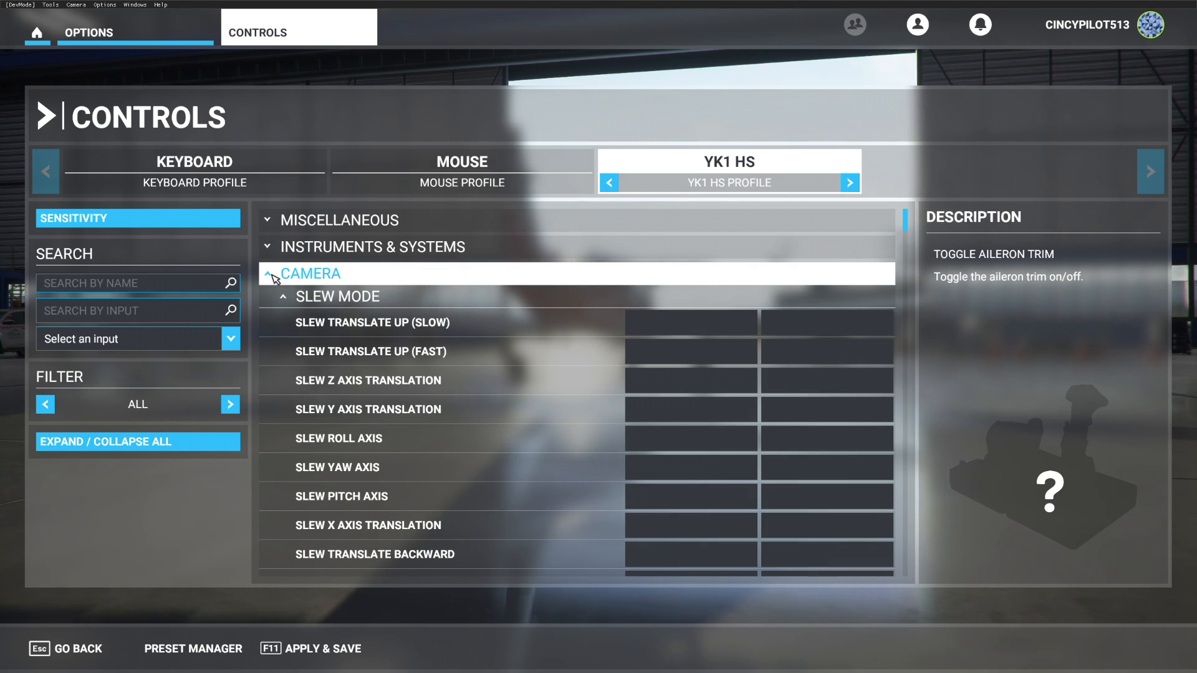
pyautogui.click(371, 321)
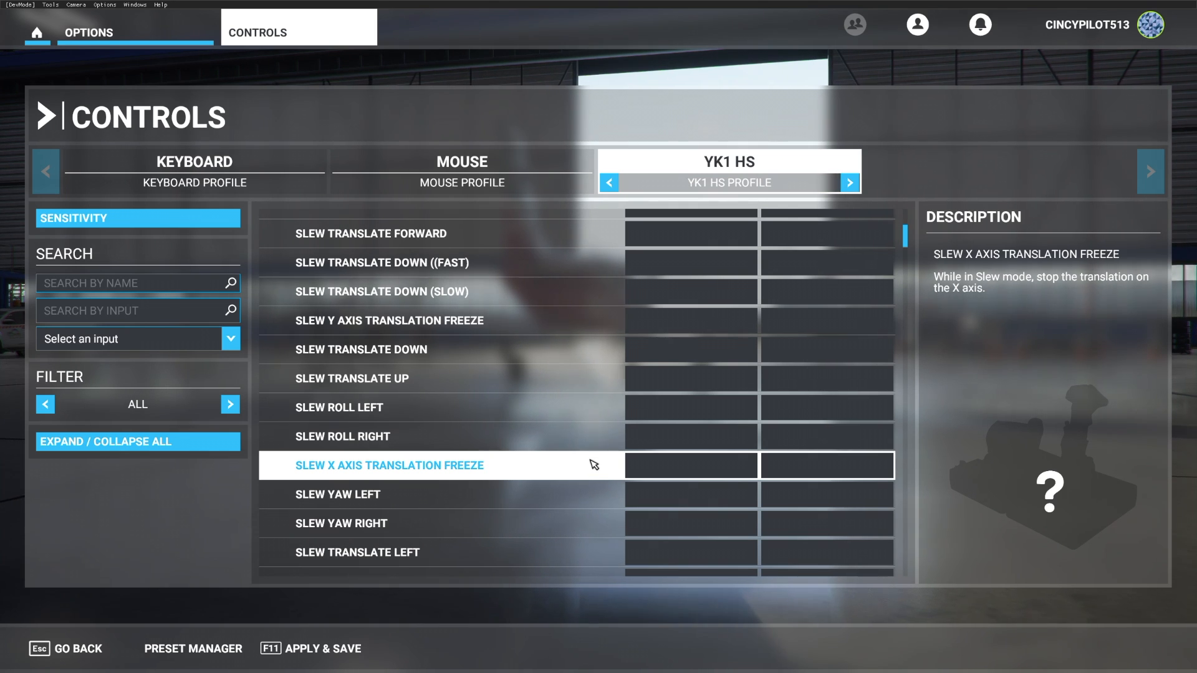
pyautogui.scroll(-3)
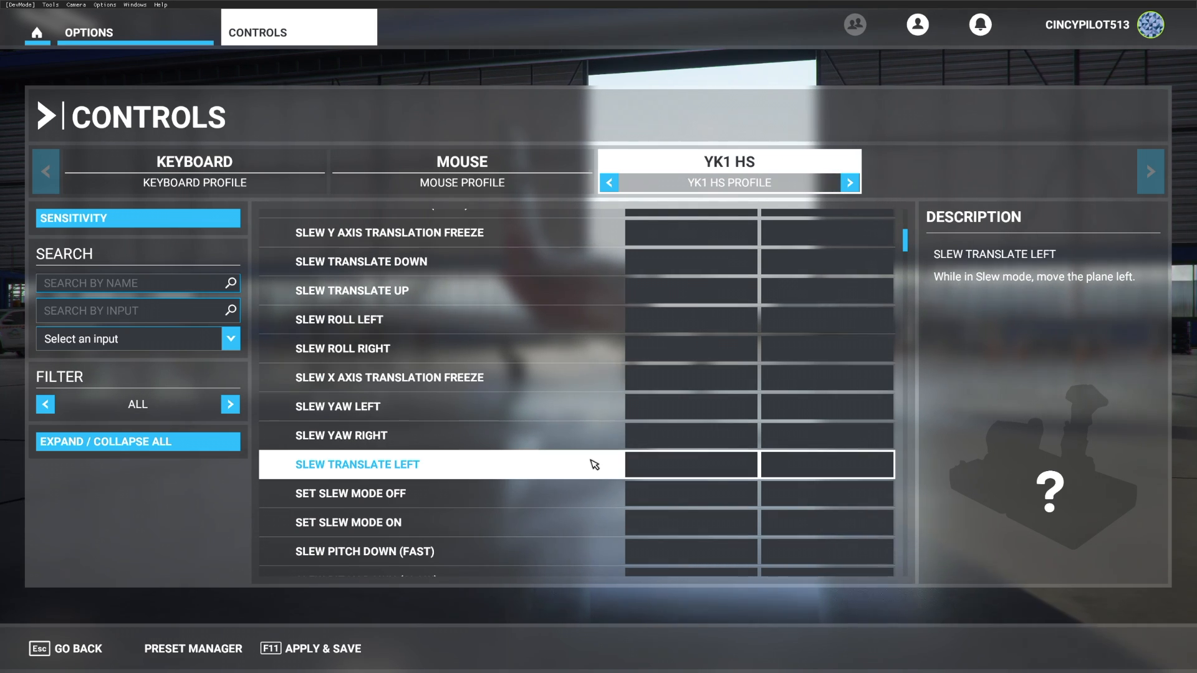
pyautogui.scroll(-3)
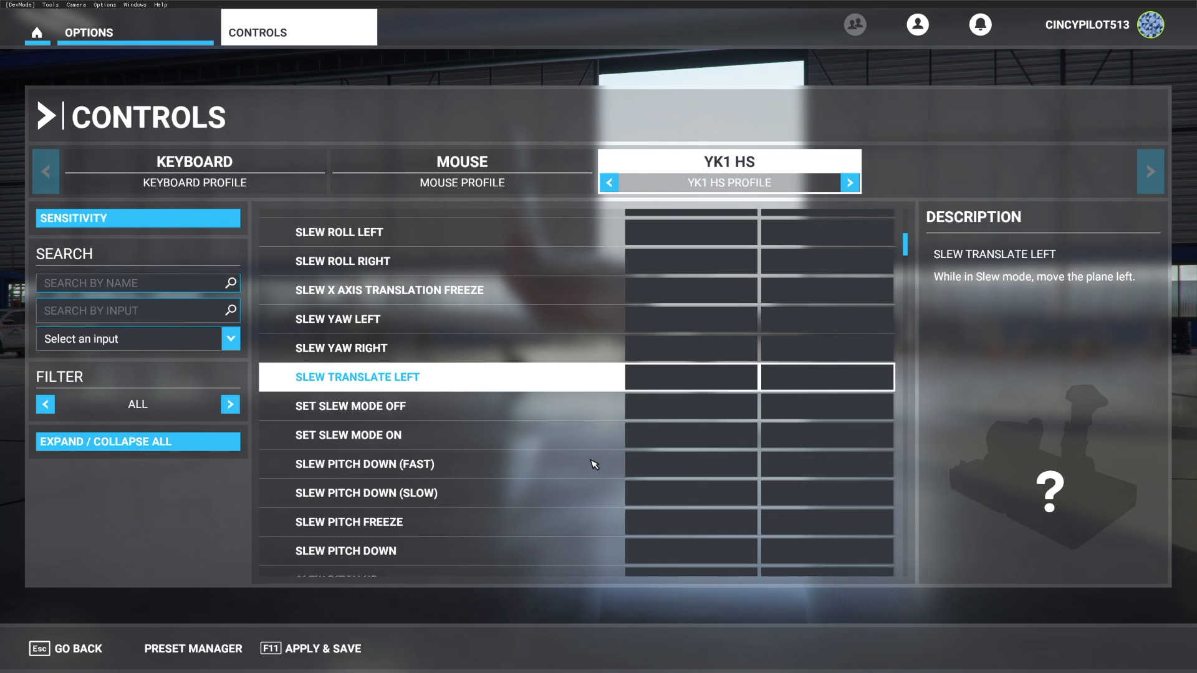
pyautogui.scroll(-3)
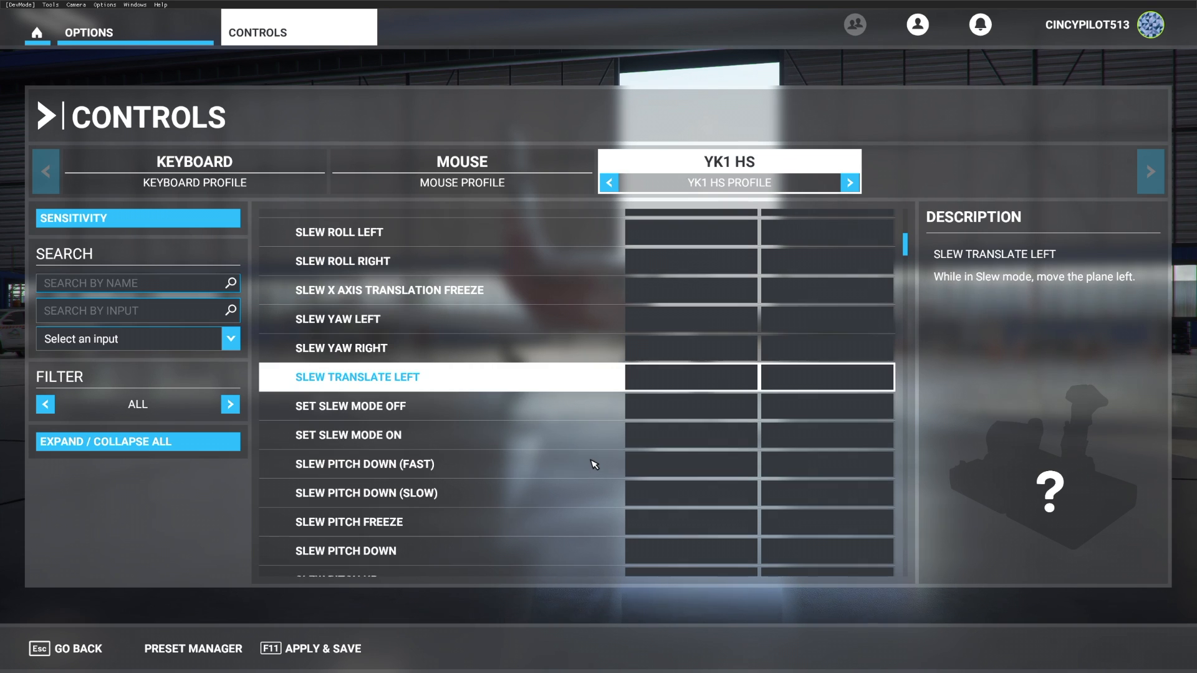
pyautogui.scroll(-3)
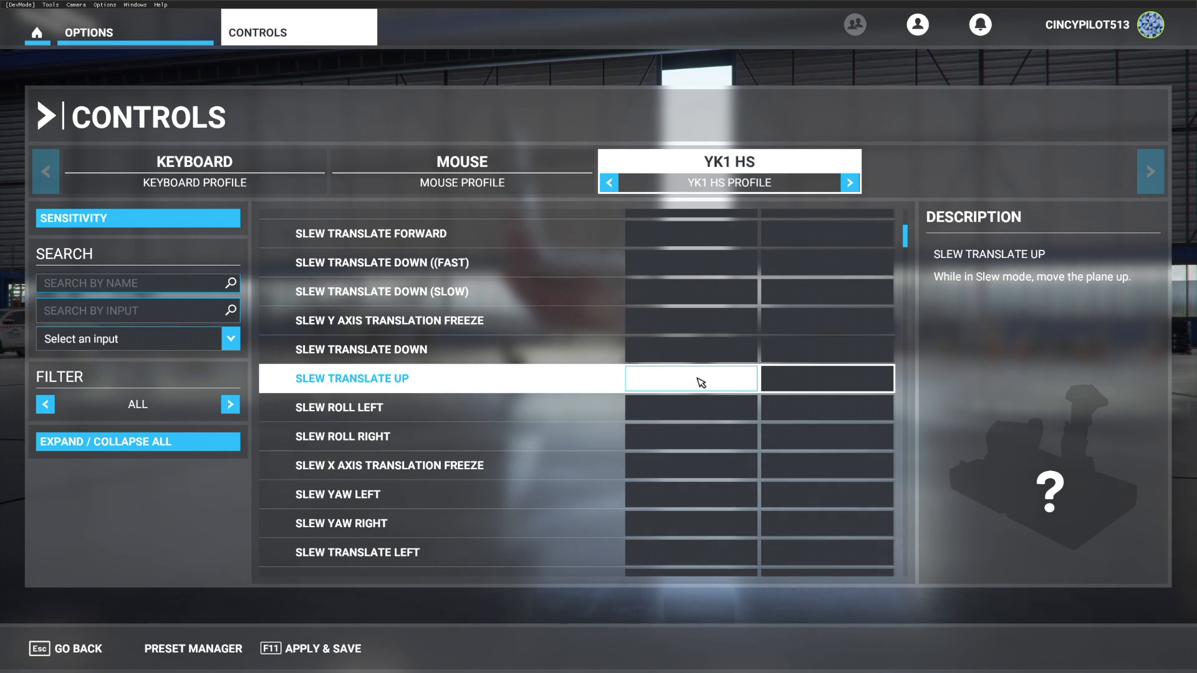
# Step: Bind slew translate down to yoke button 5 and slew translate up to button 7
pyautogui.click(689, 349)
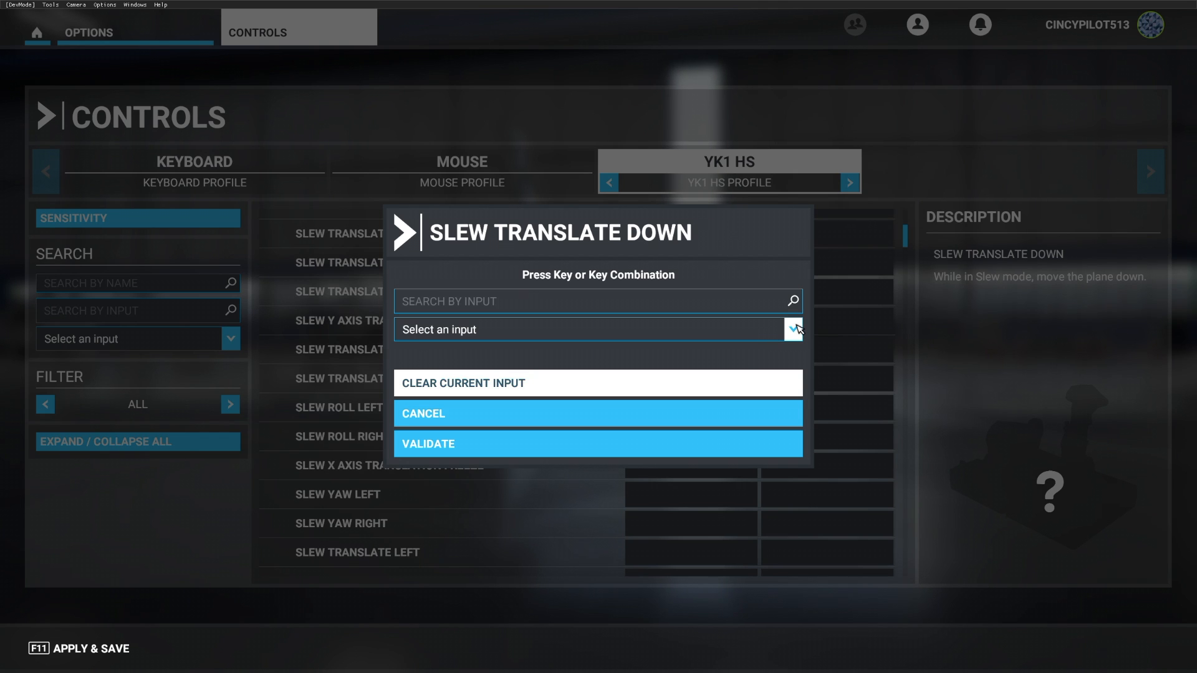
pyautogui.click(792, 329)
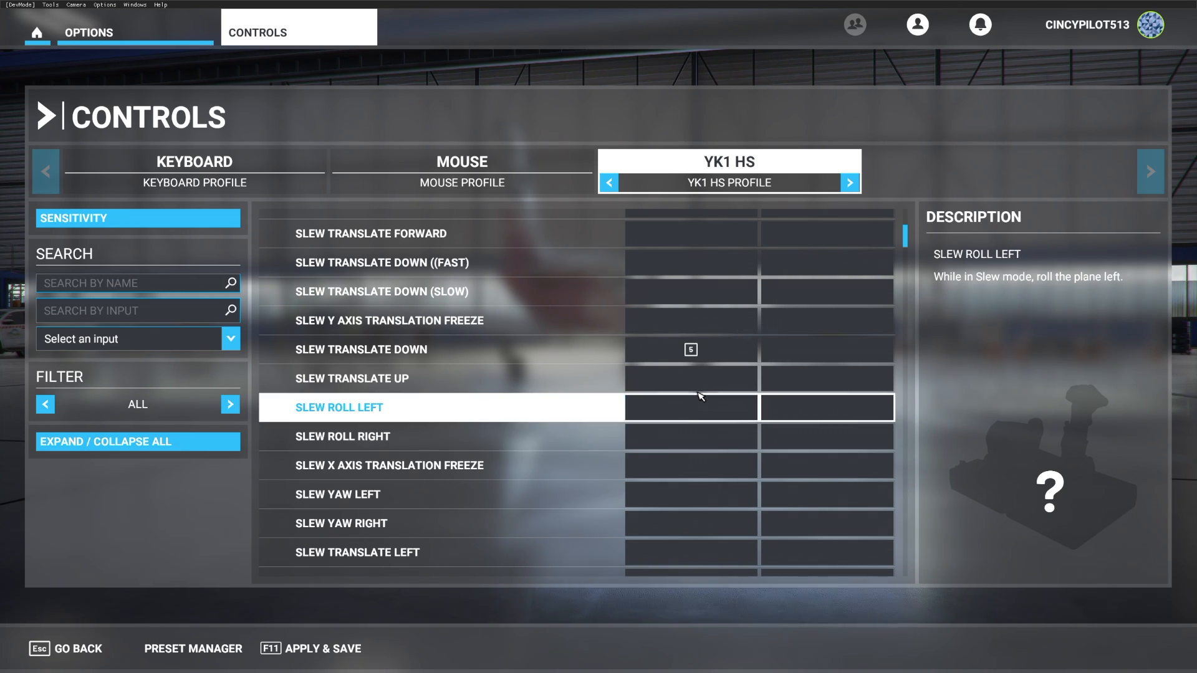
pyautogui.click(691, 378)
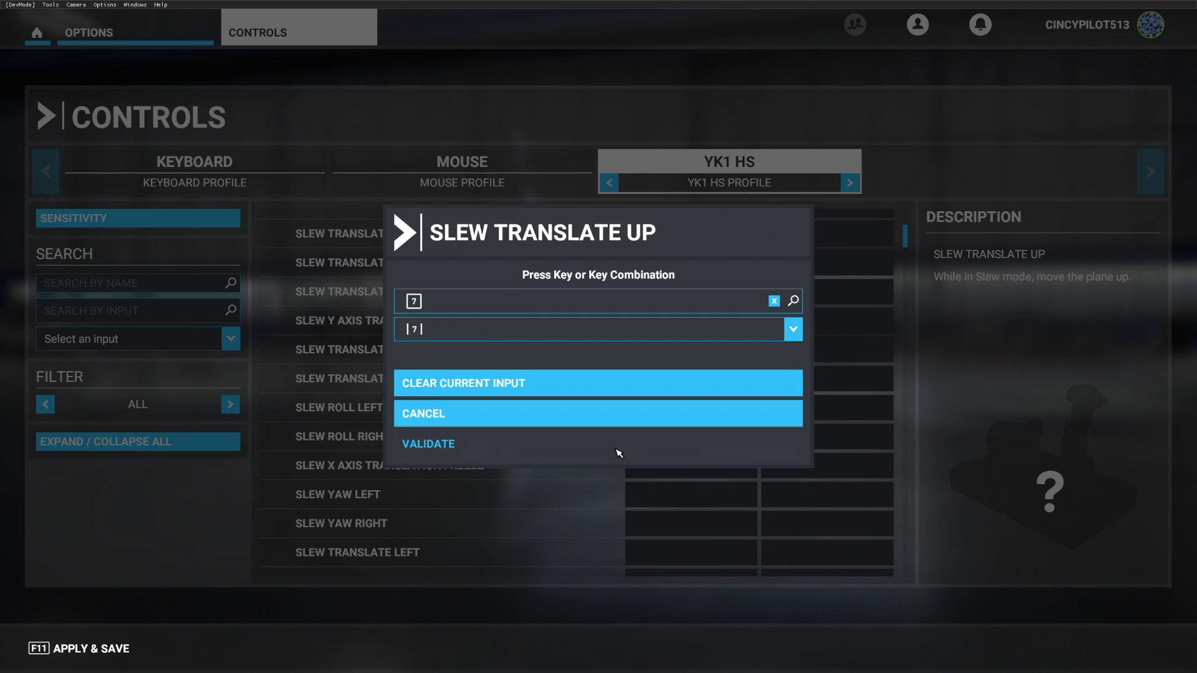
pyautogui.click(428, 444)
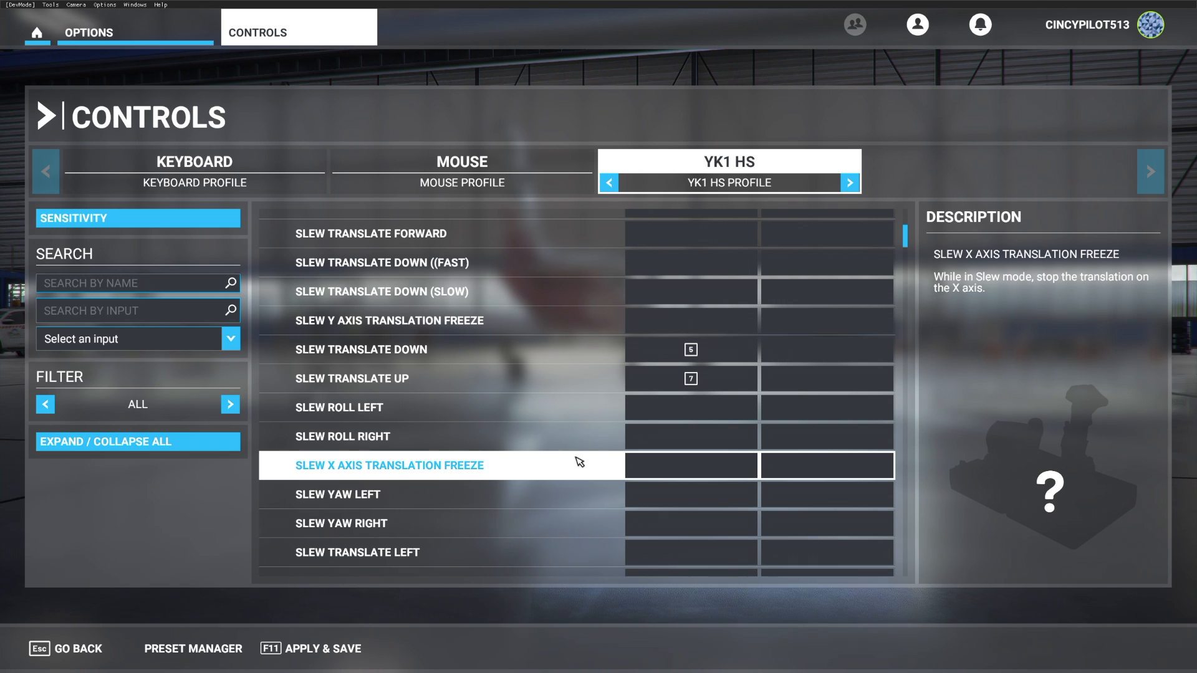
pyautogui.scroll(-3)
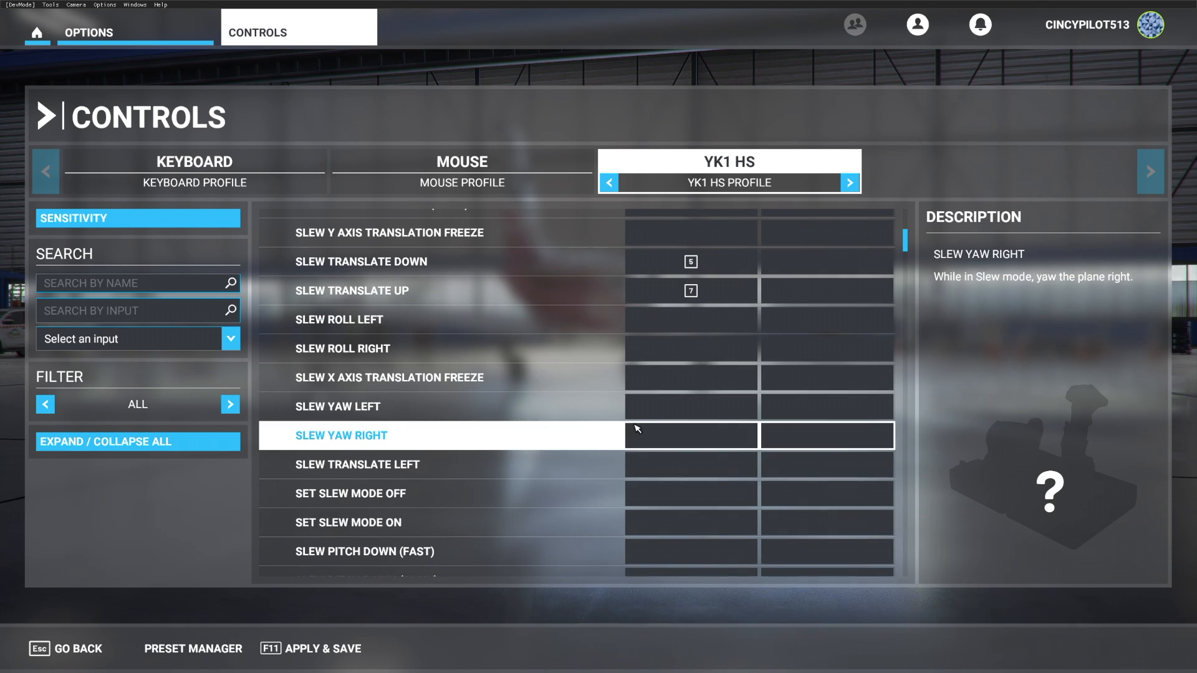
# Step: Abandon a button 8 assignment for slew yaw left and pick Slew Translate Right for binding
pyautogui.click(690, 407)
pyautogui.write('8')
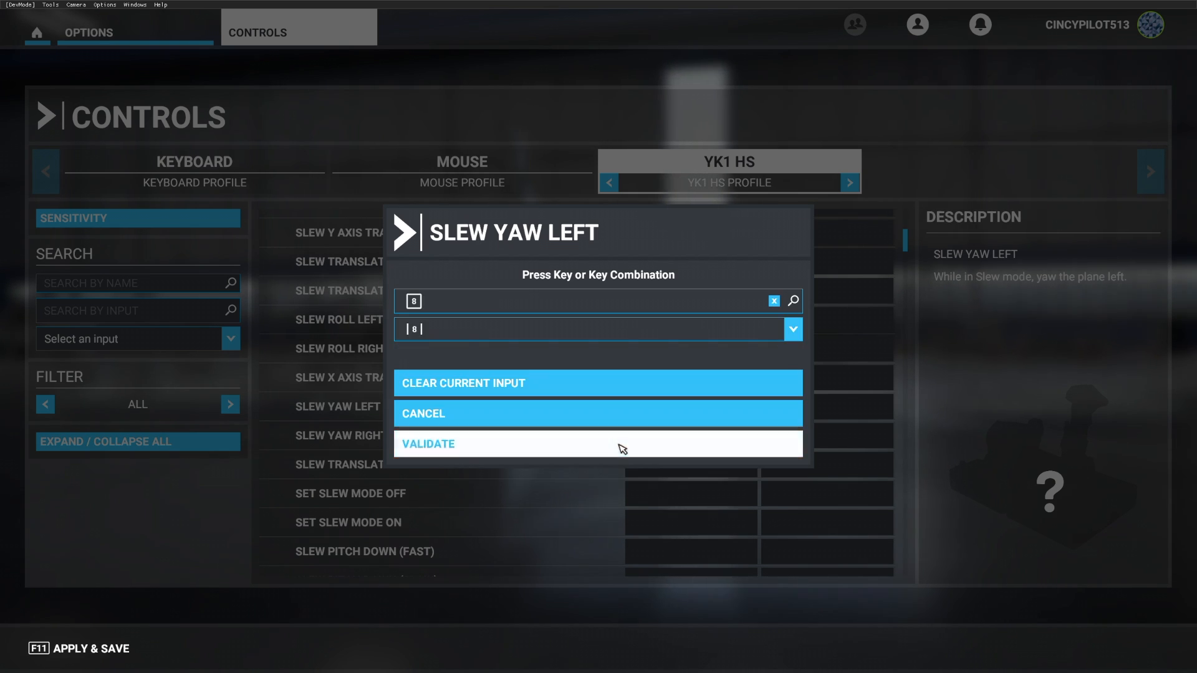
pyautogui.click(597, 444)
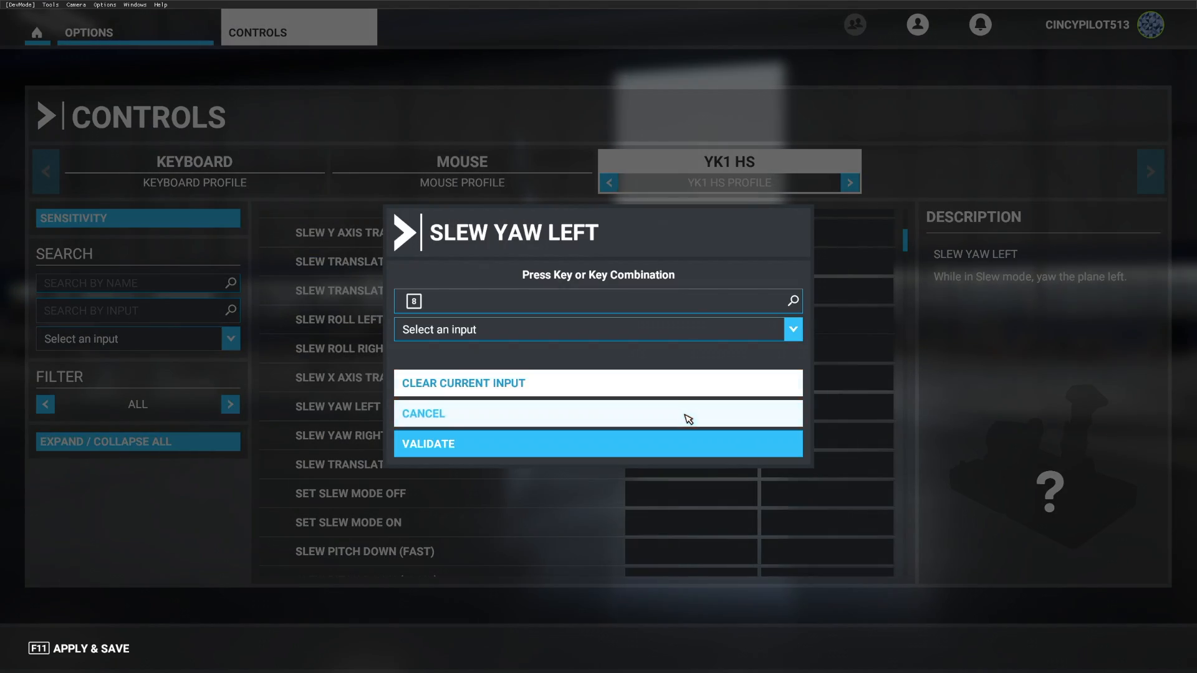
pyautogui.click(462, 383)
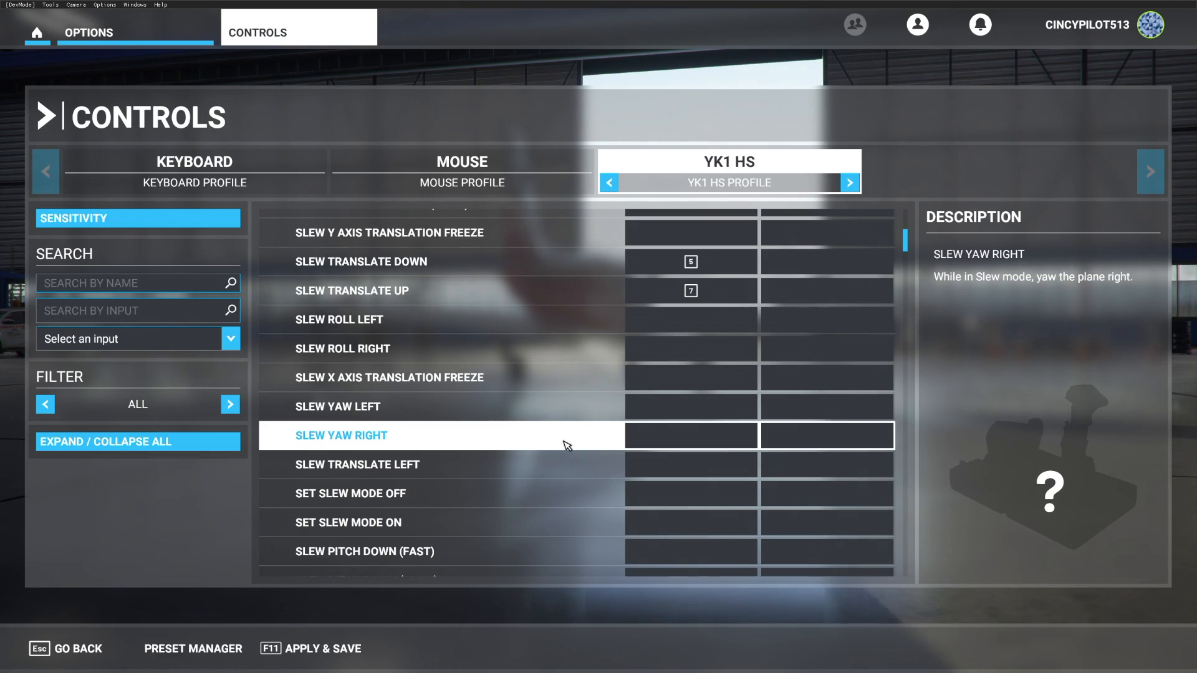
pyautogui.scroll(-3)
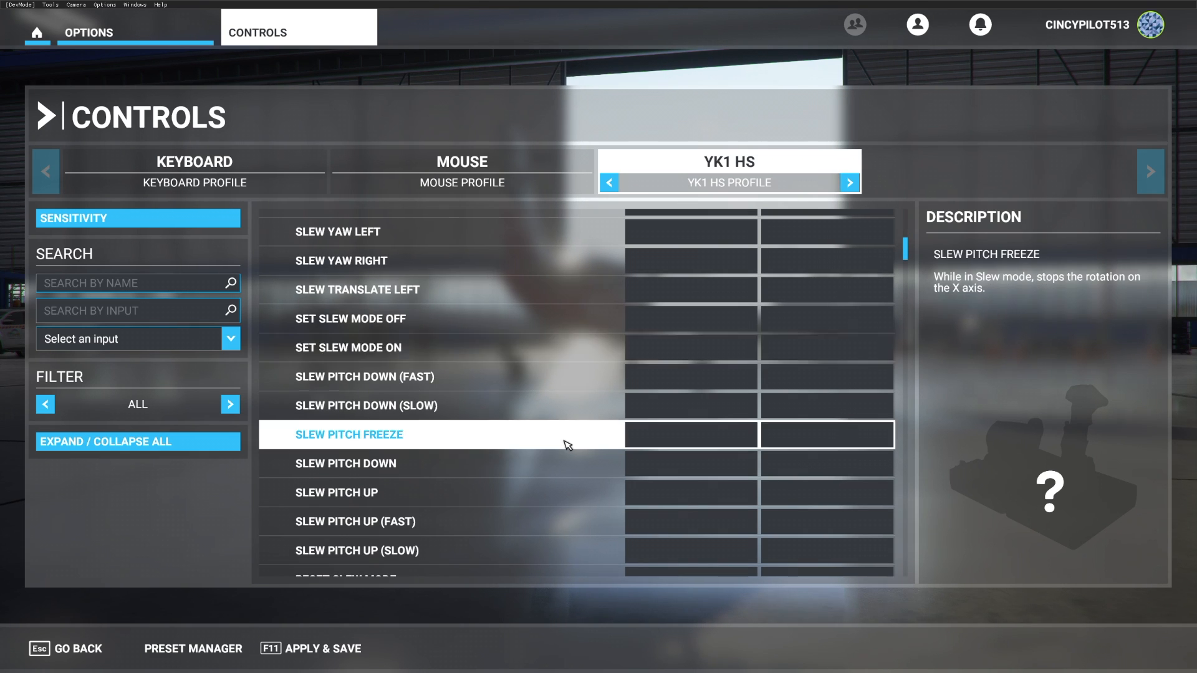
pyautogui.scroll(-3)
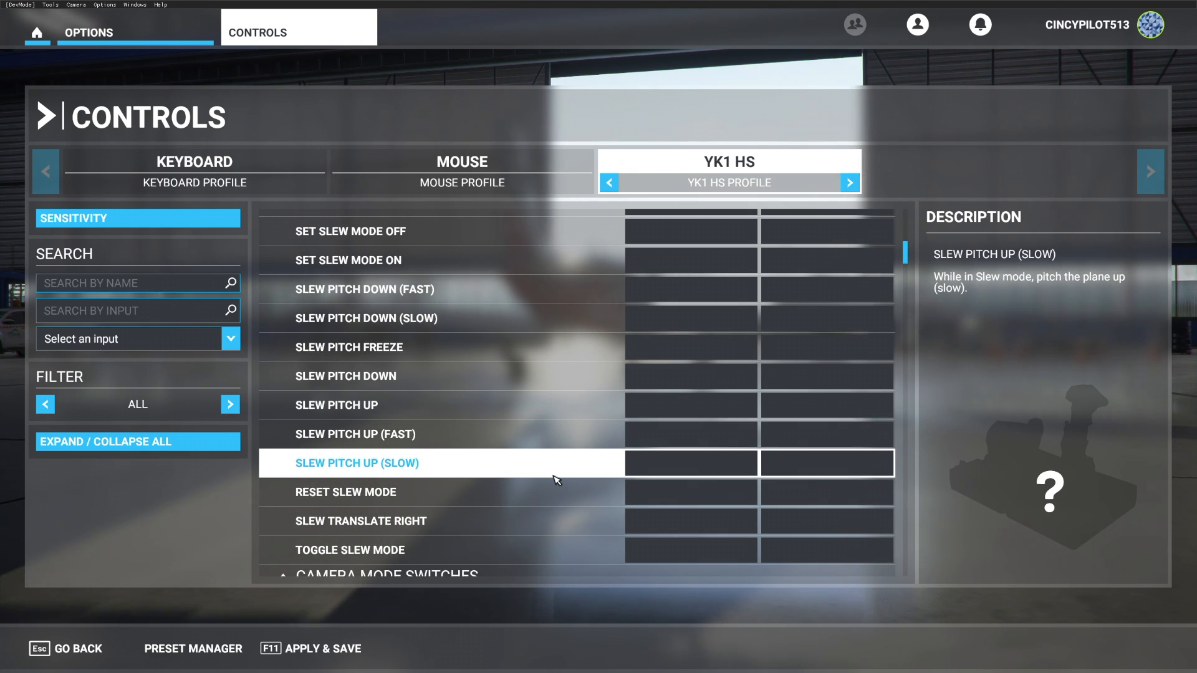
pyautogui.click(361, 521)
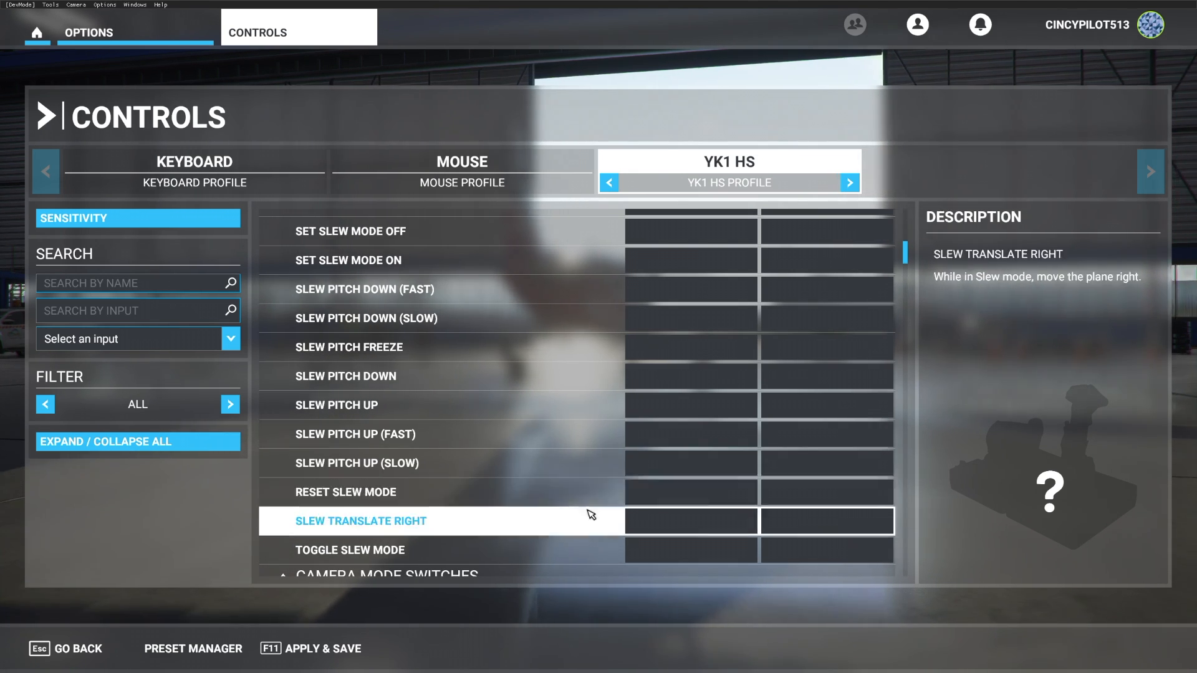
# Step: Bind slew translate left to YK1 HS input 8 and validate it
pyautogui.click(690, 521)
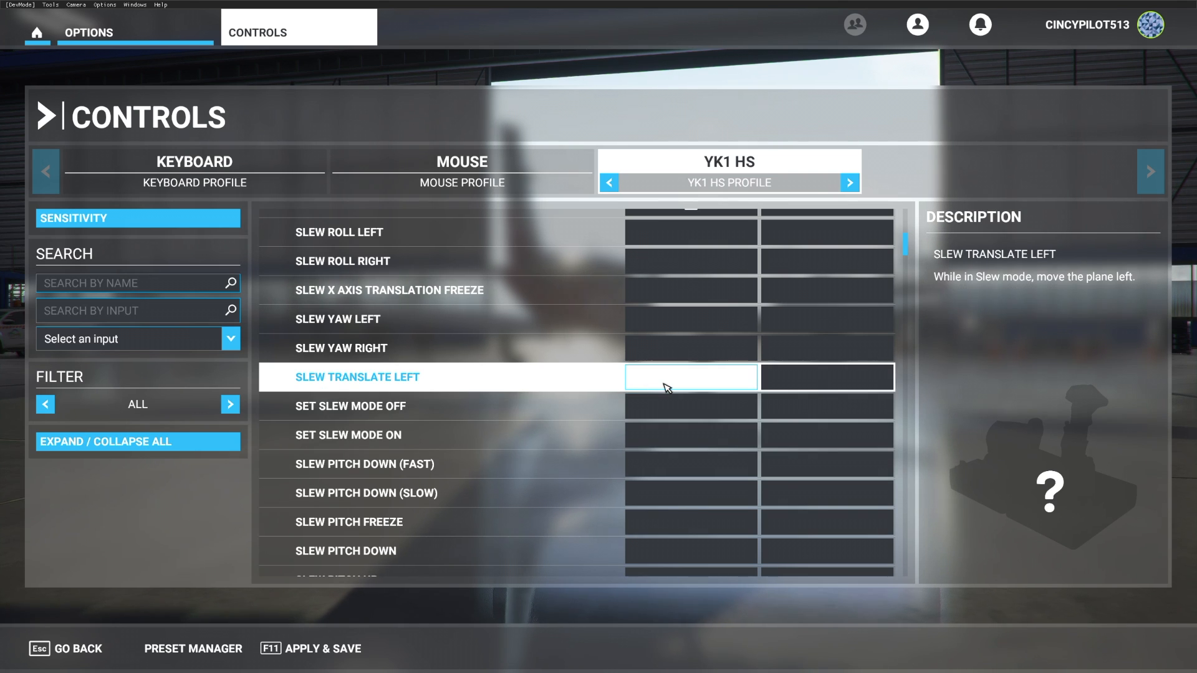
pyautogui.click(689, 377)
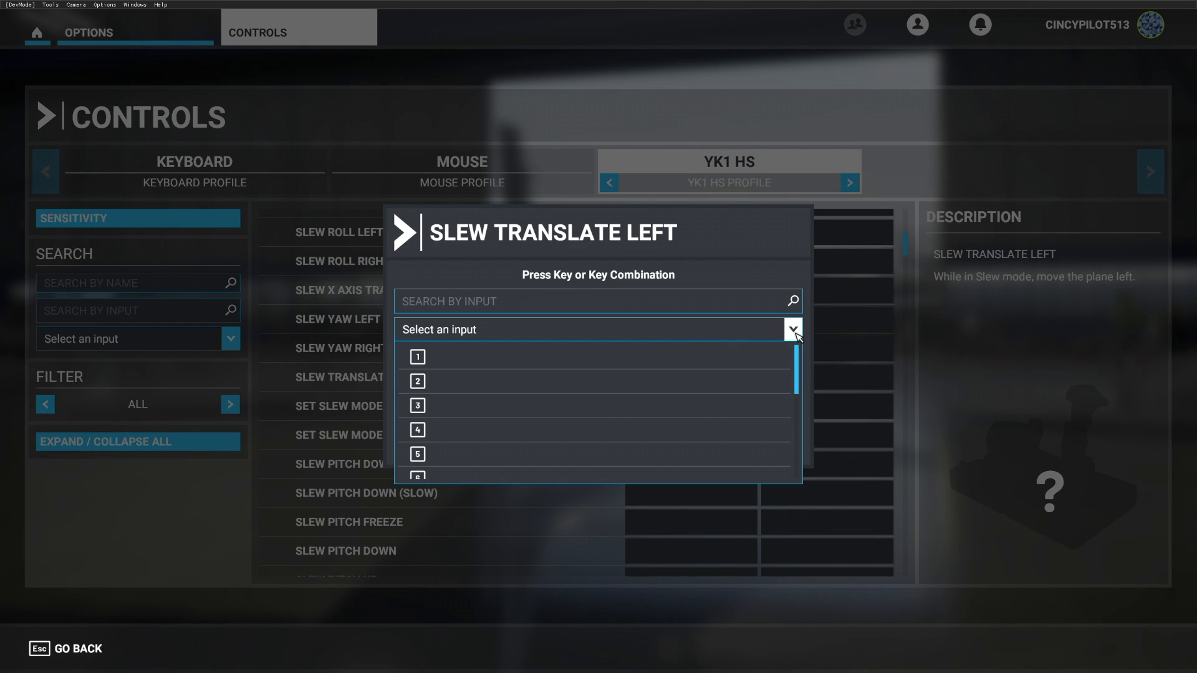
pyautogui.scroll(-3)
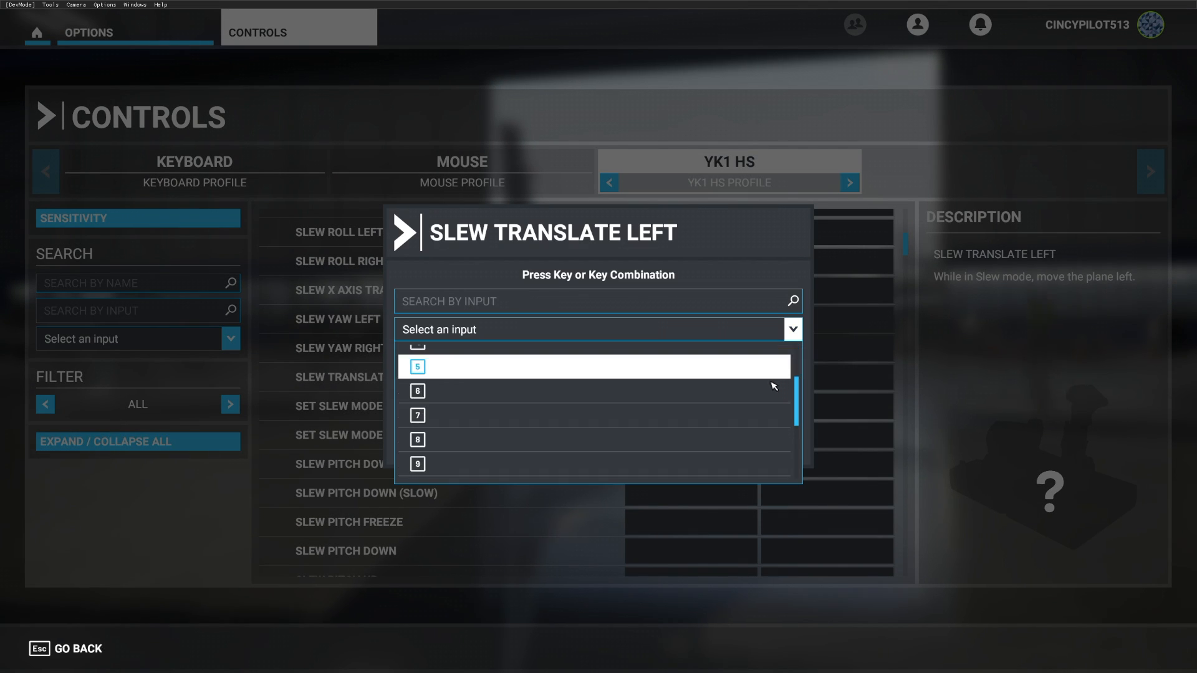
pyautogui.press('8')
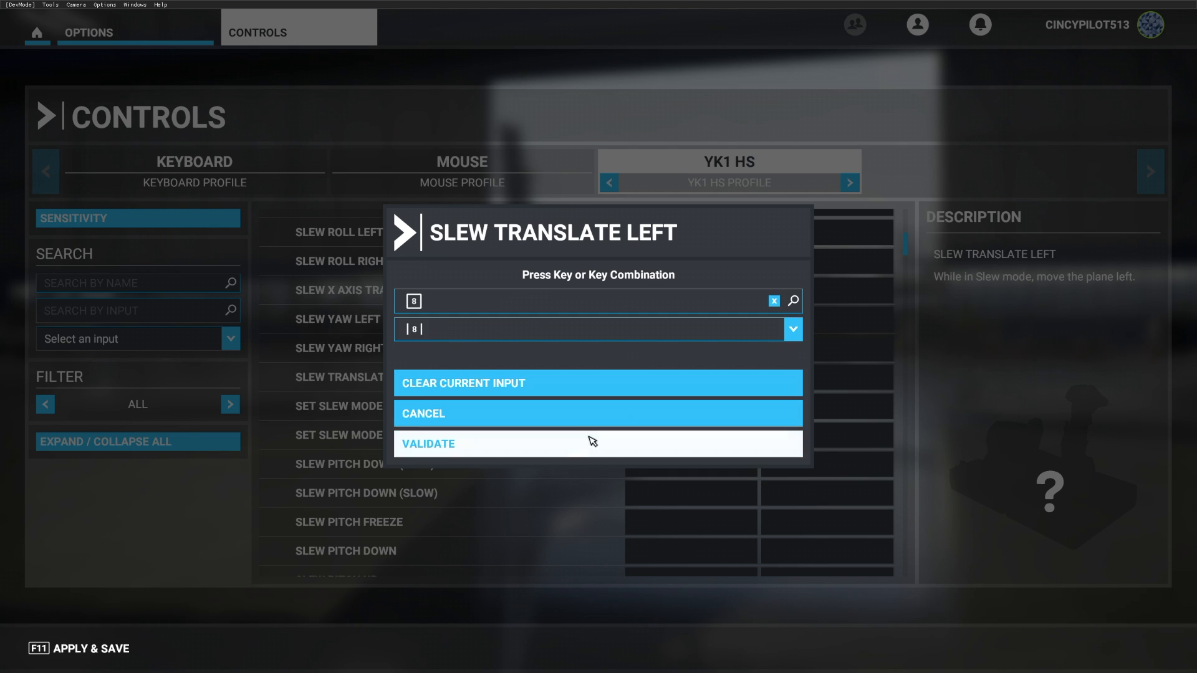
pyautogui.click(598, 444)
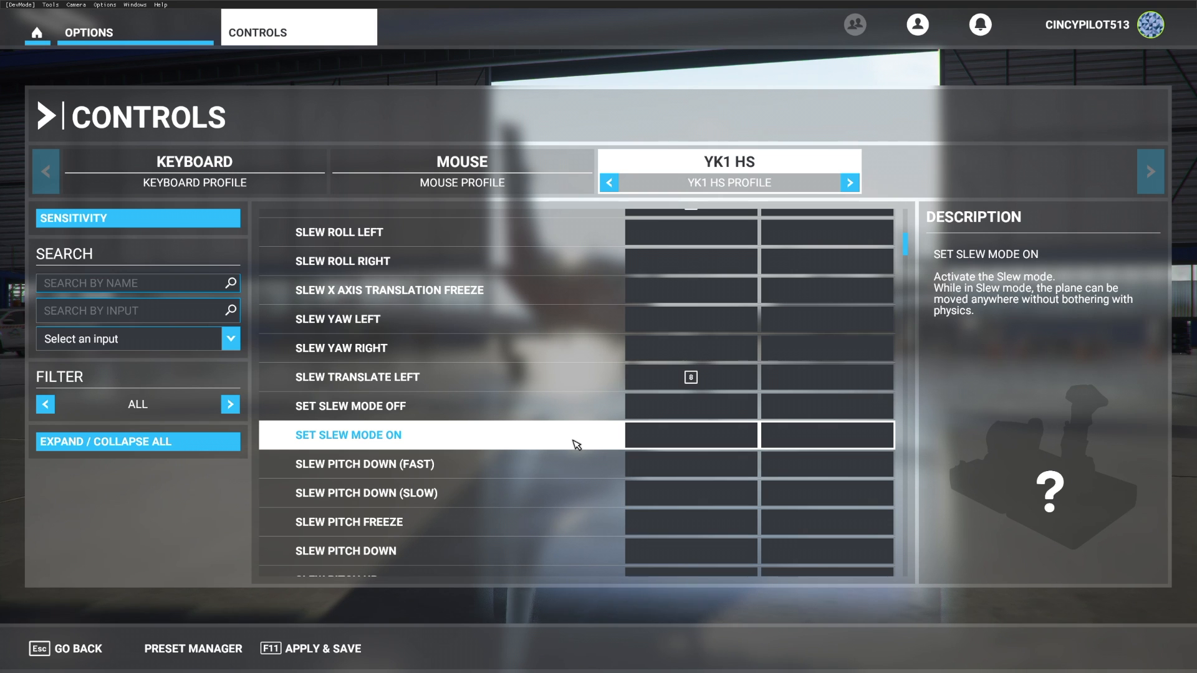
# Step: Choose input 6 for the slew translate right binding
pyautogui.scroll(-3)
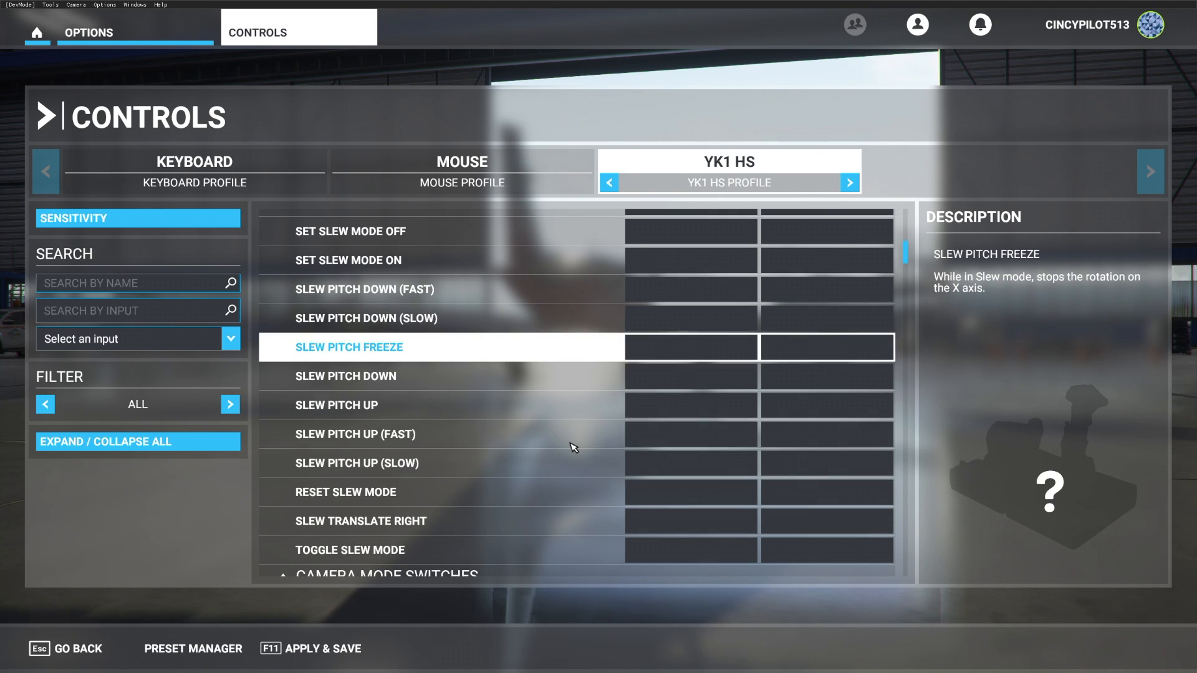
pyautogui.click(690, 521)
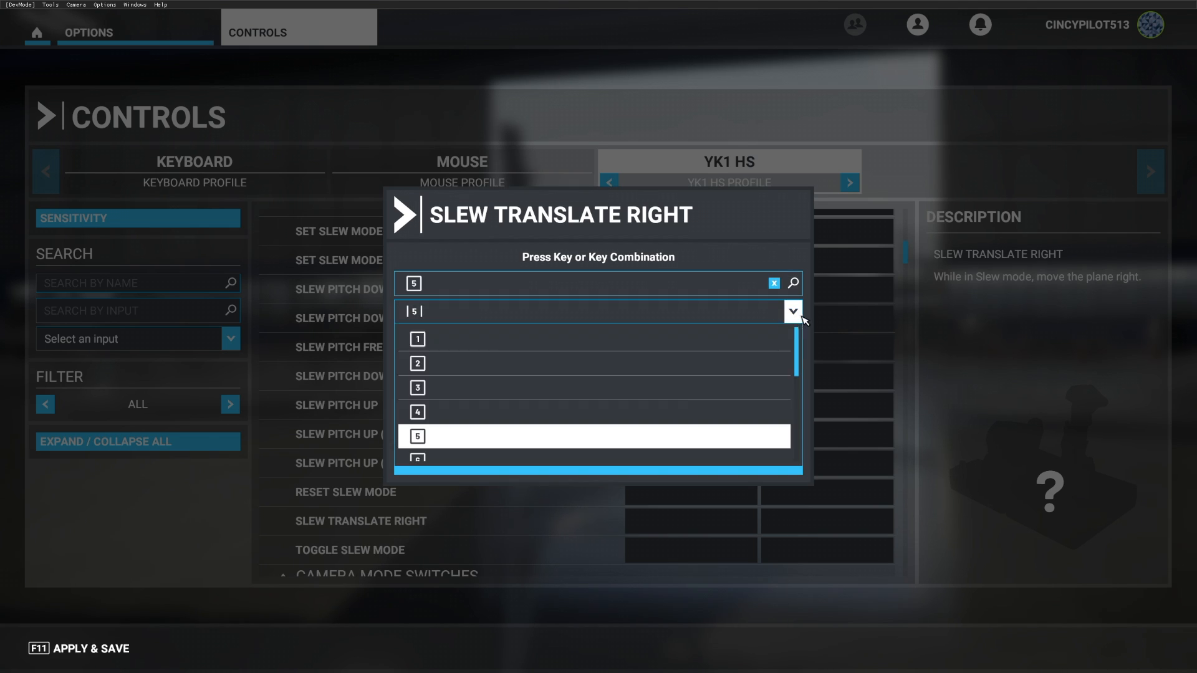
pyautogui.scroll(-3)
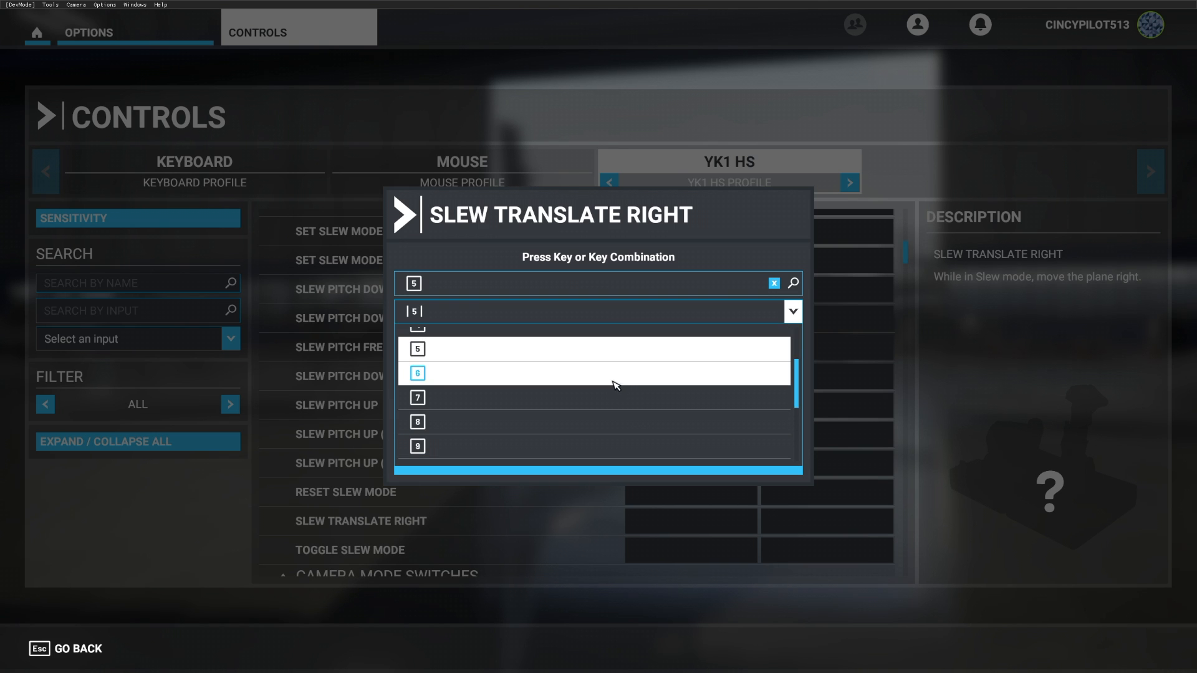
pyautogui.click(416, 373)
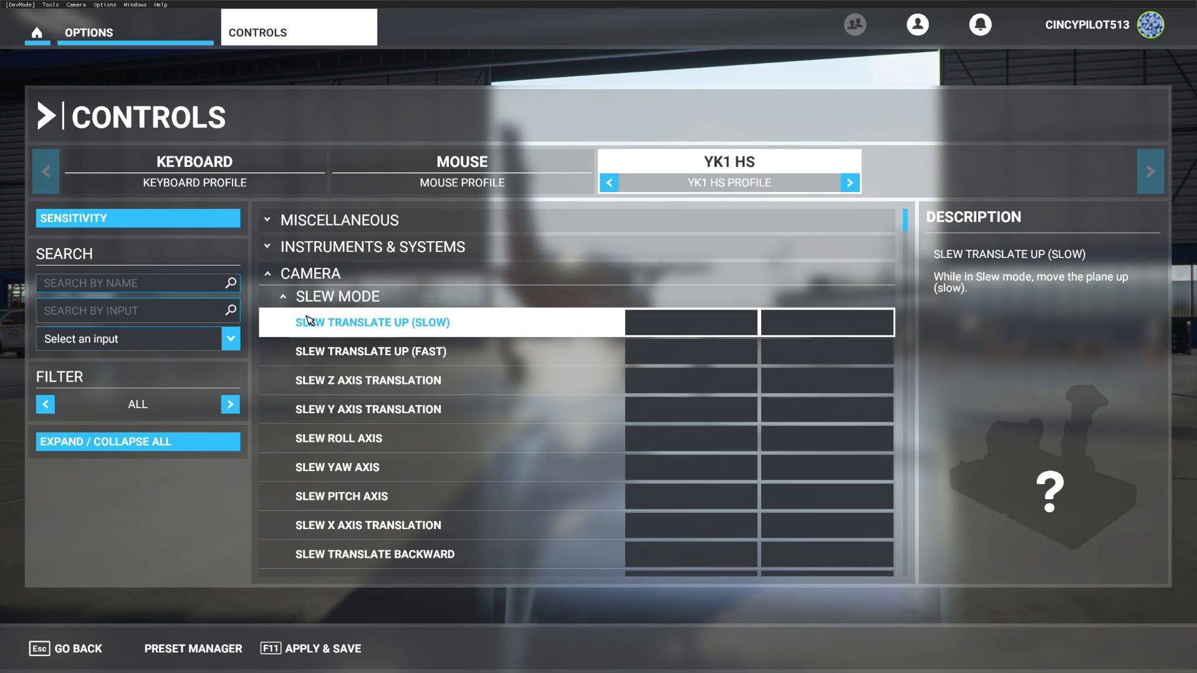
# Step: Bind cockpit/external view mode to input 9, validate, and collapse the control categories
pyautogui.click(337, 297)
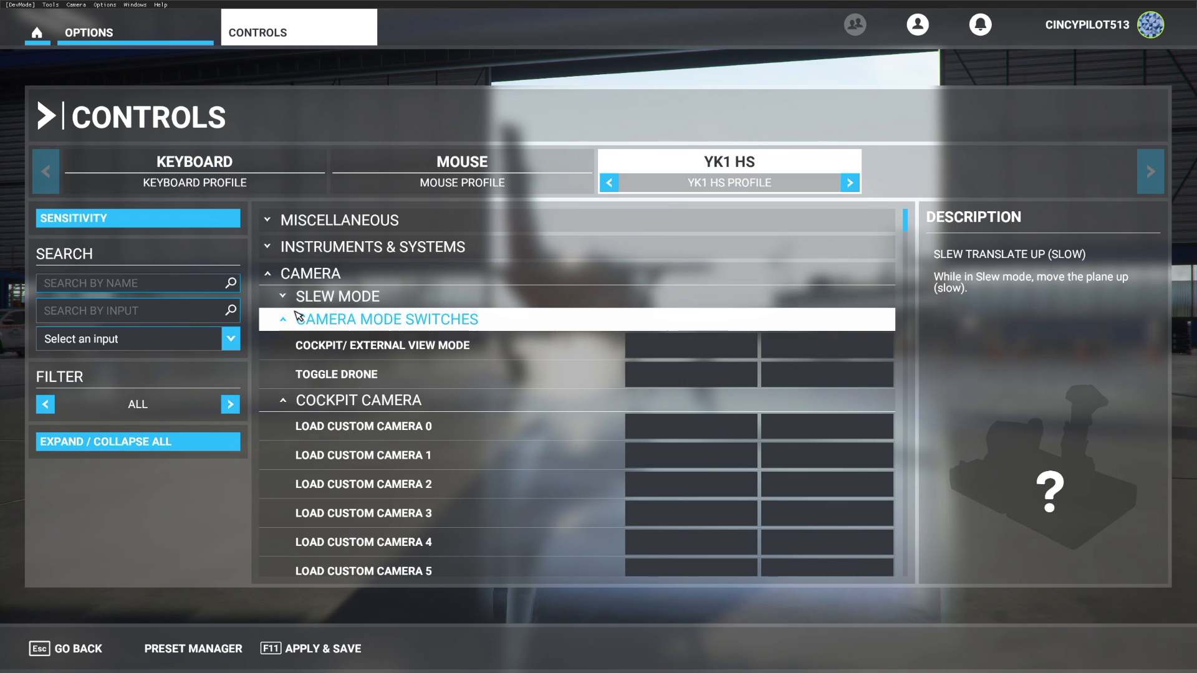
pyautogui.click(381, 345)
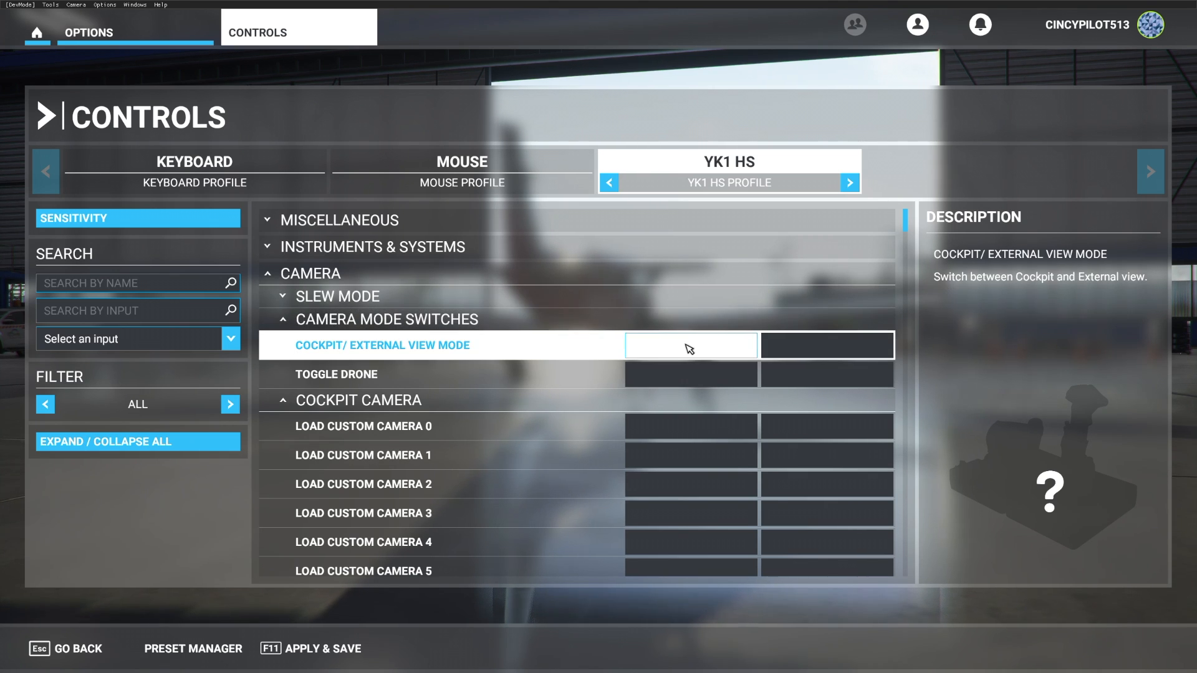
pyautogui.click(690, 346)
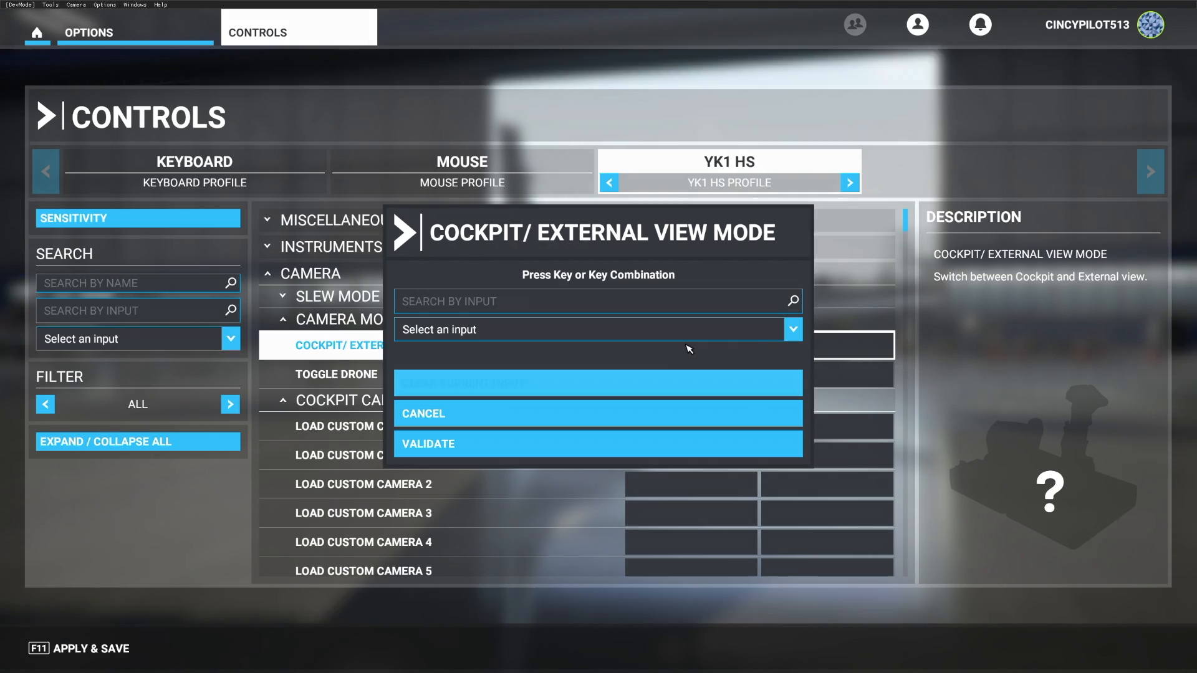
pyautogui.click(792, 329)
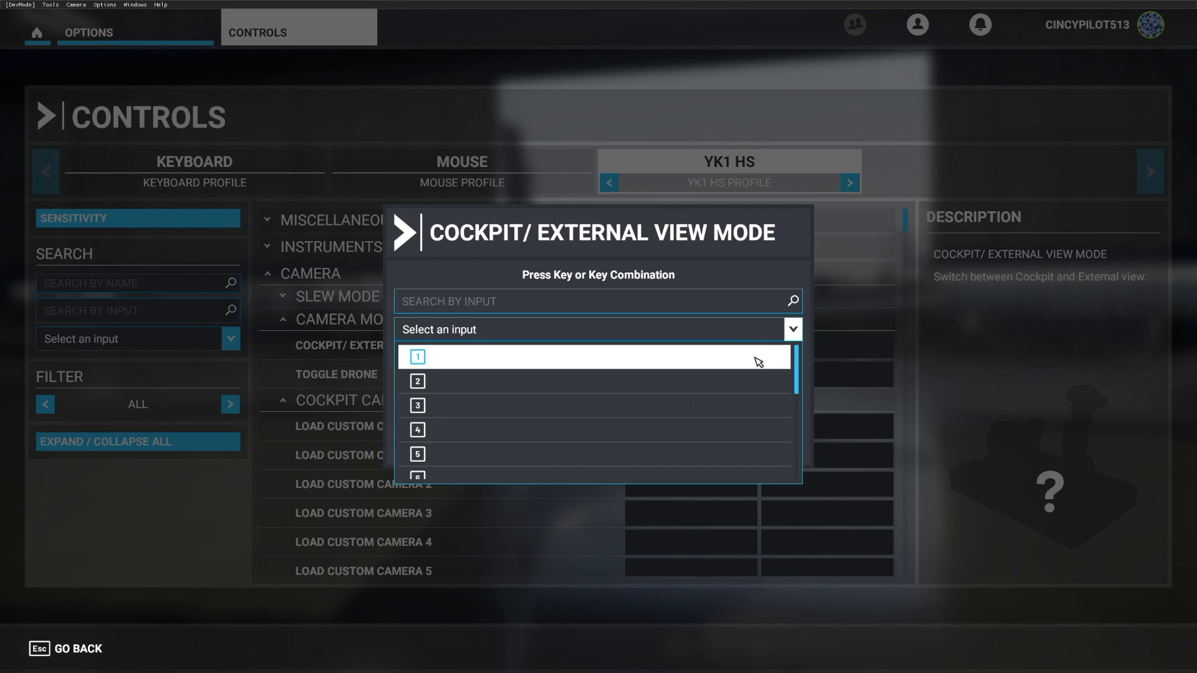
pyautogui.press('9')
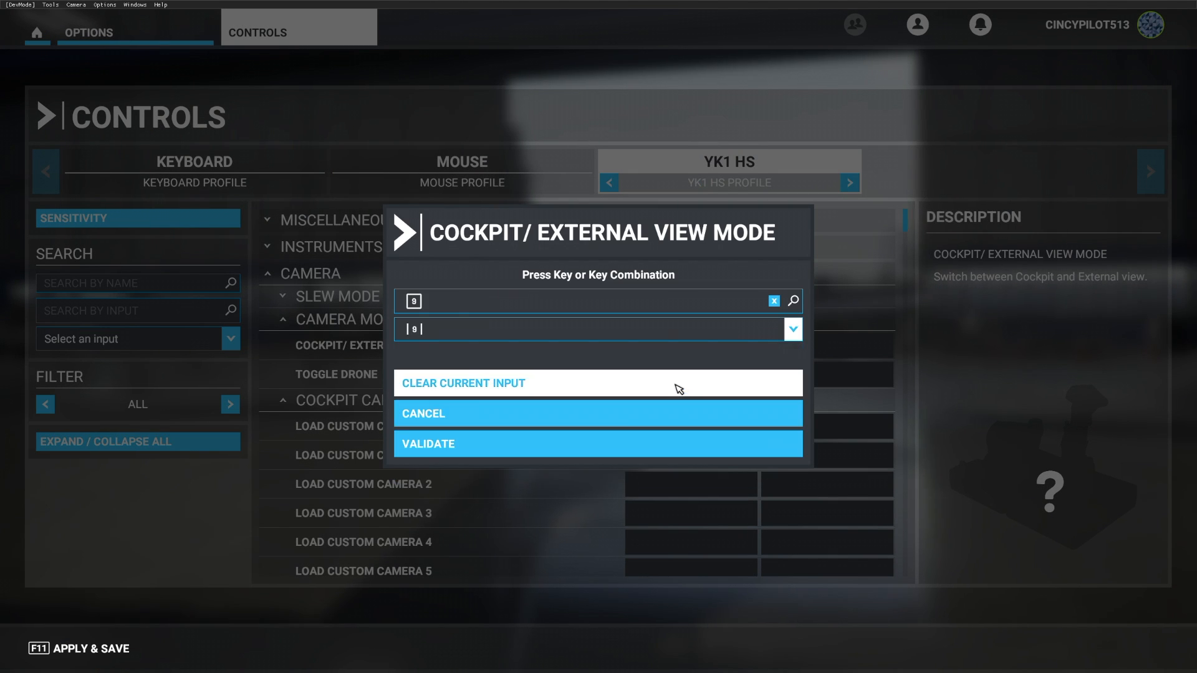
pyautogui.click(597, 443)
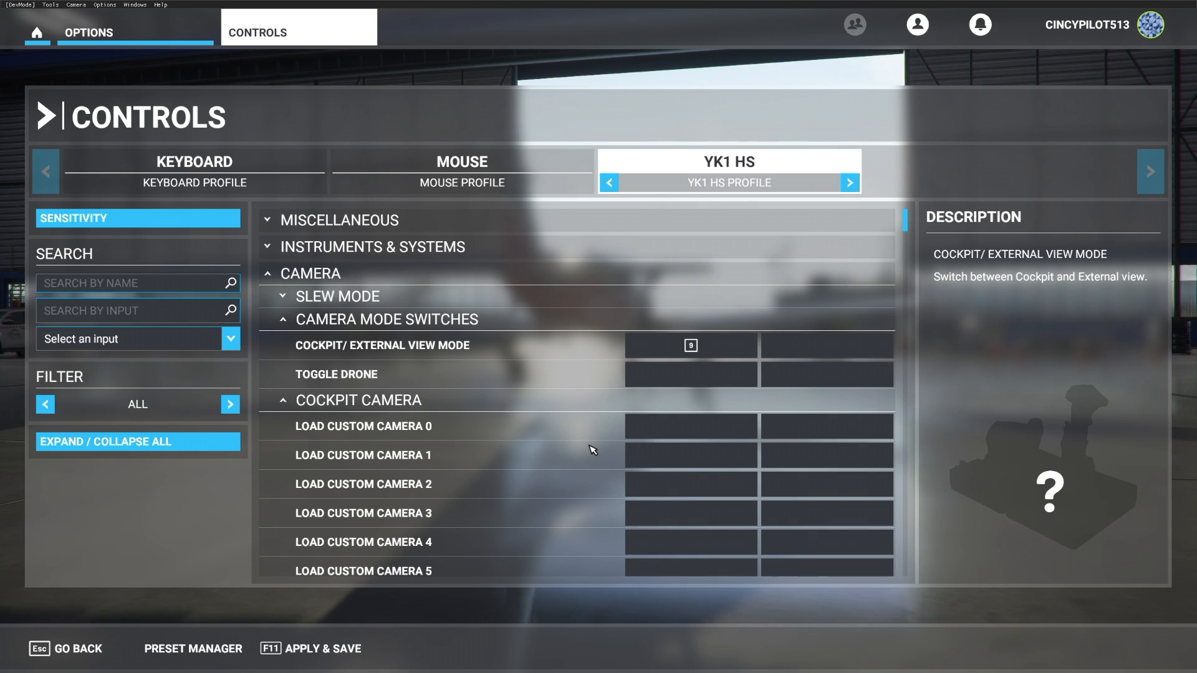
pyautogui.click(689, 345)
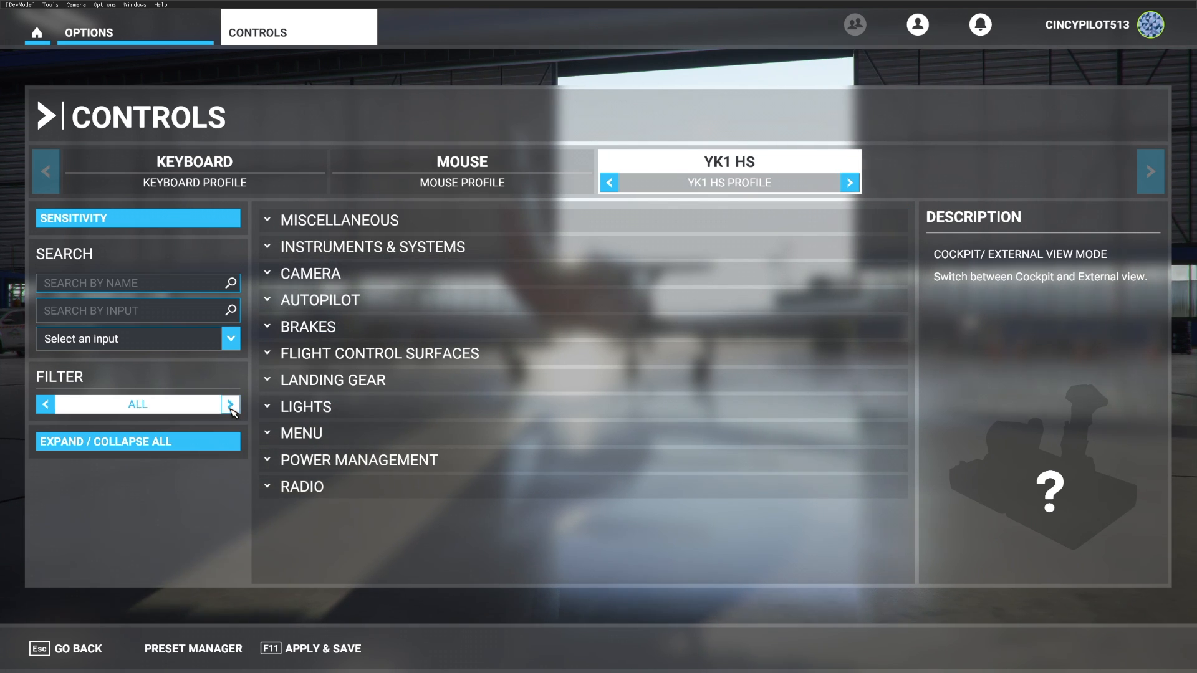
# Step: Filter to ASSIGNED and review the Camera slew and primary control surface bindings
pyautogui.click(232, 404)
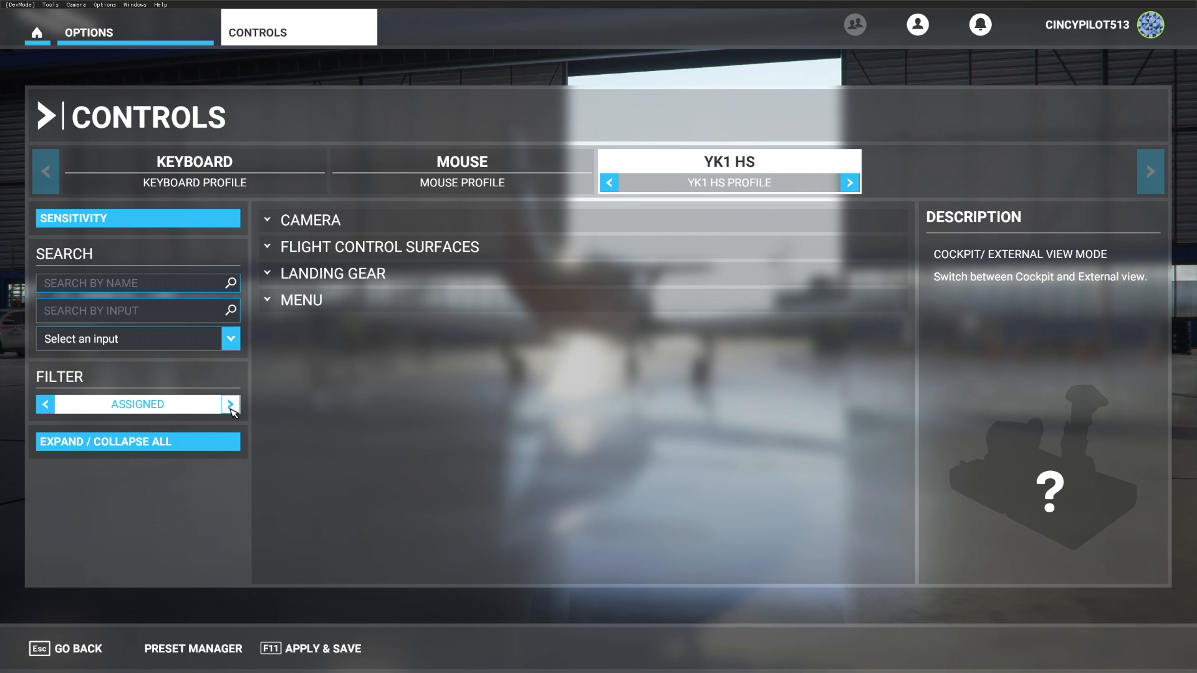
pyautogui.click(309, 220)
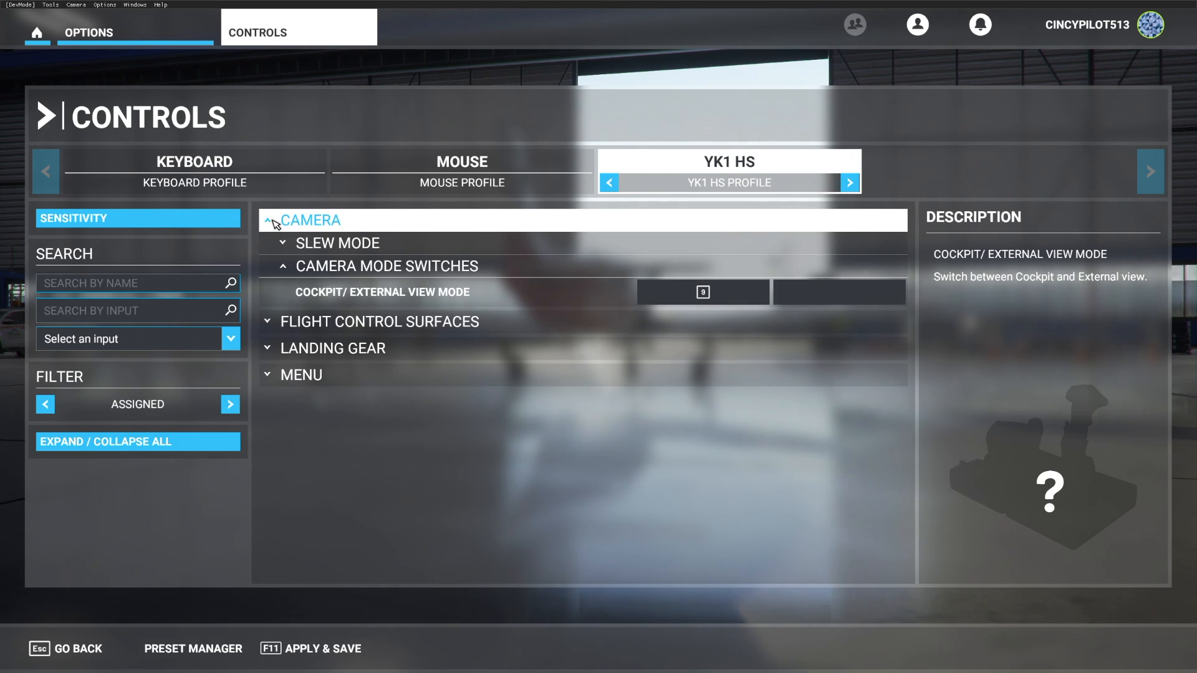
pyautogui.click(338, 243)
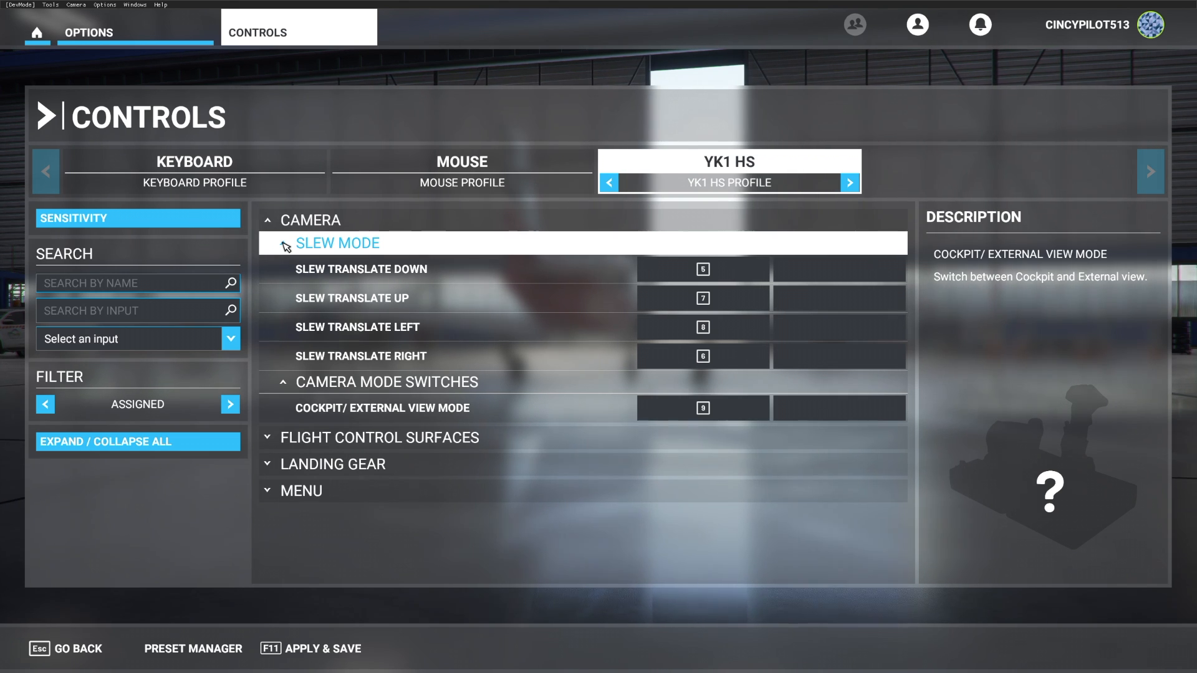
pyautogui.click(282, 242)
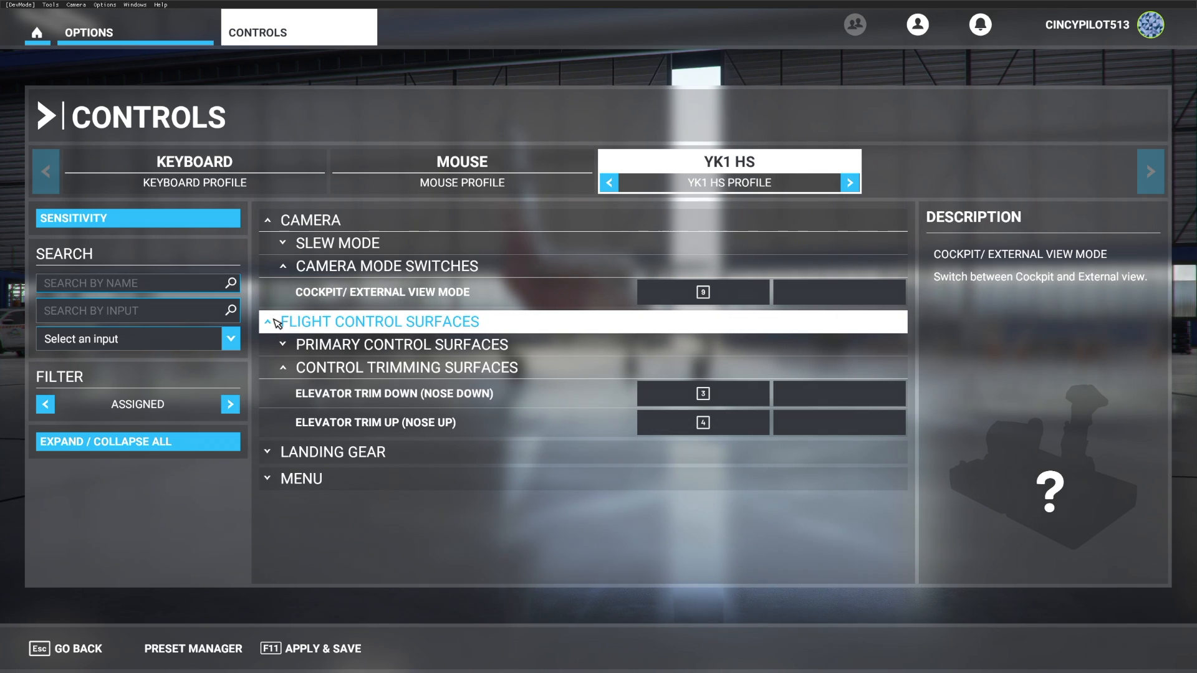
pyautogui.click(400, 344)
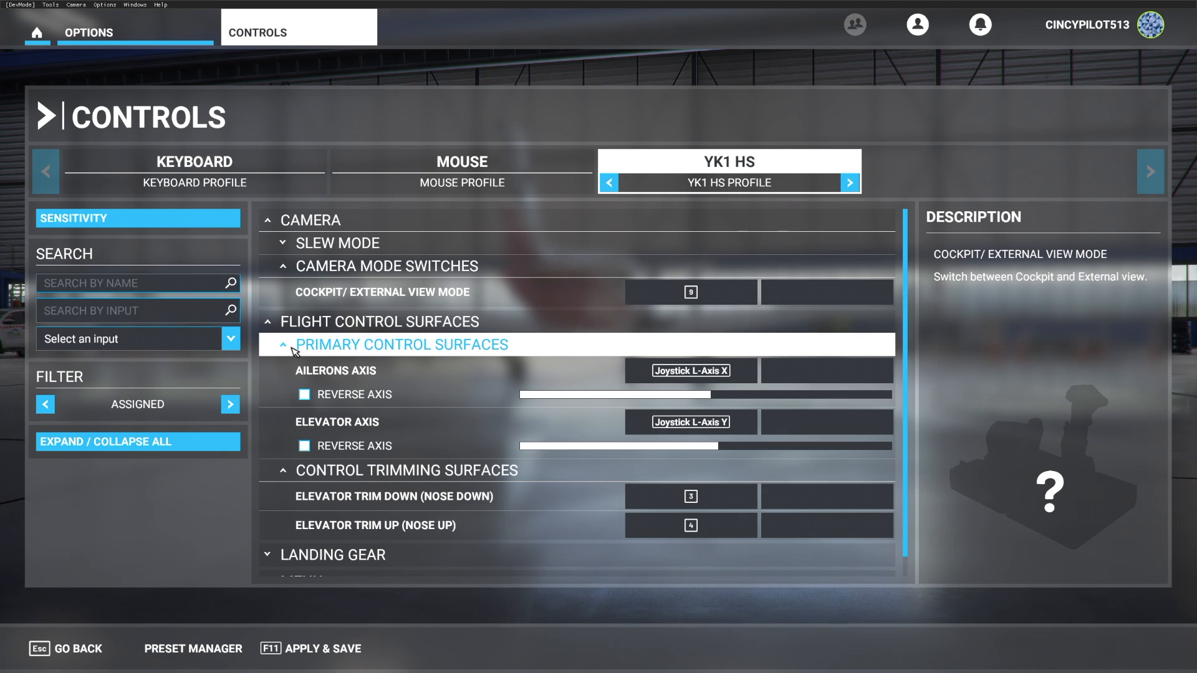
pyautogui.click(304, 445)
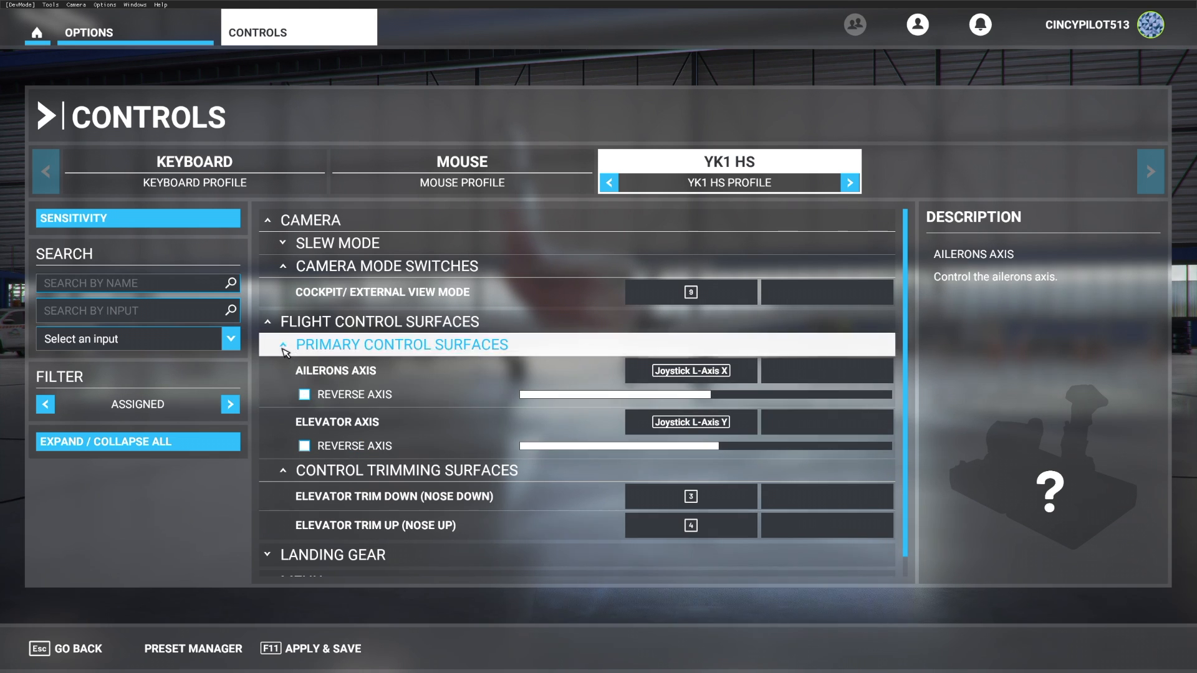
# Step: Review the Landing Gear bindings, then apply and save the YK1 HS profile with F11
pyautogui.click(283, 344)
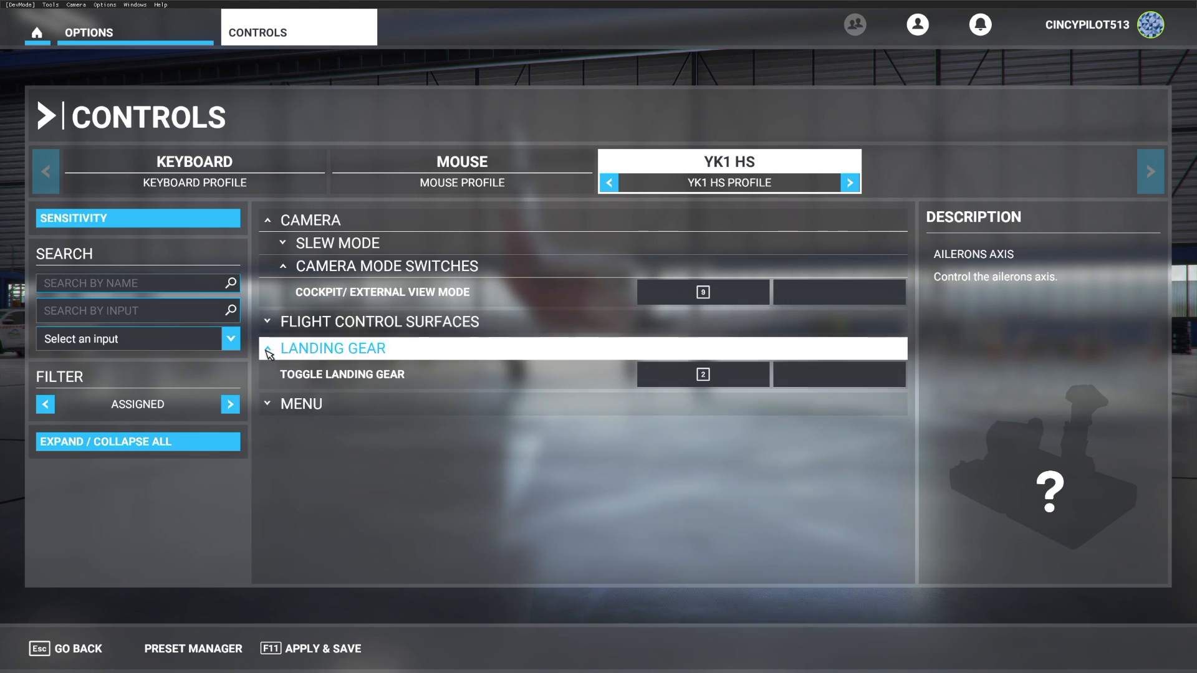
pyautogui.click(703, 374)
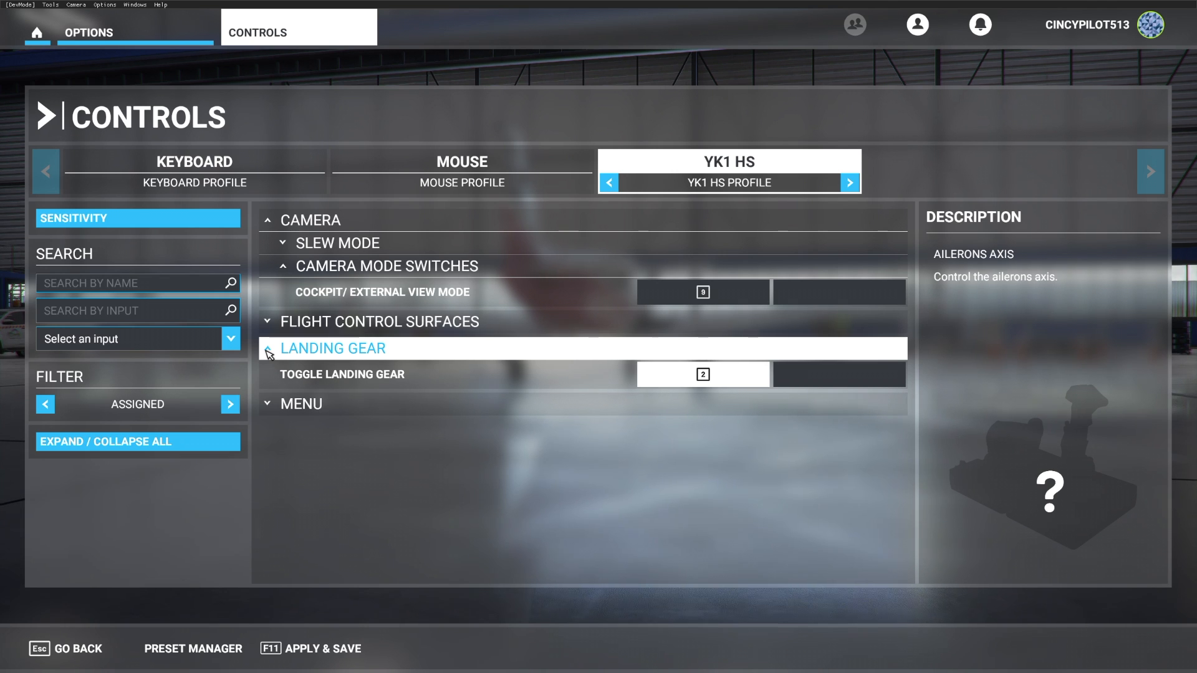
pyautogui.click(266, 348)
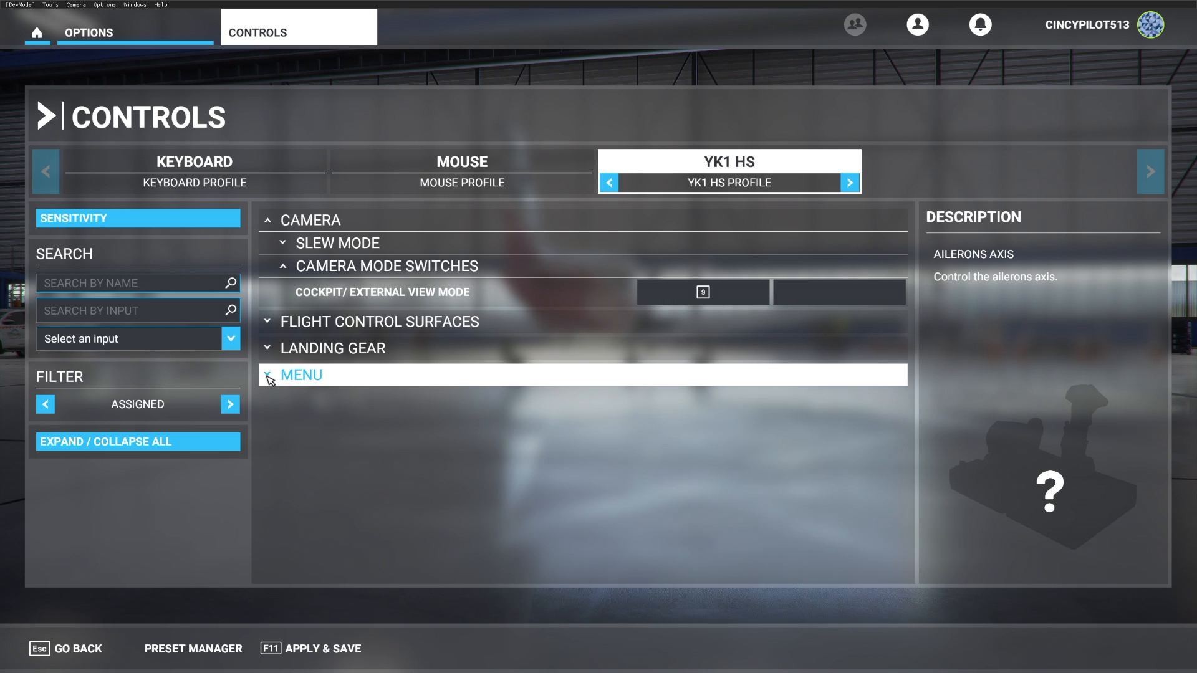
pyautogui.click(267, 375)
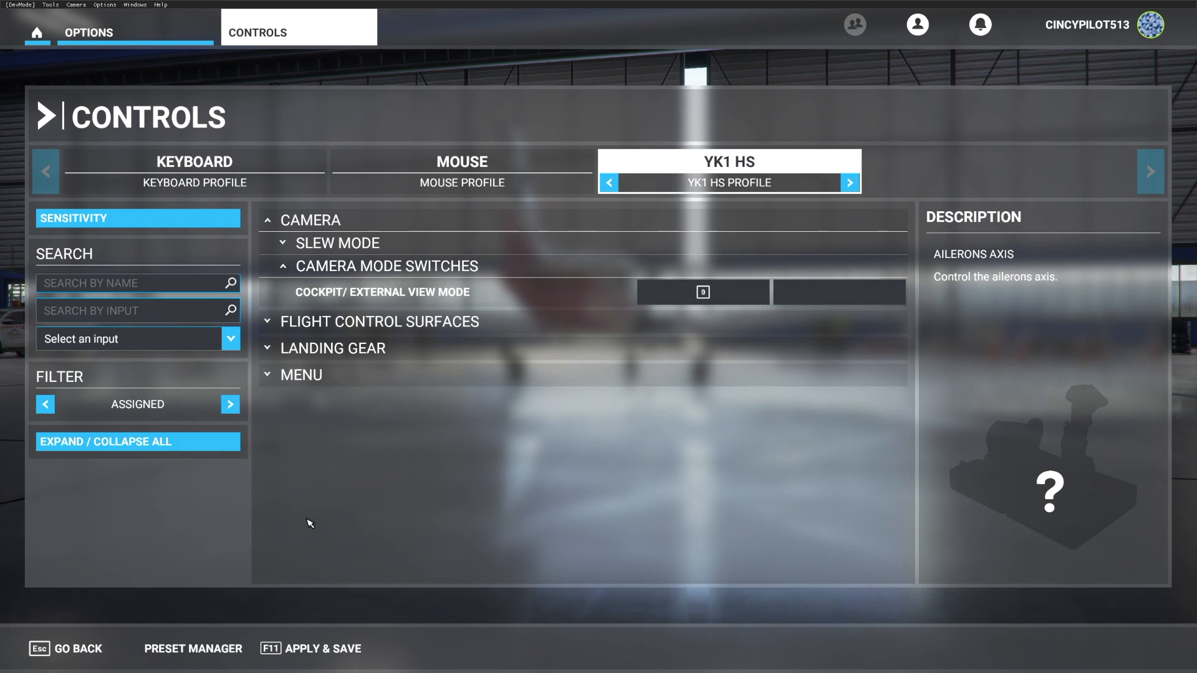
pyautogui.click(311, 648)
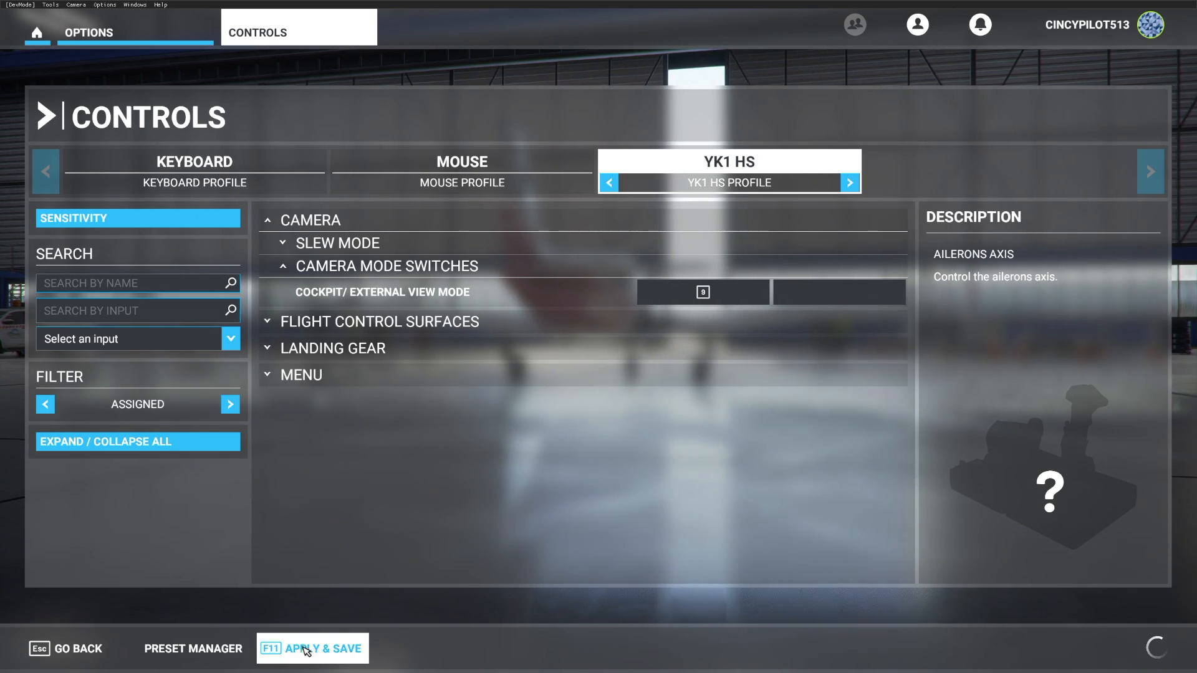